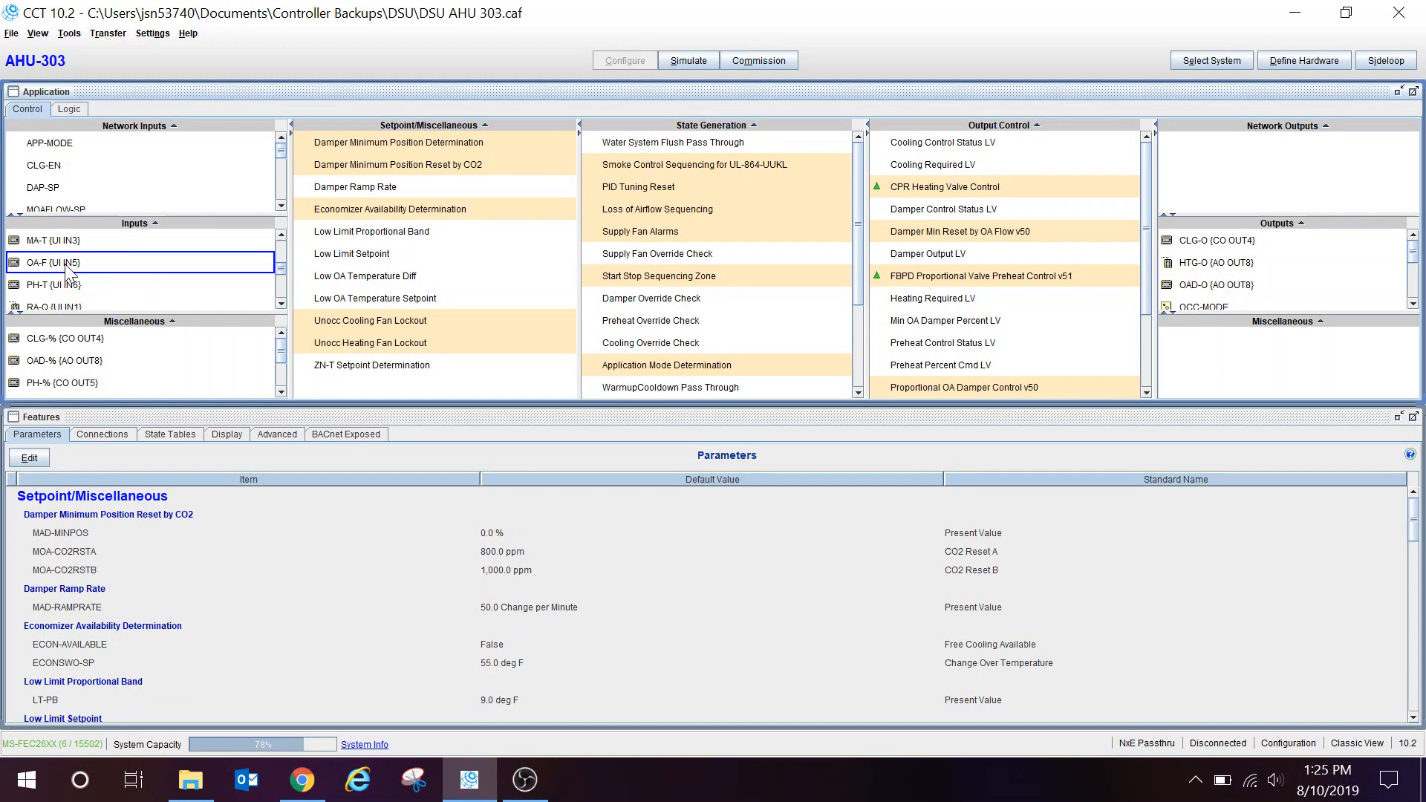
Bring up the Details window for the OA-F Outdoor Air Flow input (UI IN5).
double_click(53, 262)
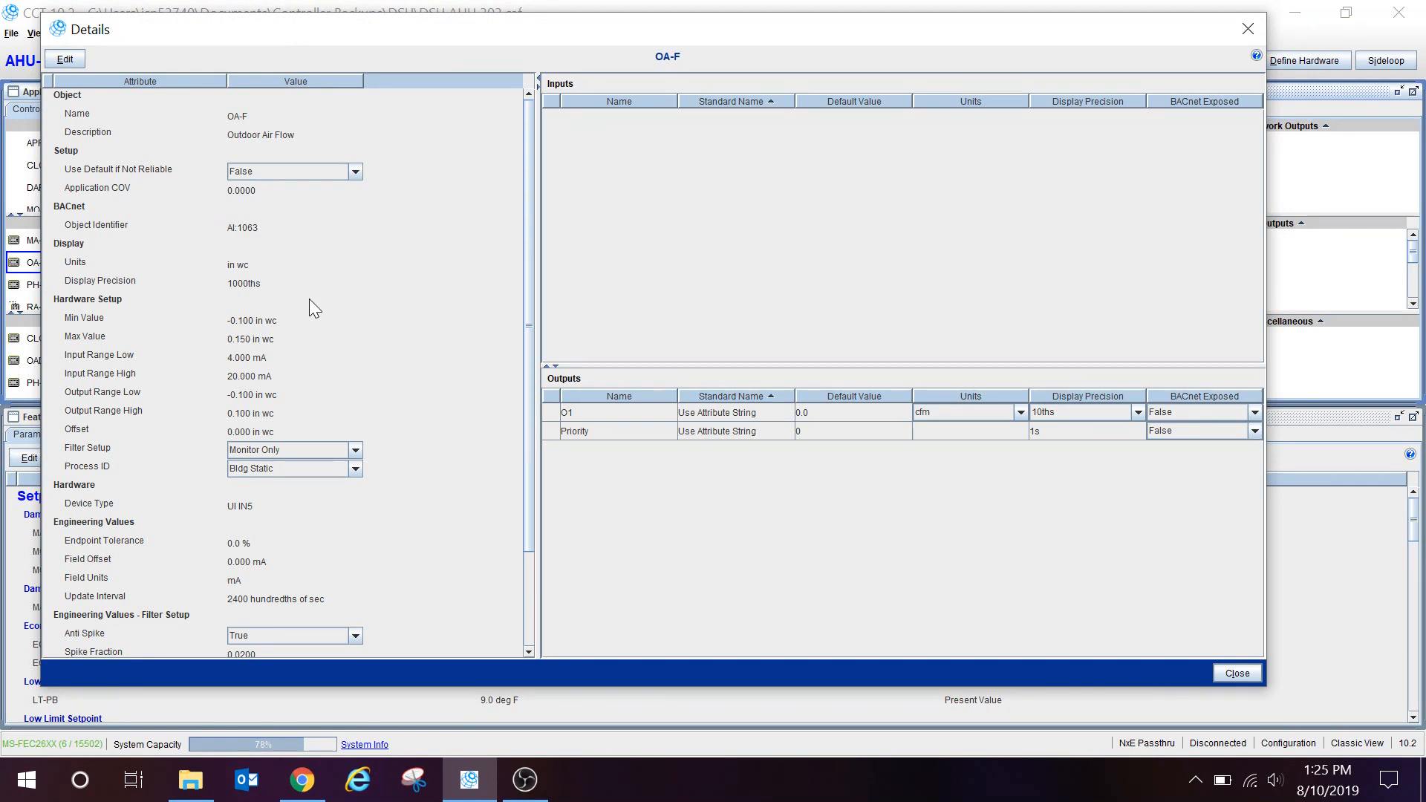
mouse_move(327, 322)
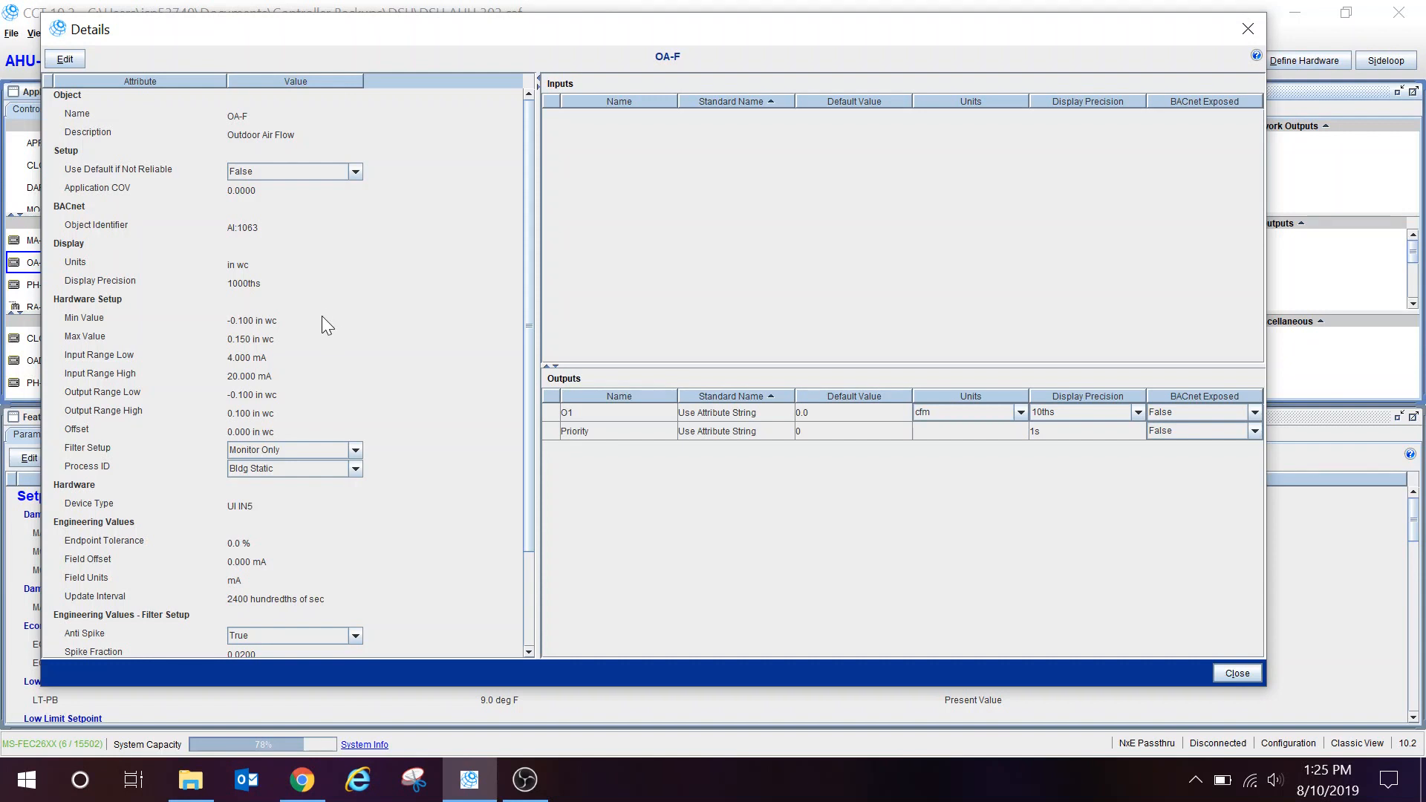
mouse_move(322, 370)
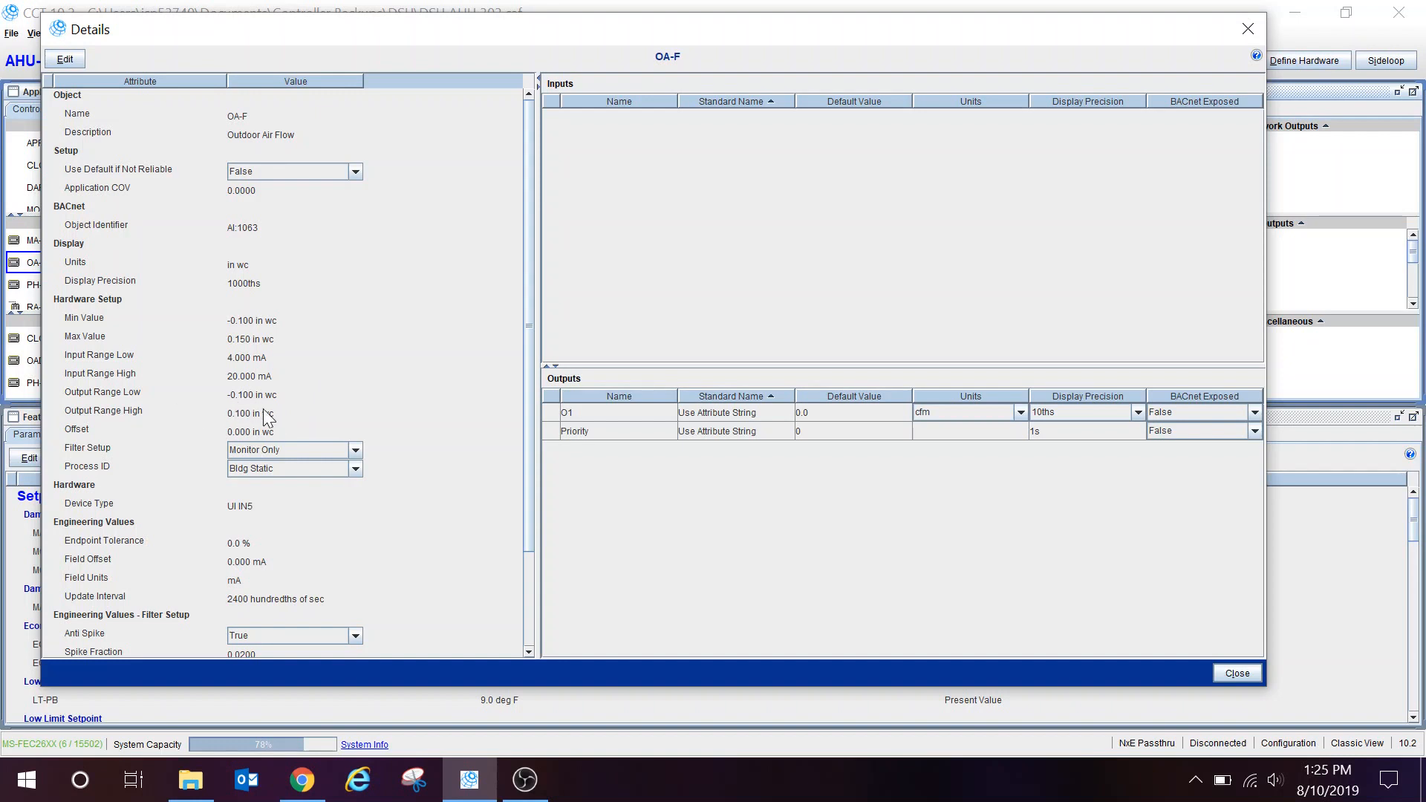
mouse_move(265, 410)
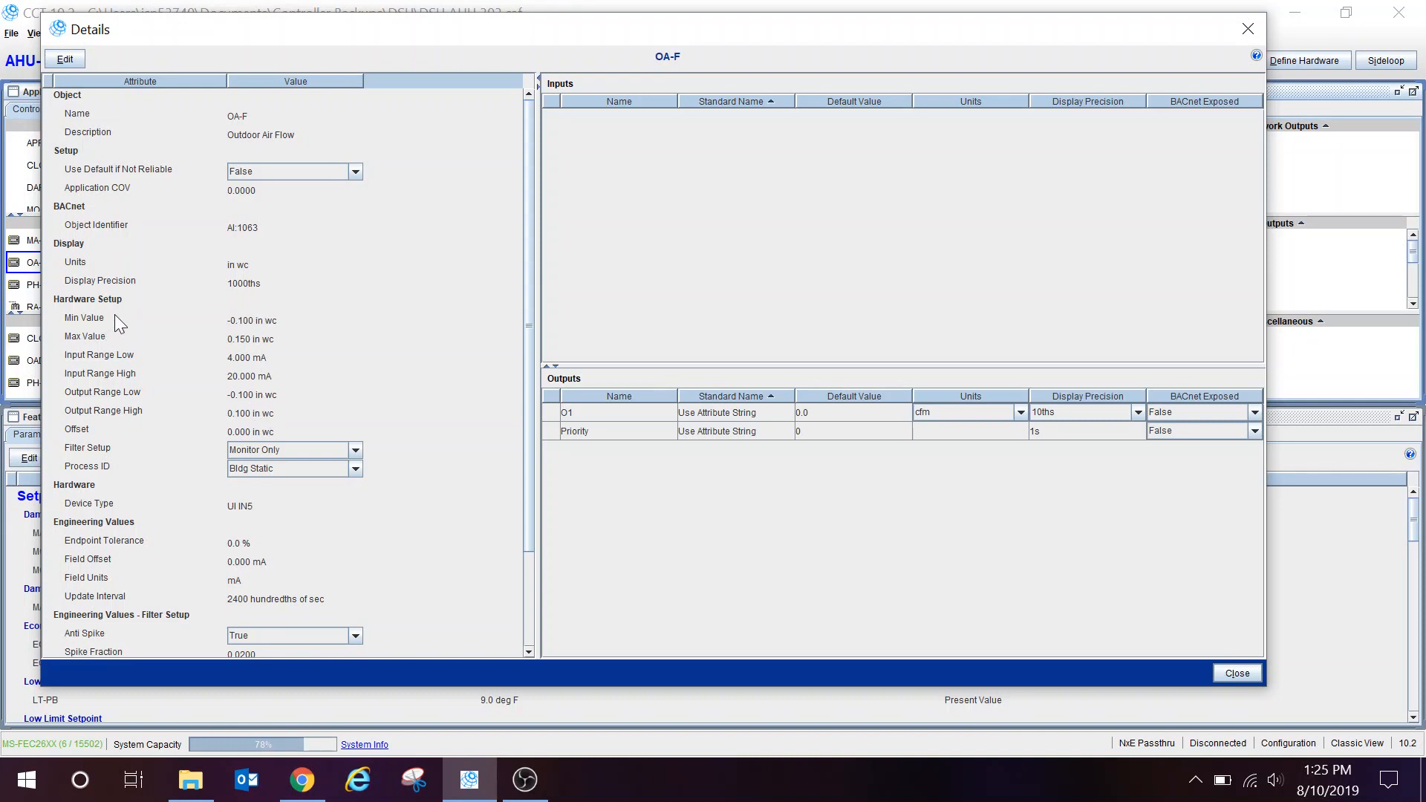
mouse_move(108, 339)
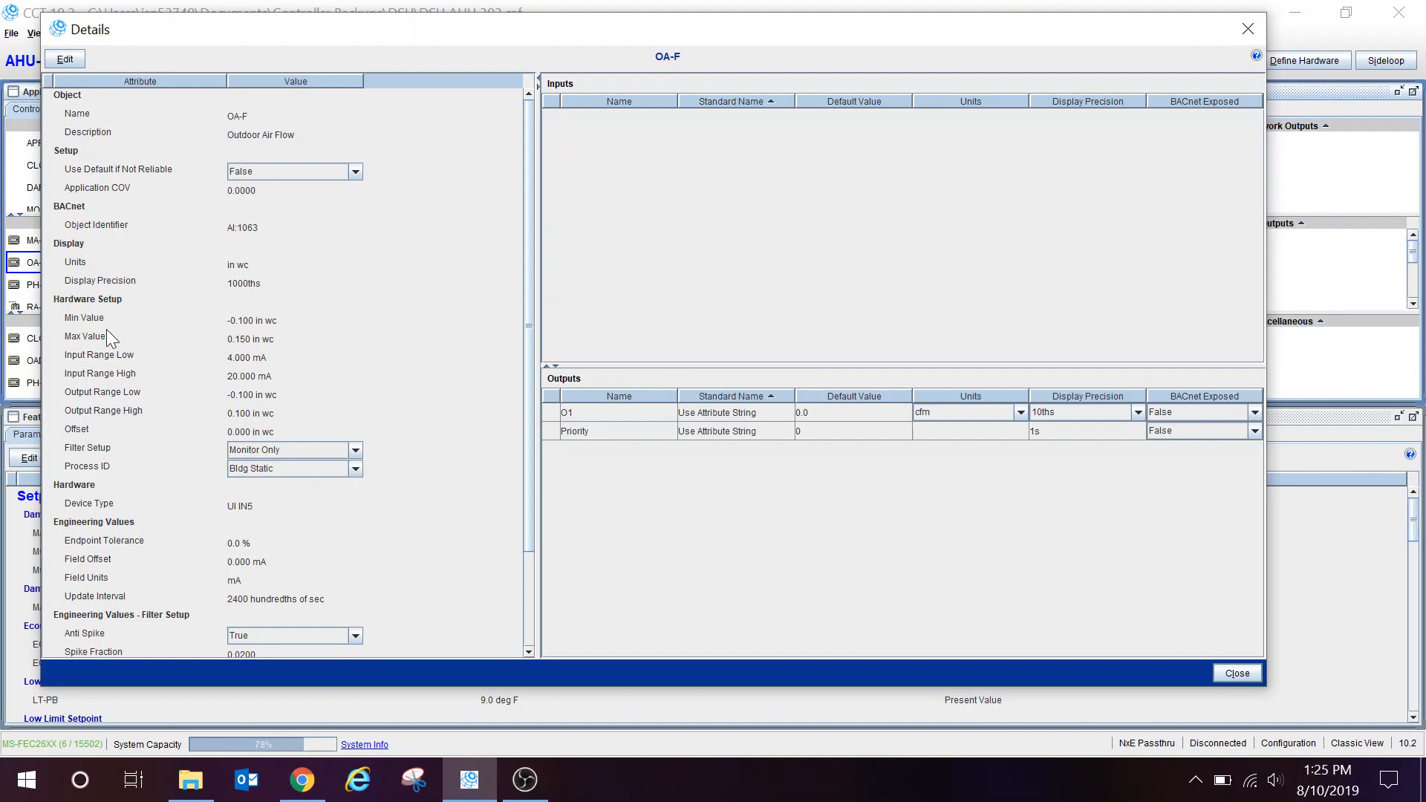
mouse_move(228, 313)
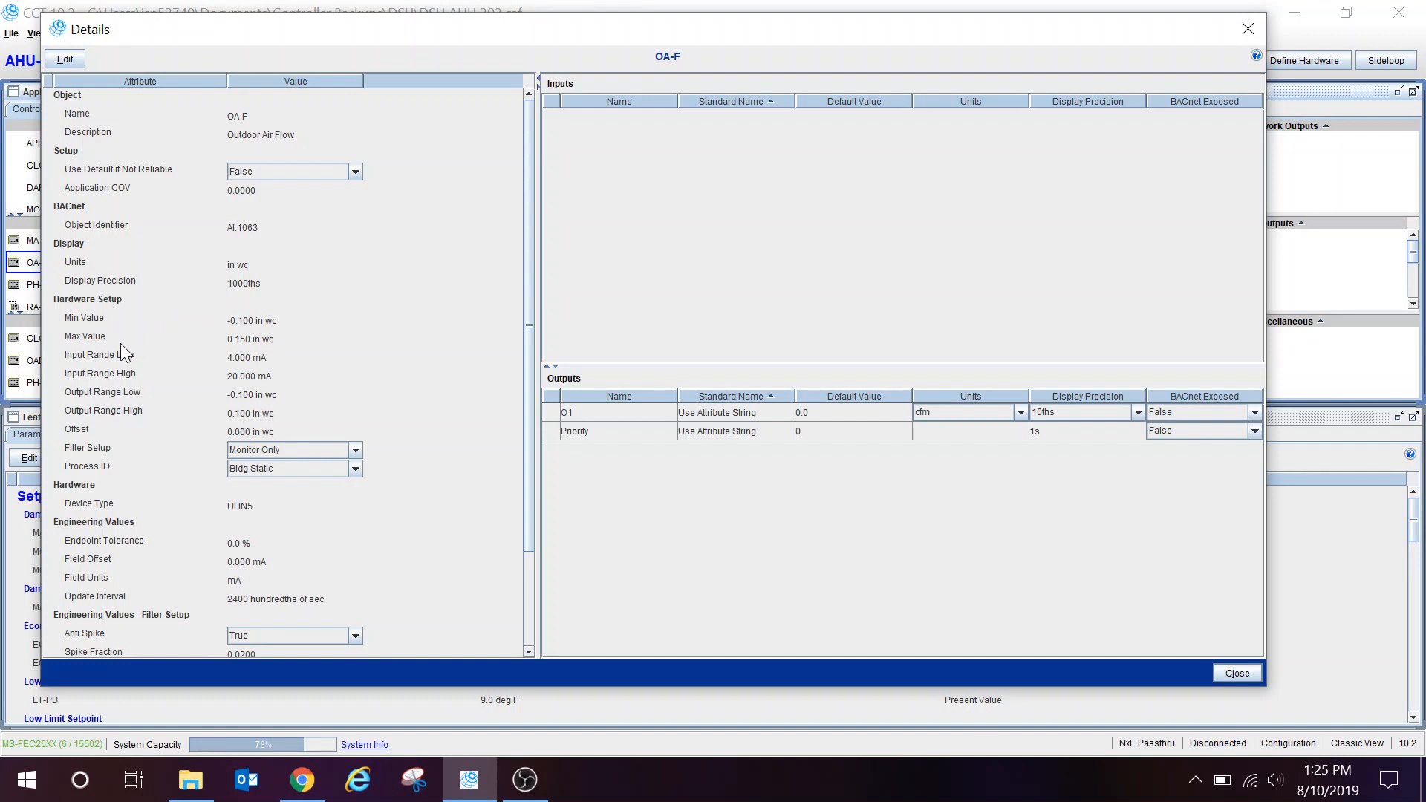
mouse_move(254, 353)
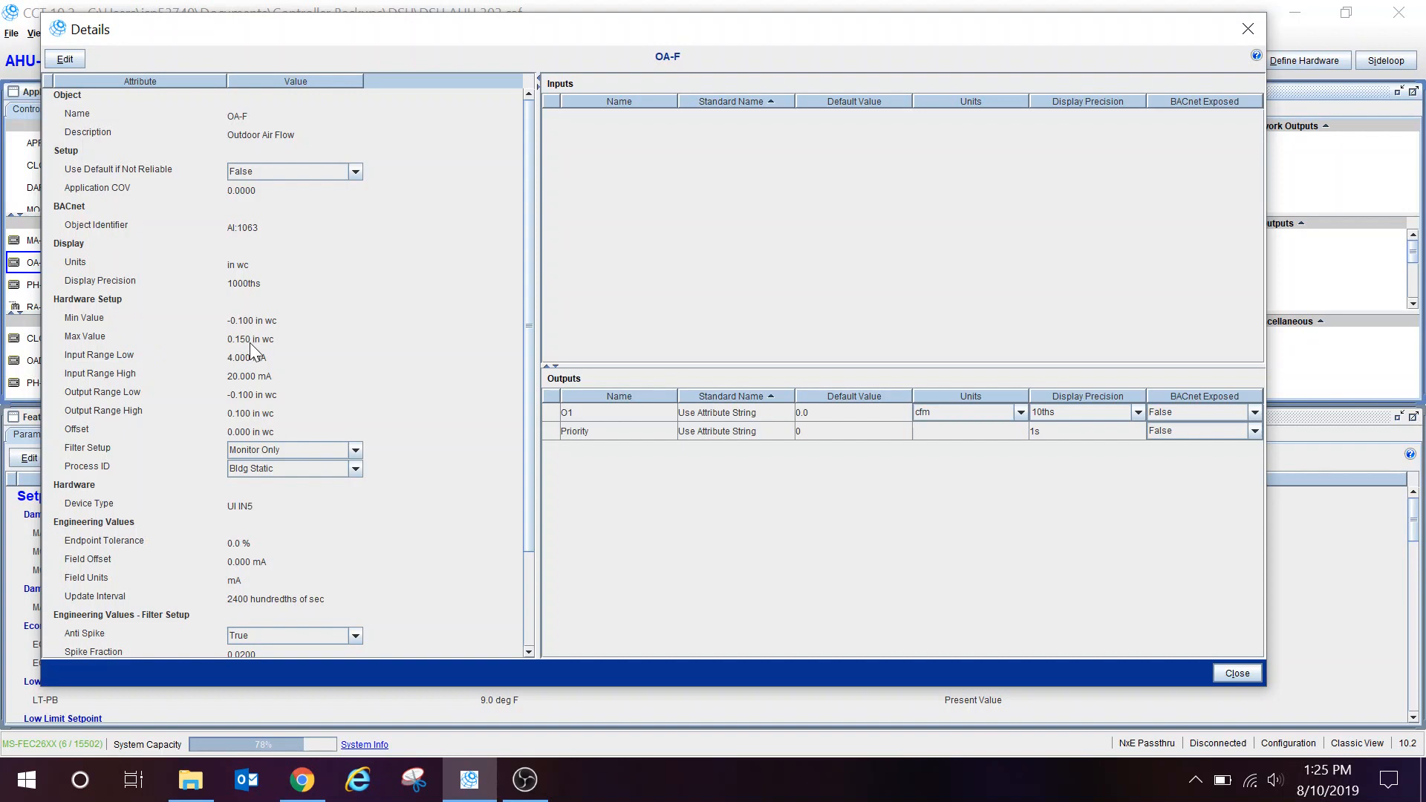
mouse_move(305, 367)
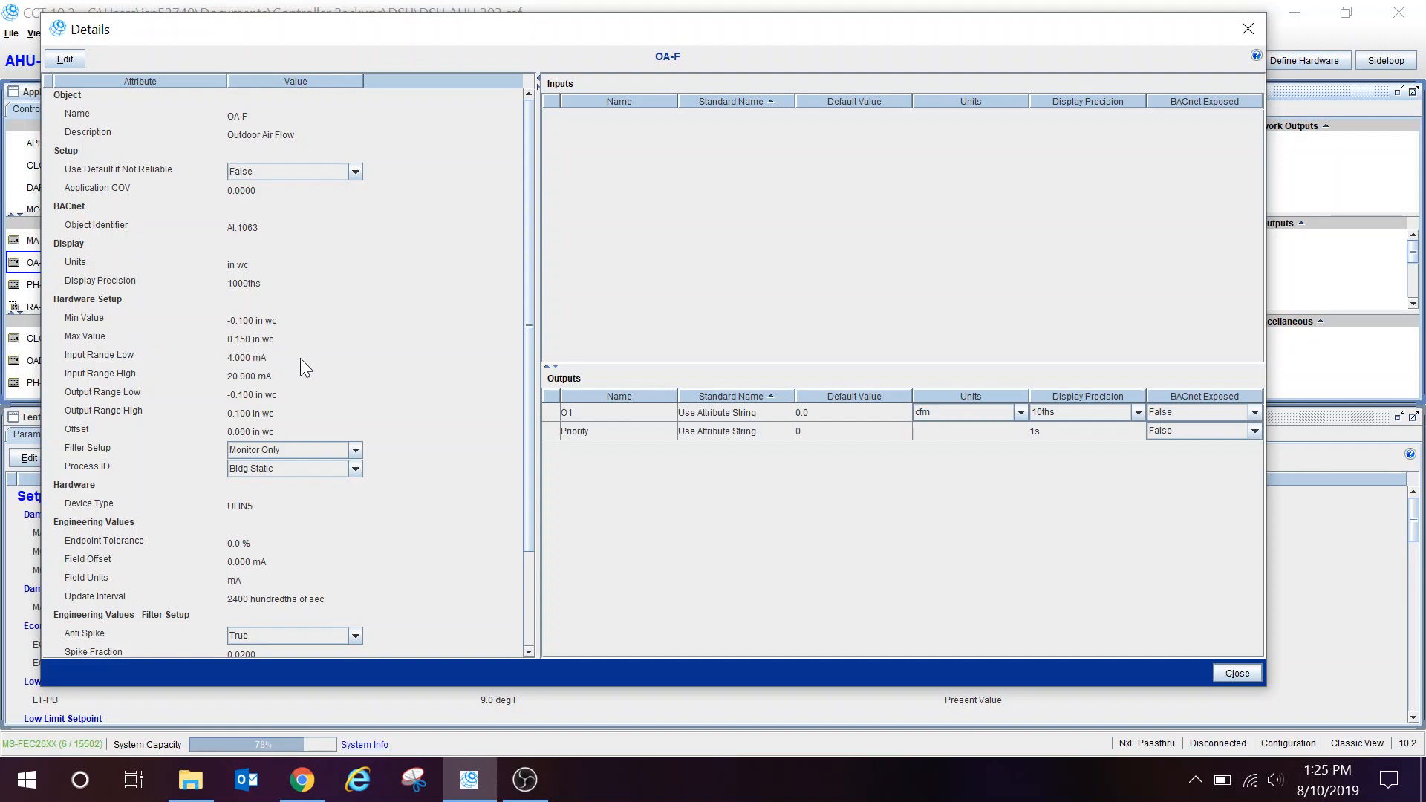
mouse_move(248, 500)
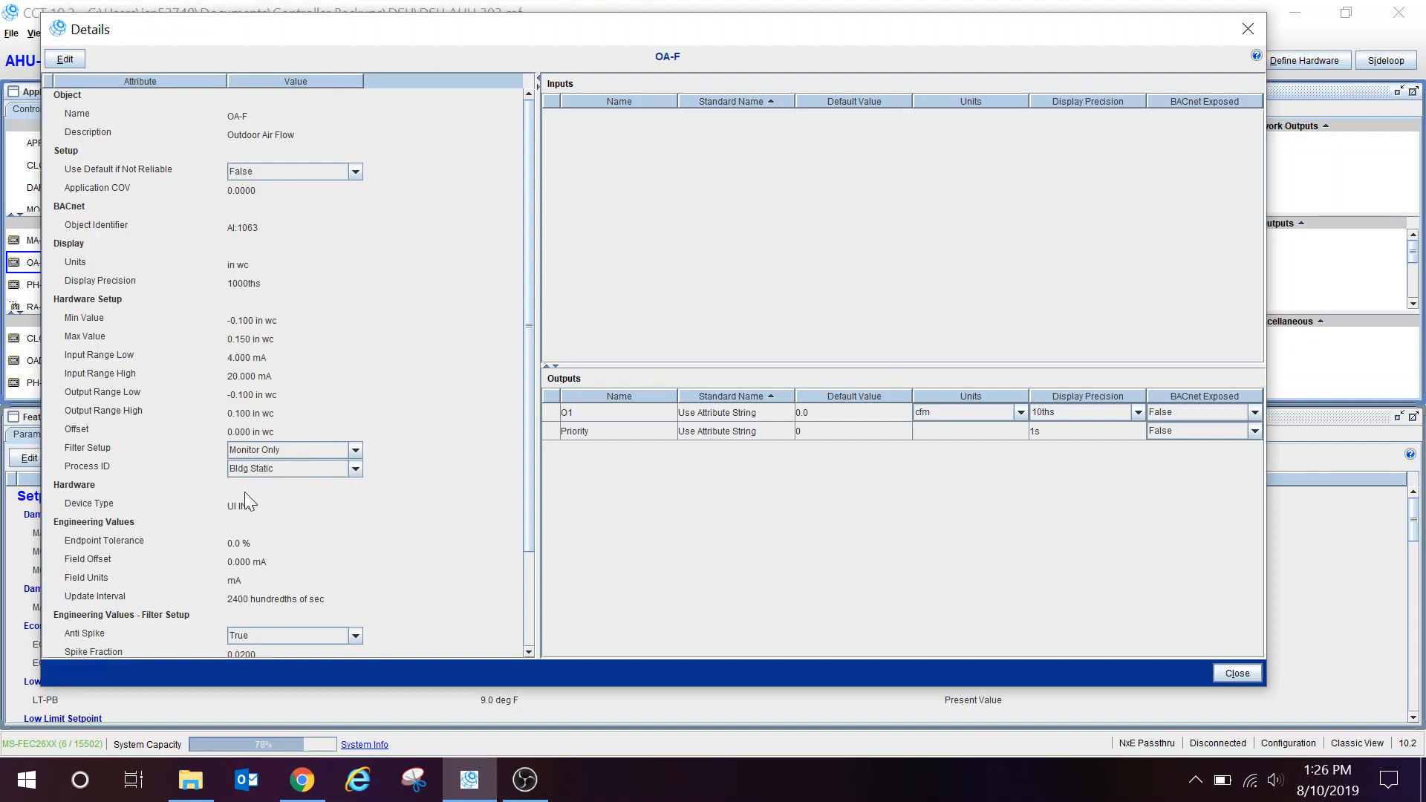
Make OA-F's attributes editable and re-enter Input Range High as 20.000 mA.
click(64, 58)
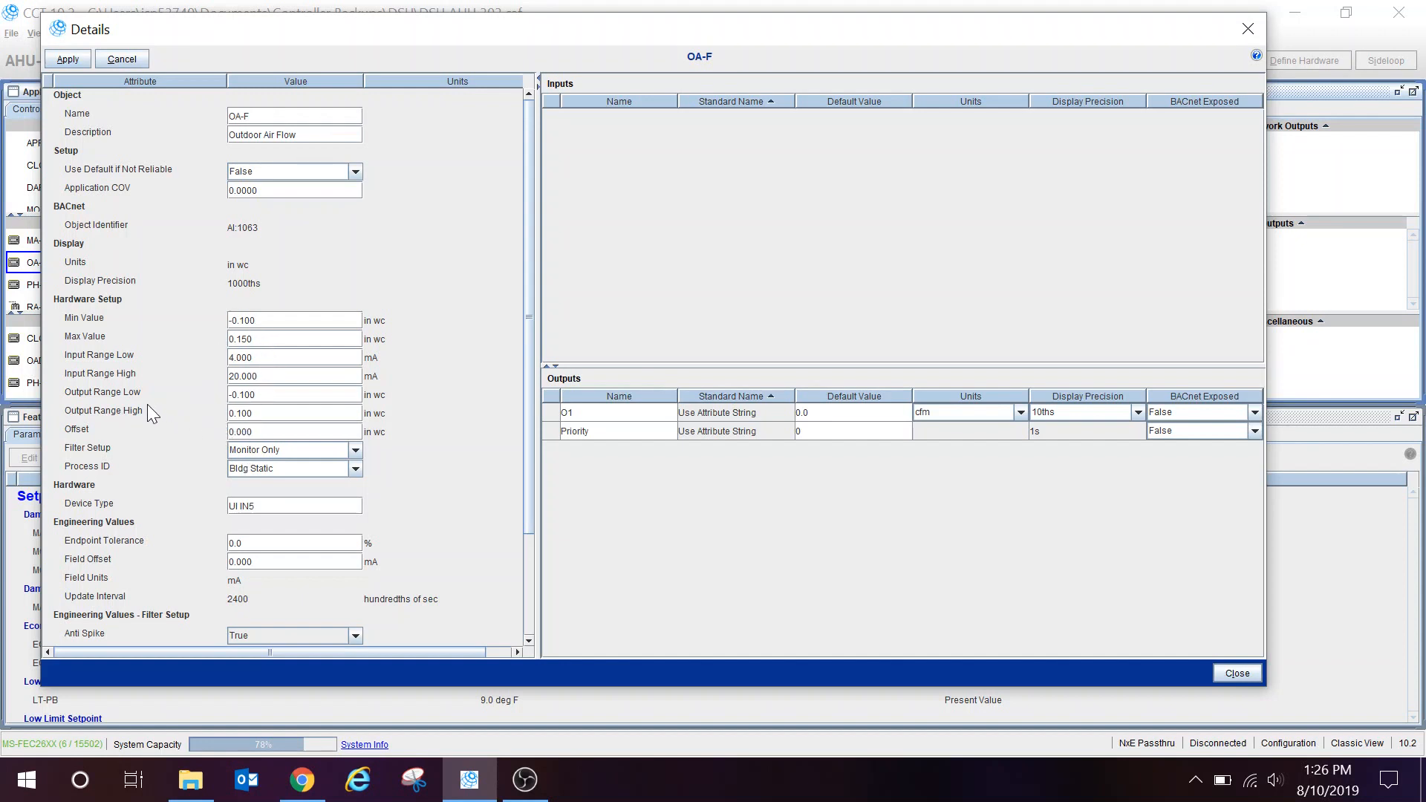
mouse_move(153, 346)
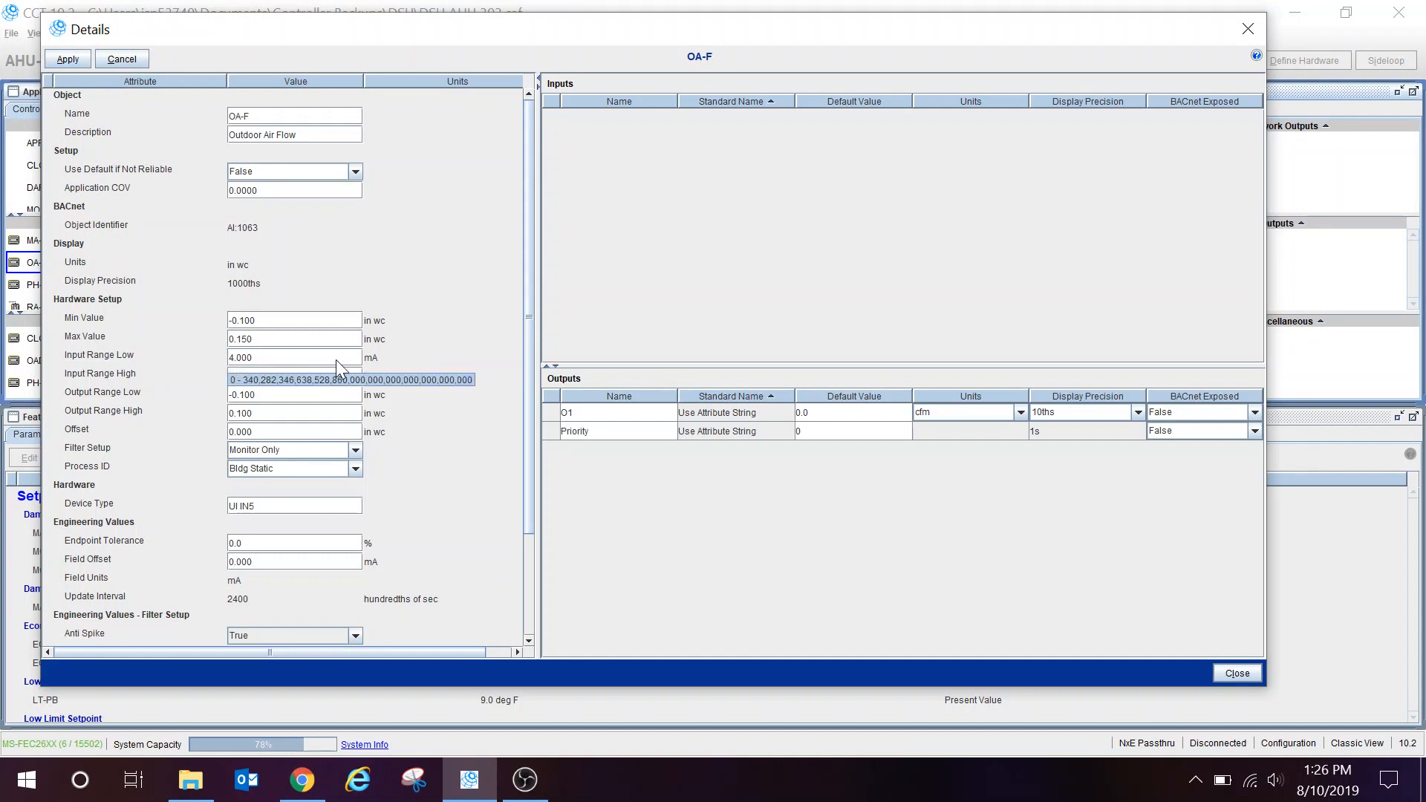
text(20.000)
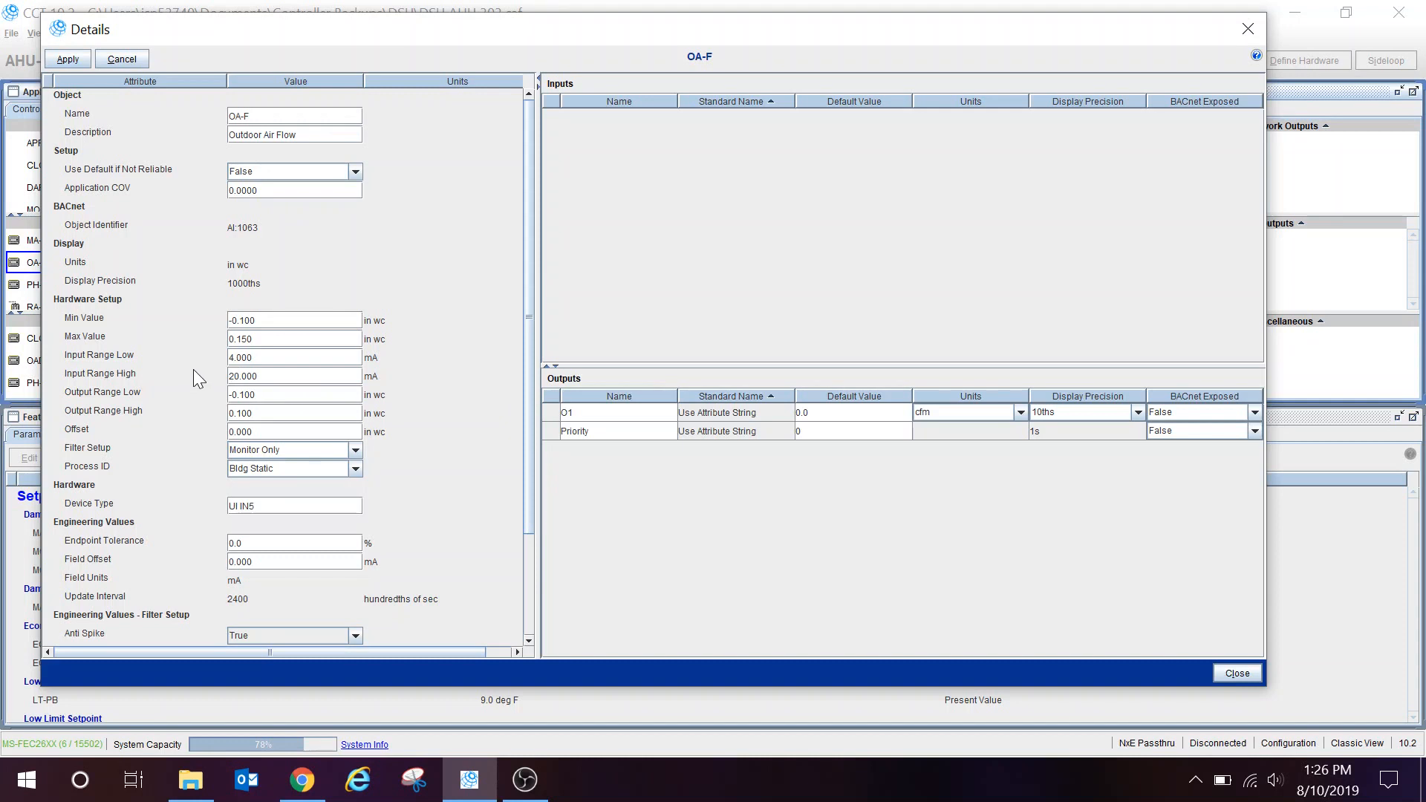
mouse_move(210, 425)
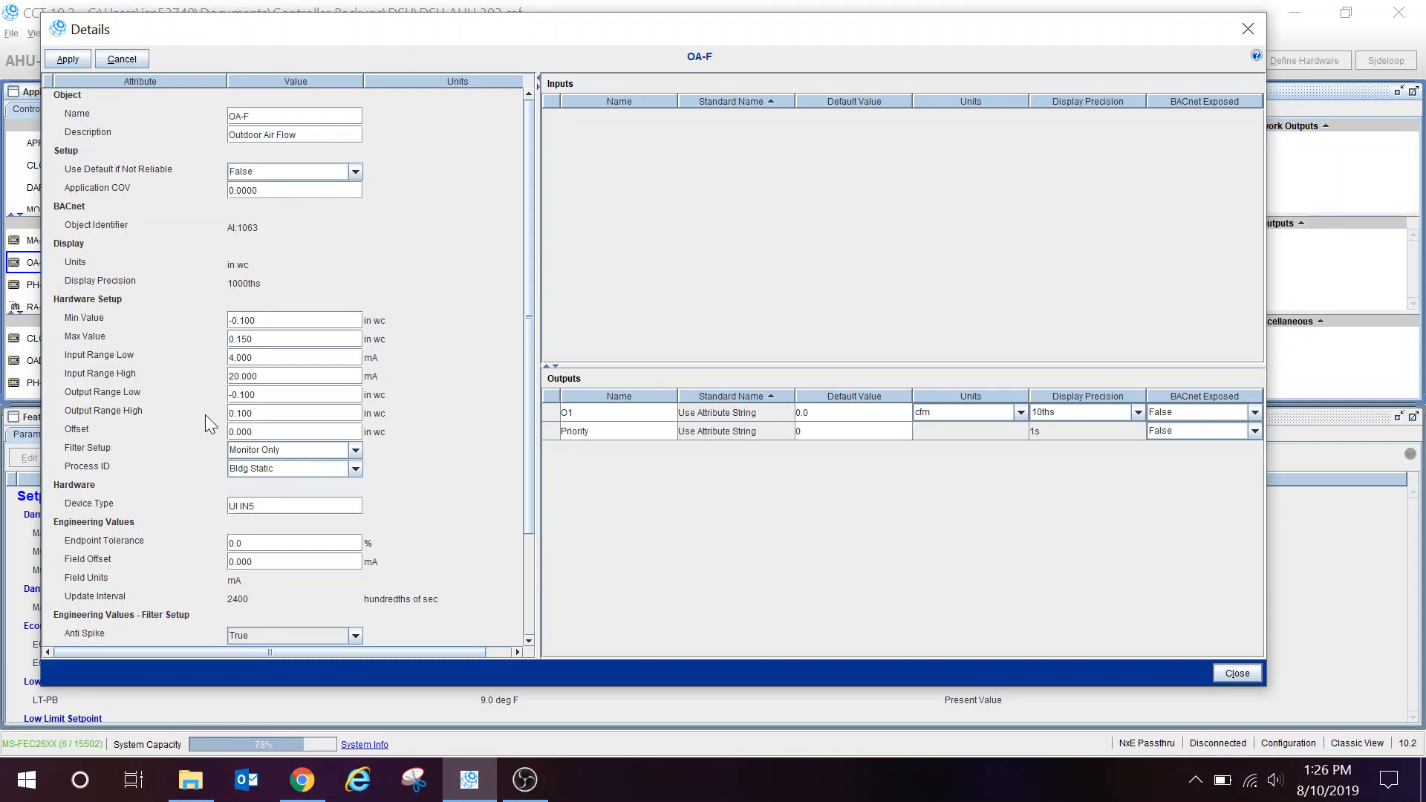
mouse_move(209, 390)
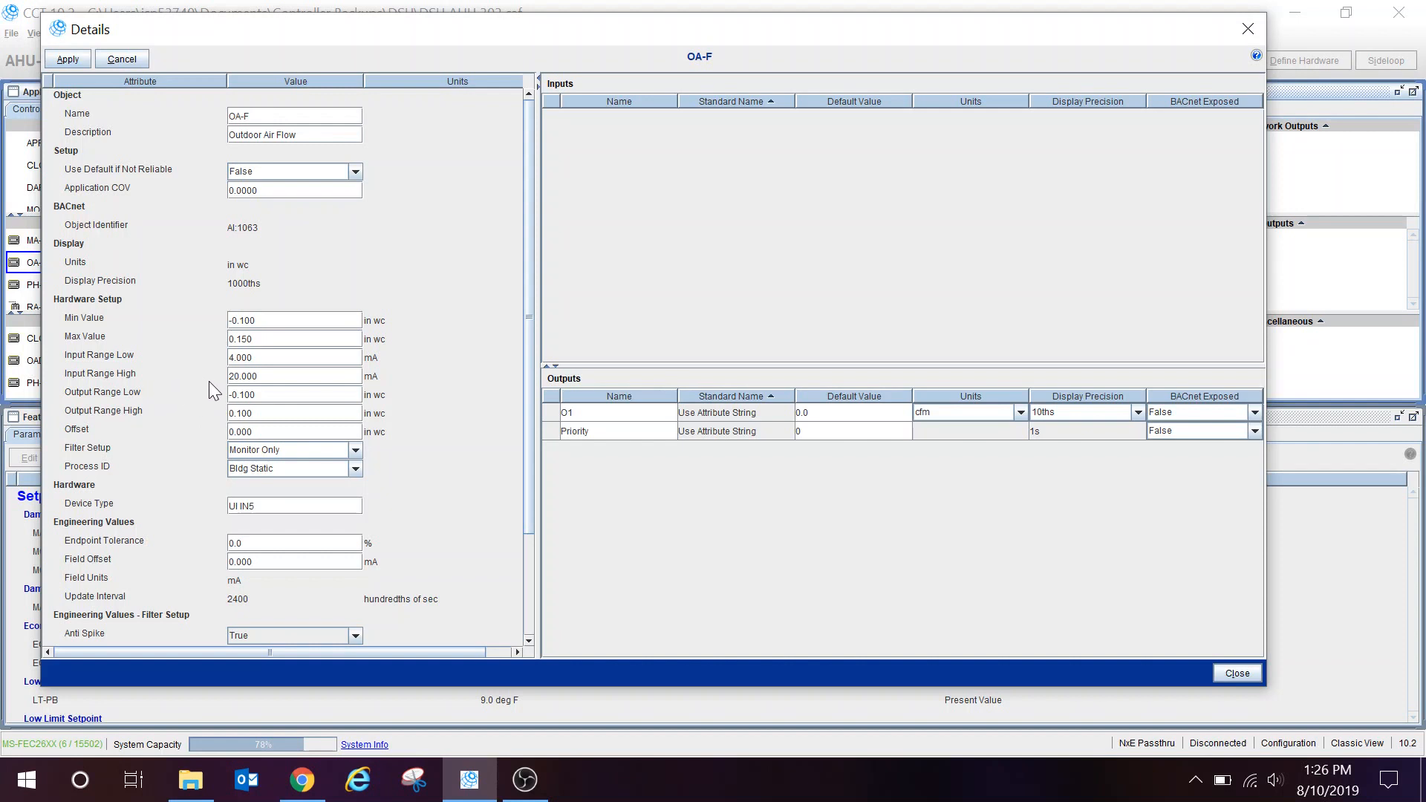
mouse_move(188, 405)
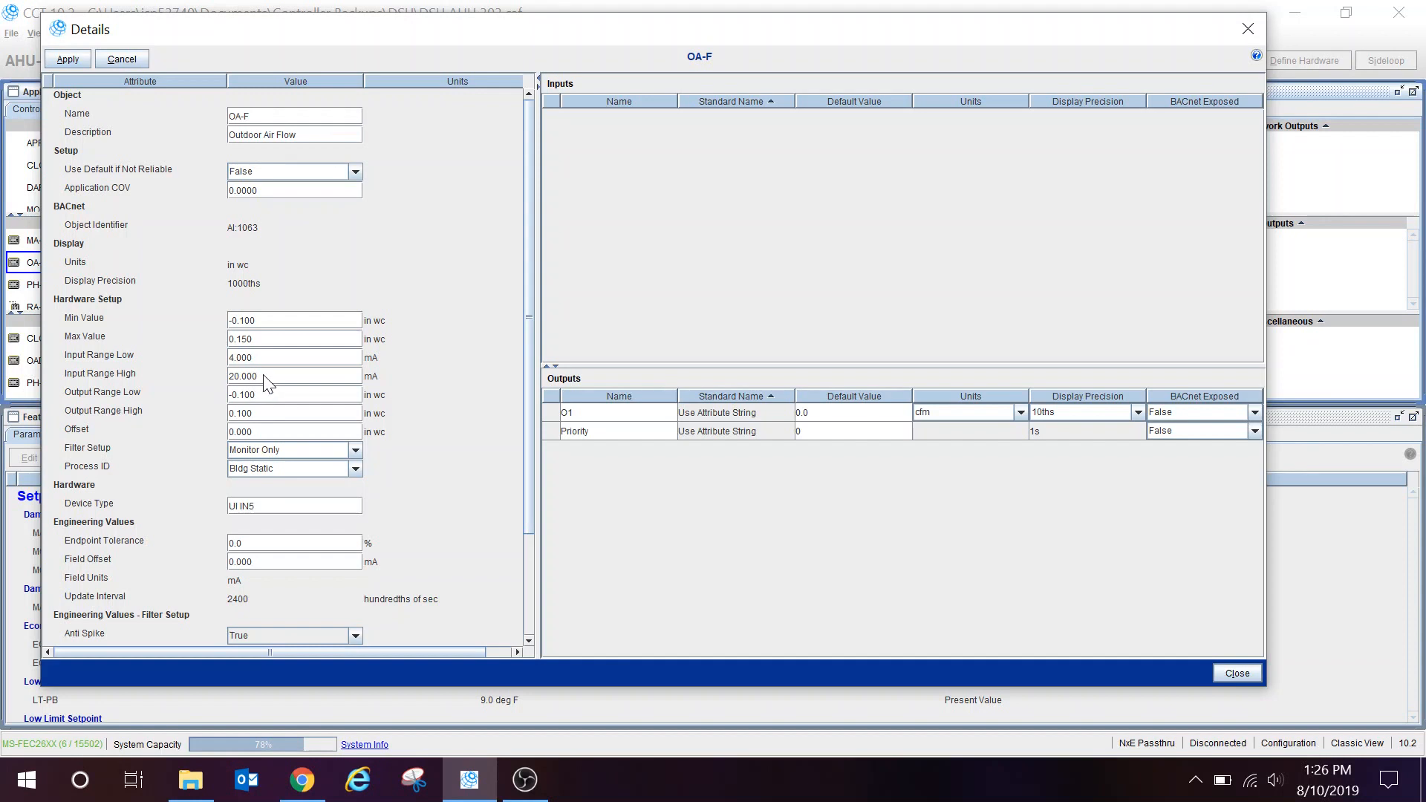
mouse_move(208, 407)
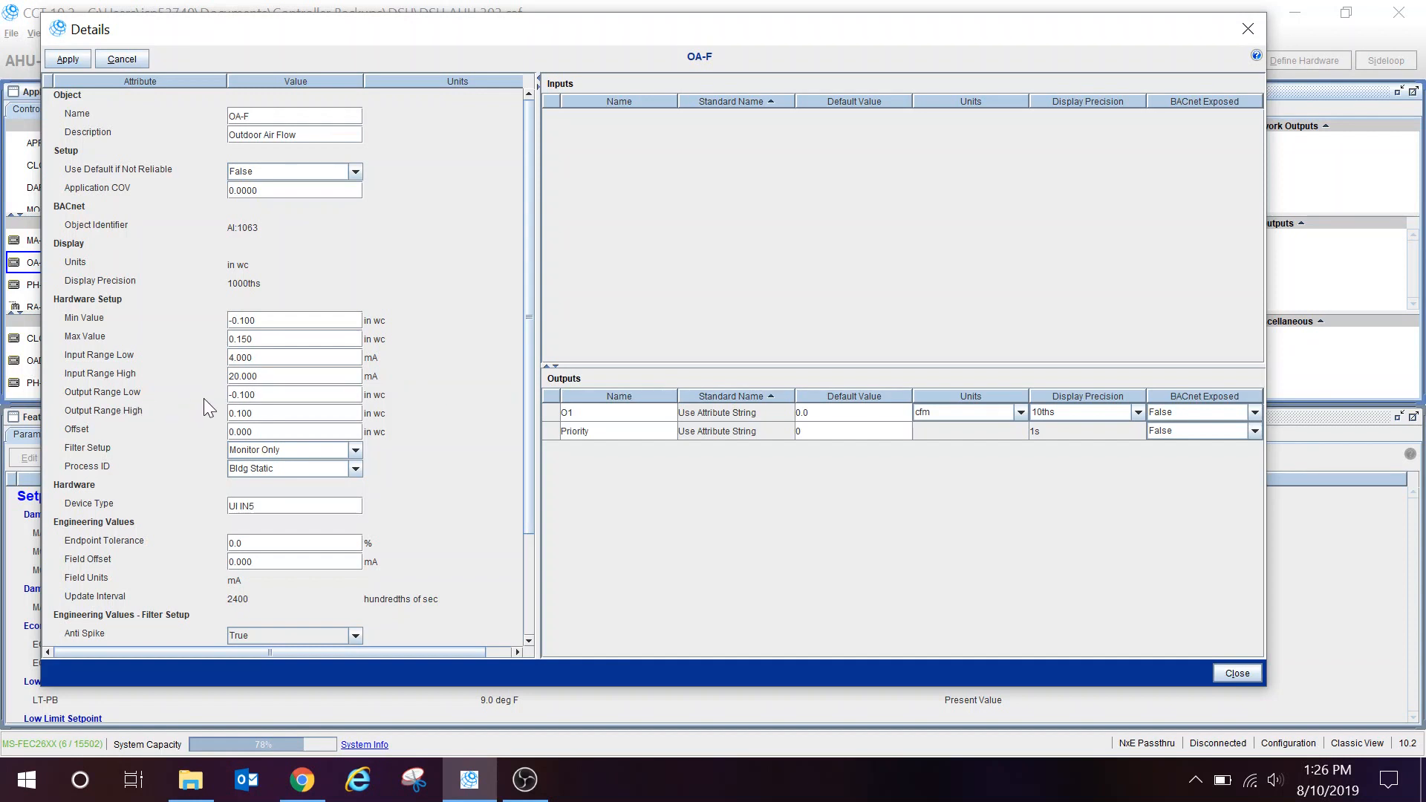
mouse_move(267, 375)
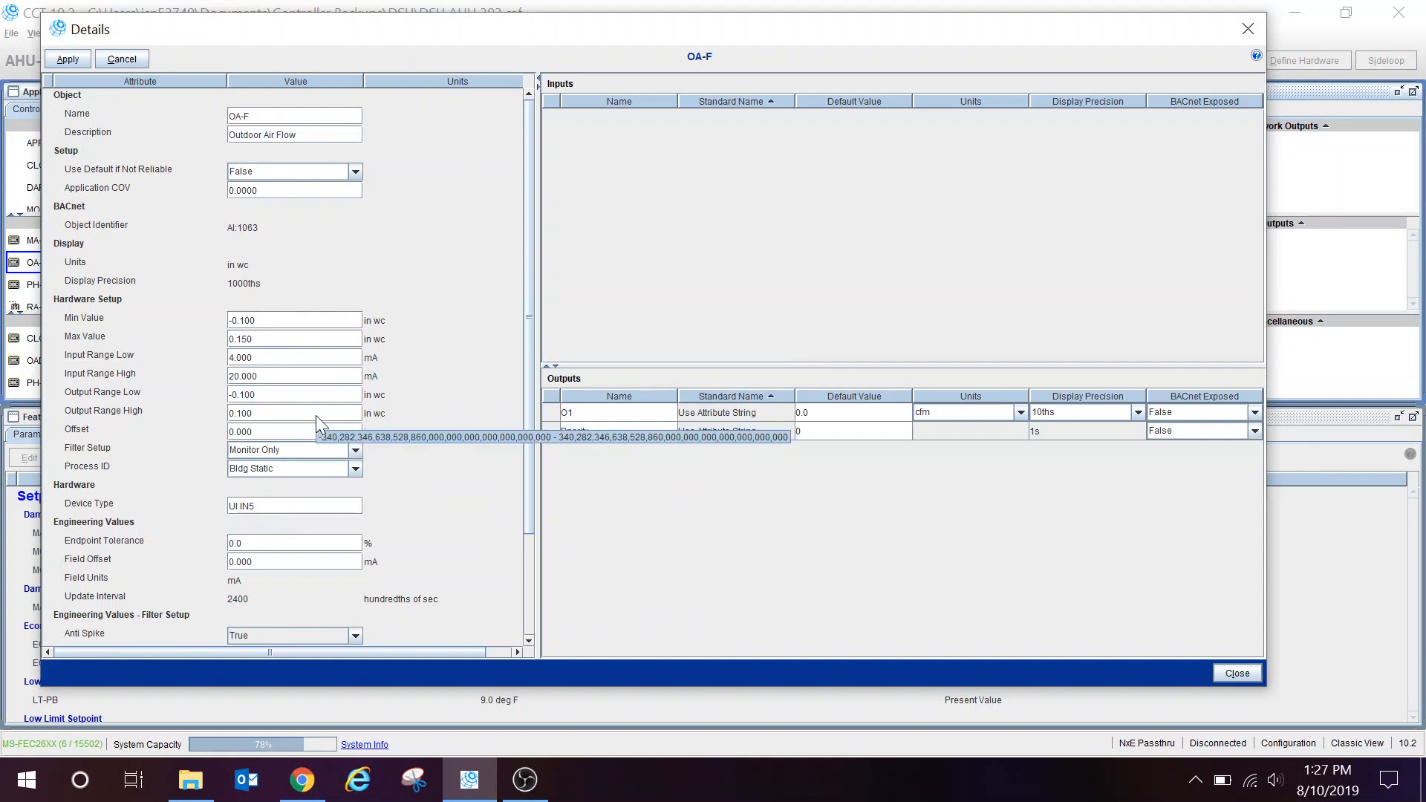
mouse_move(302, 257)
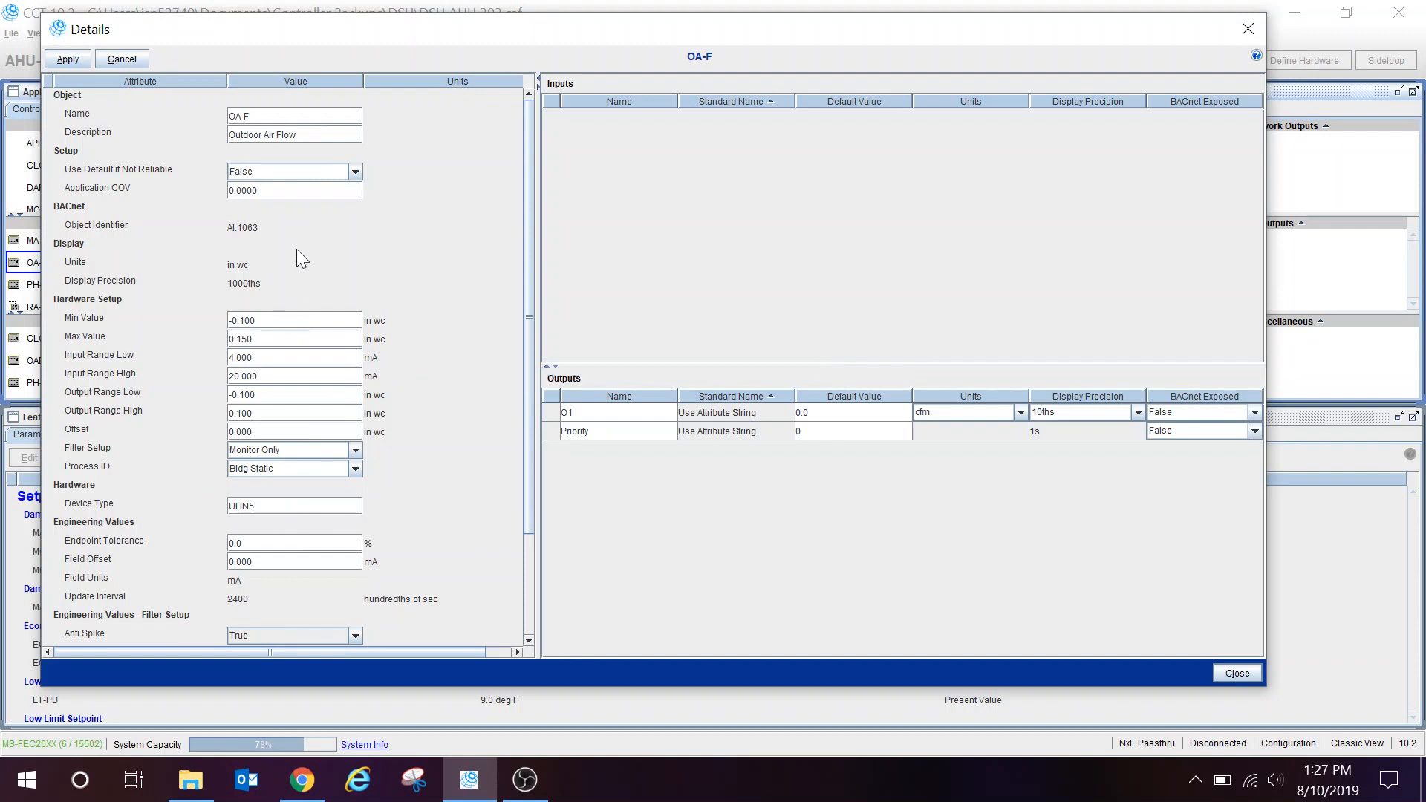
mouse_move(459, 395)
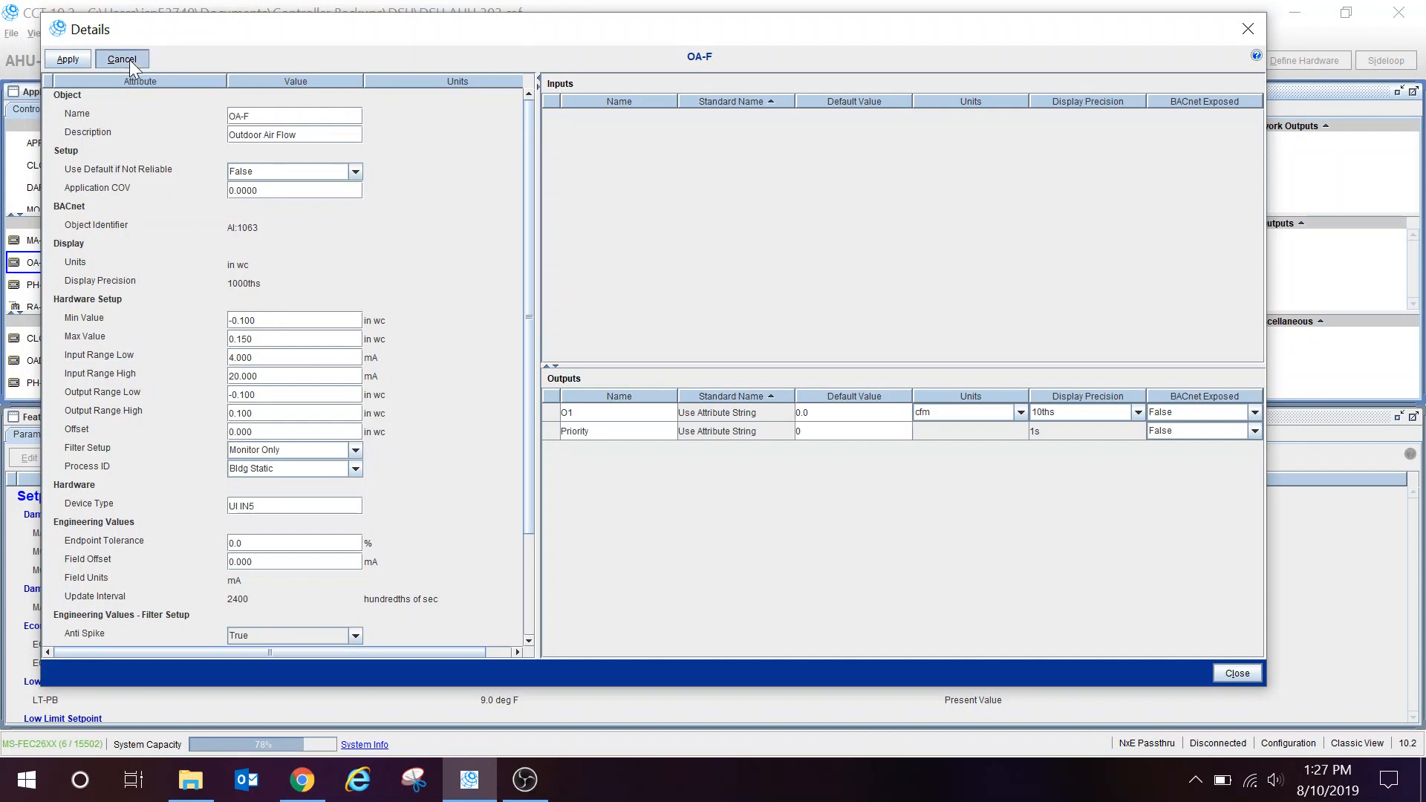
Cancel the OA-F edits and close its Details window, back to AHU-303.
click(120, 58)
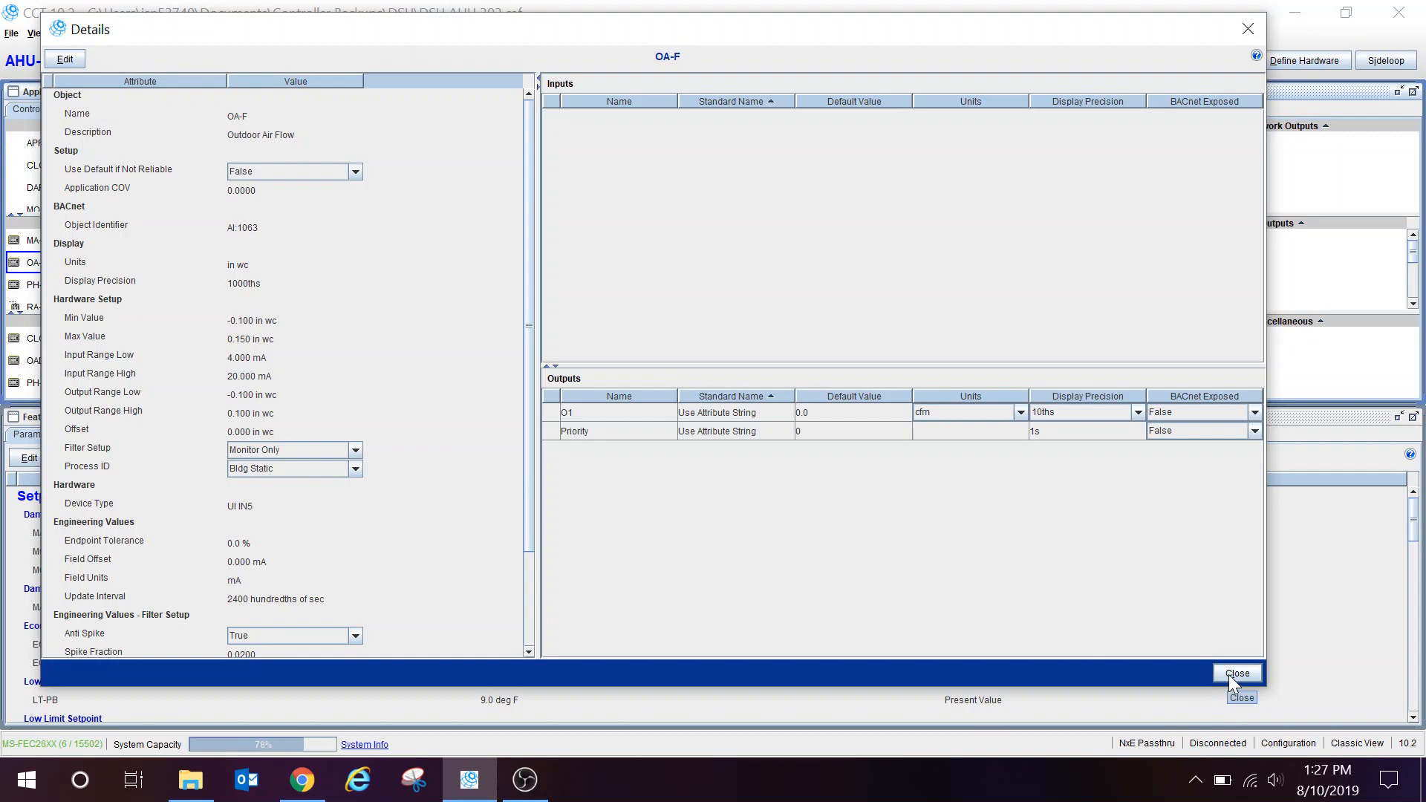
click(1236, 672)
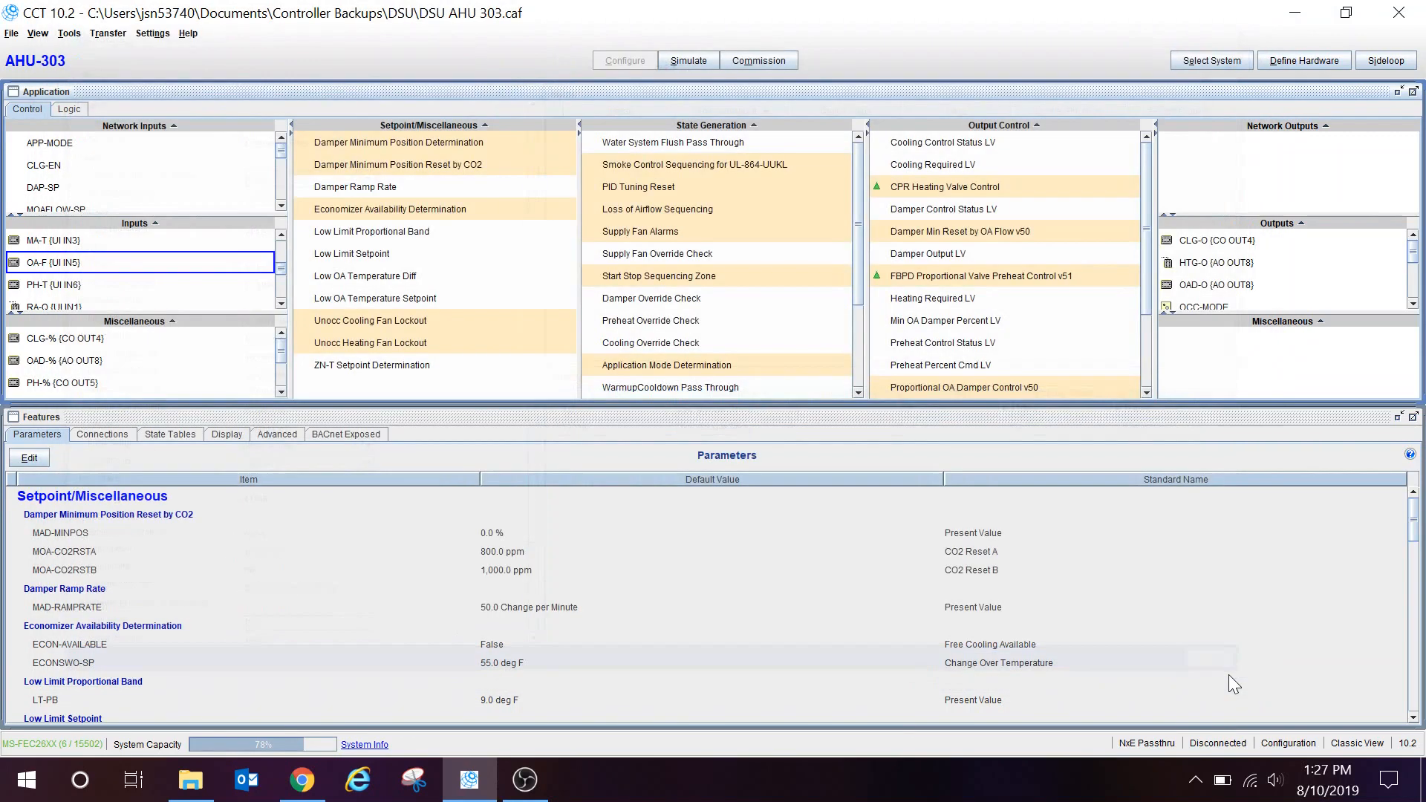
mouse_move(398, 165)
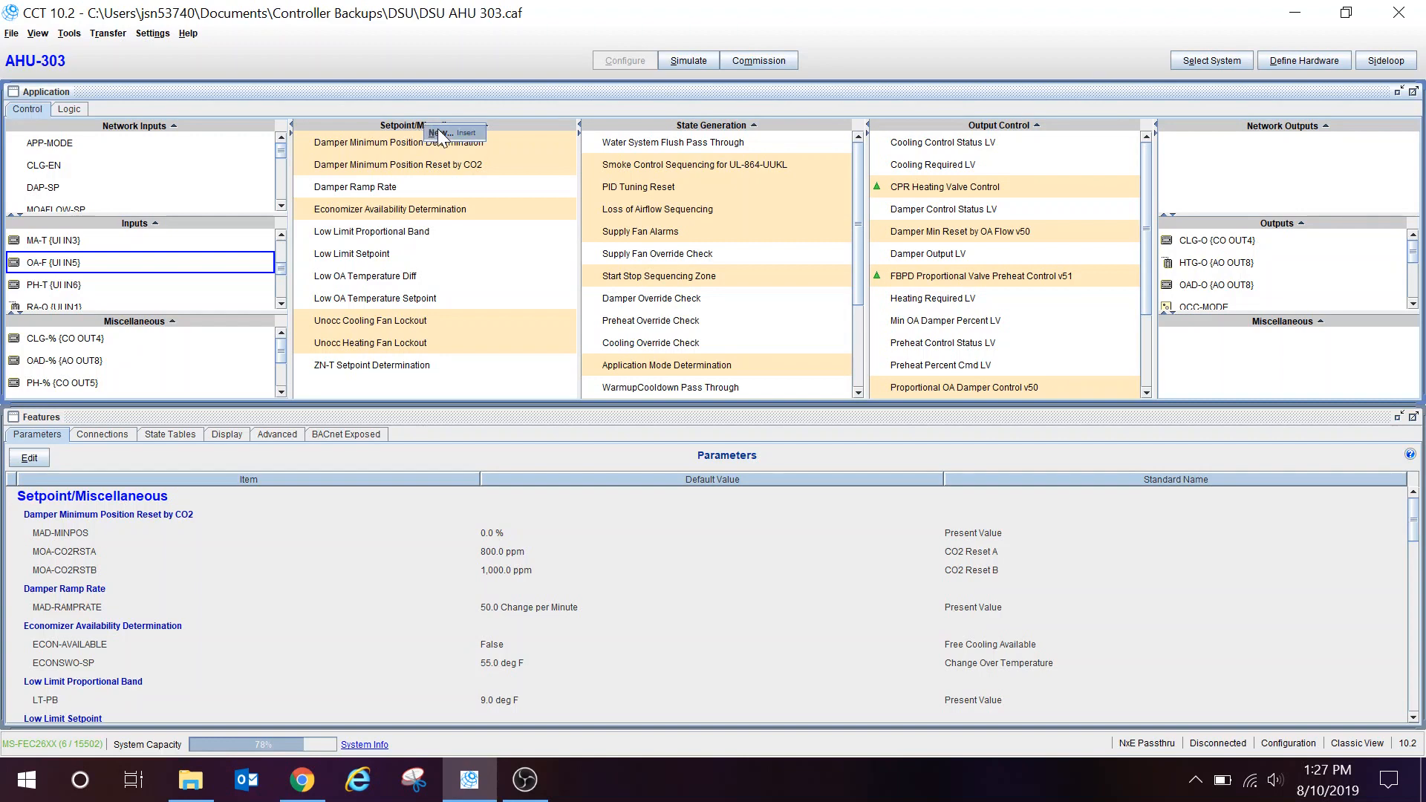
click(465, 132)
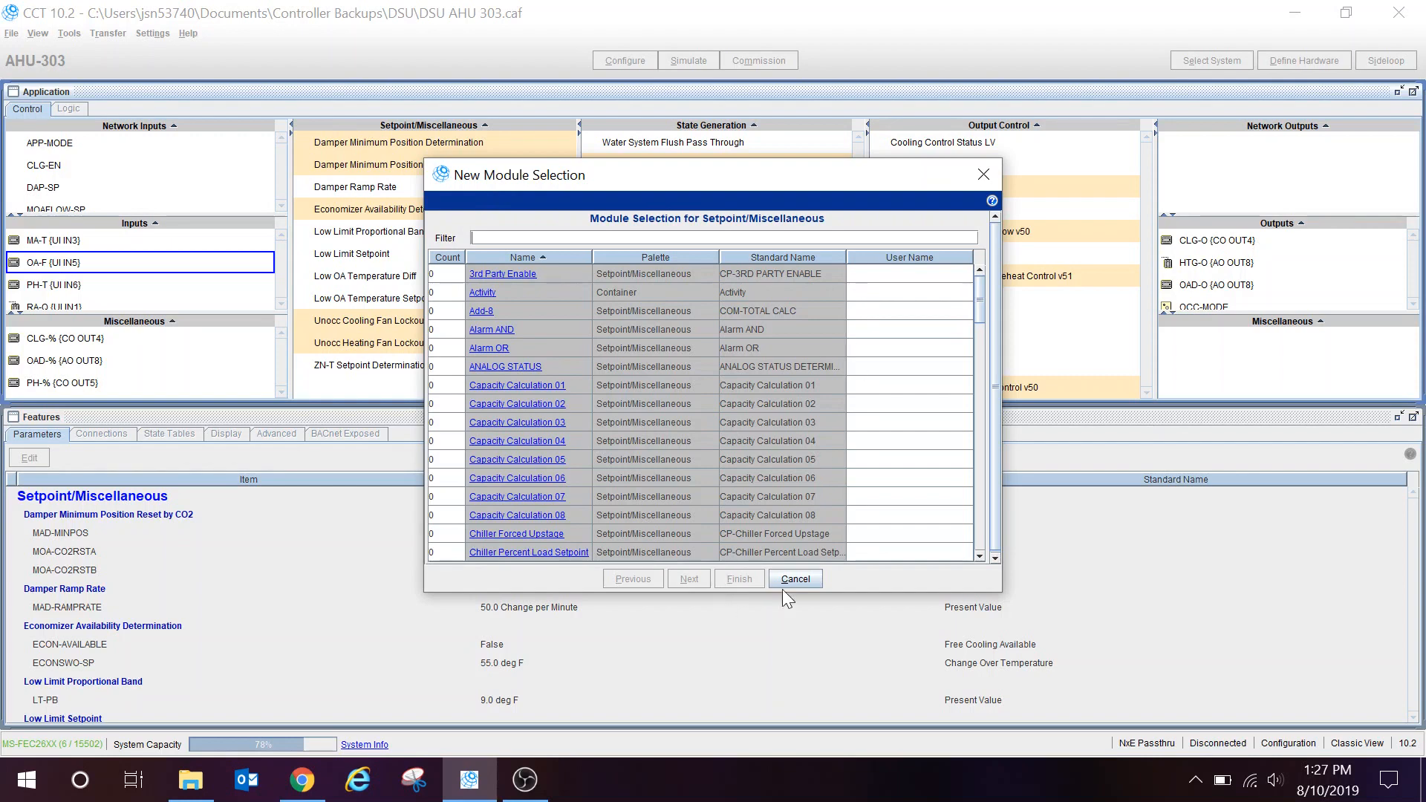
click(793, 578)
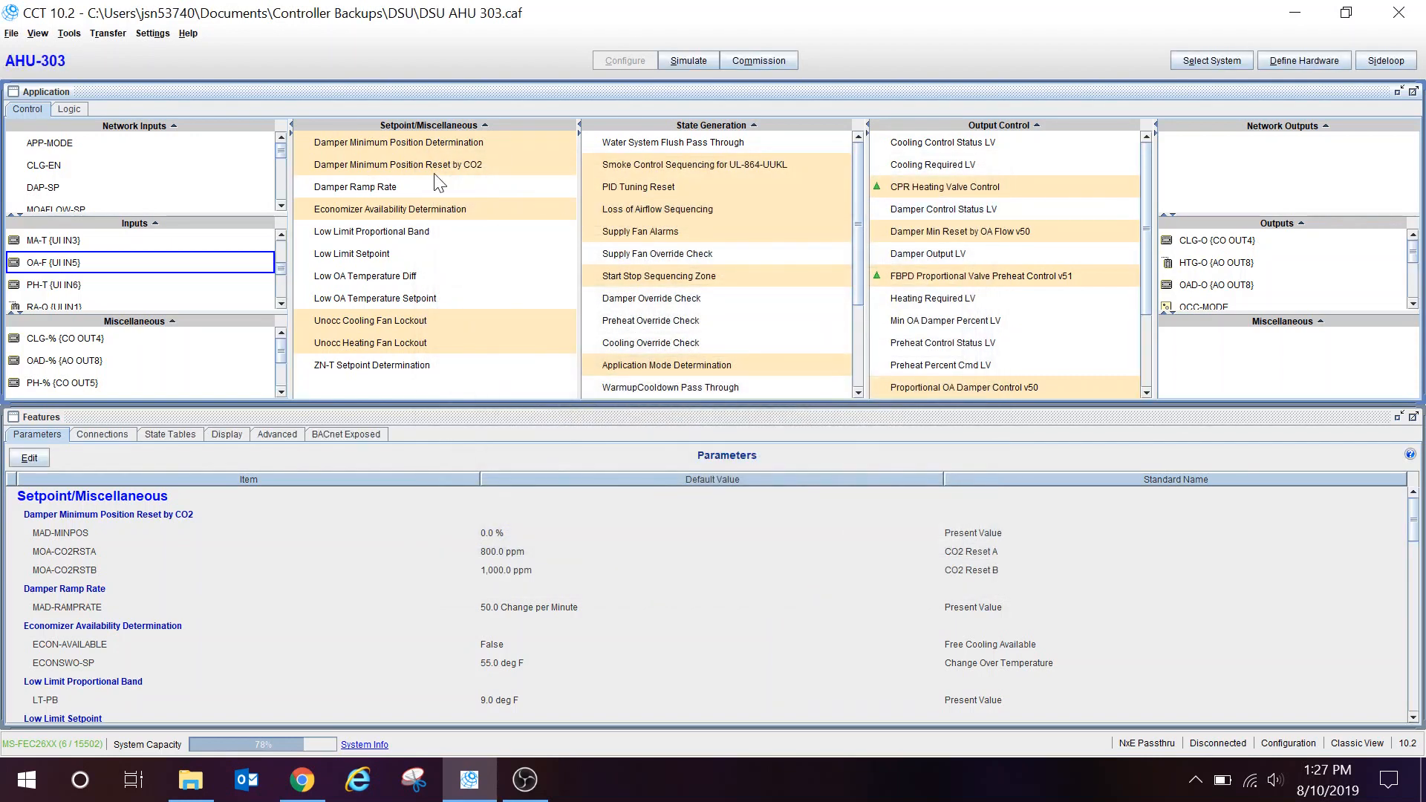
mouse_move(398, 165)
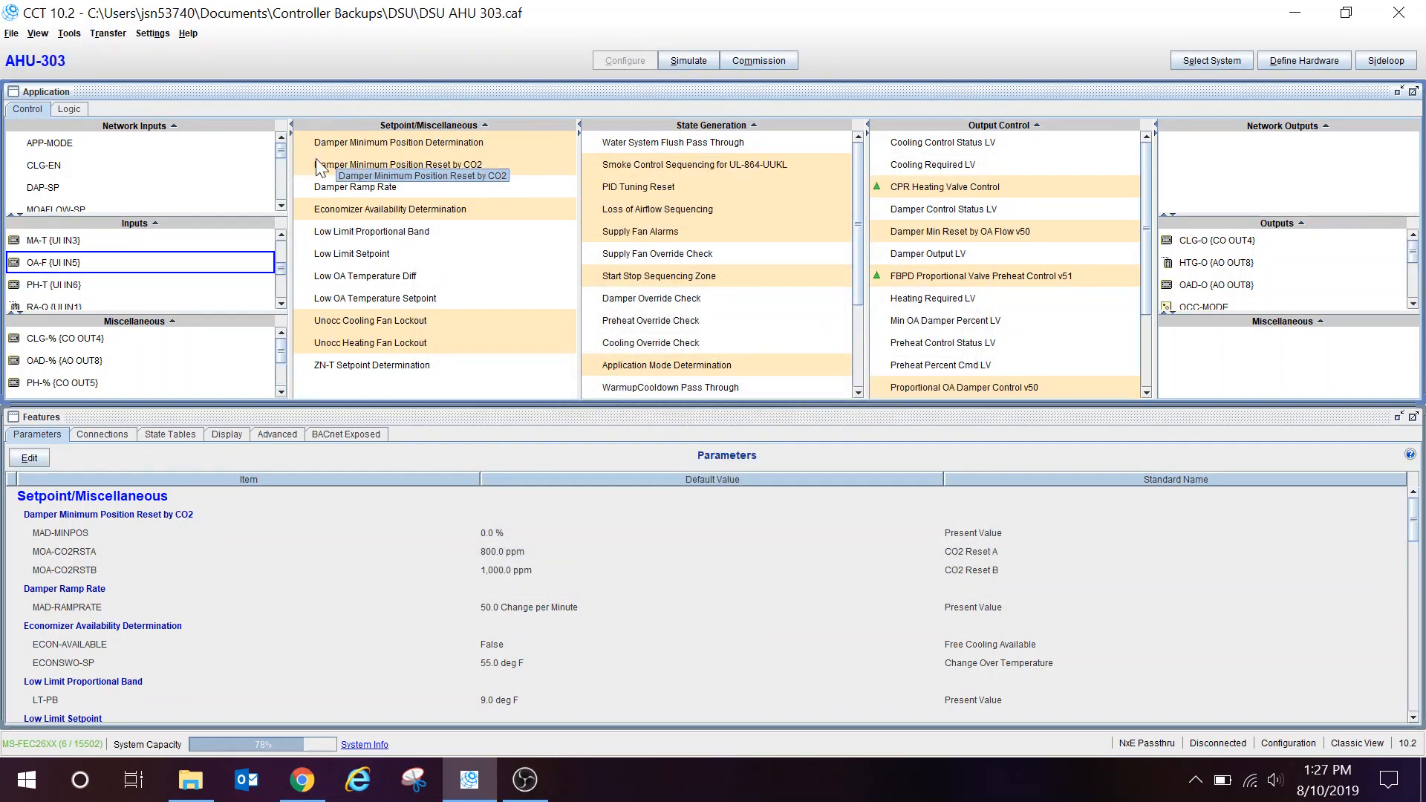
mouse_move(532, 342)
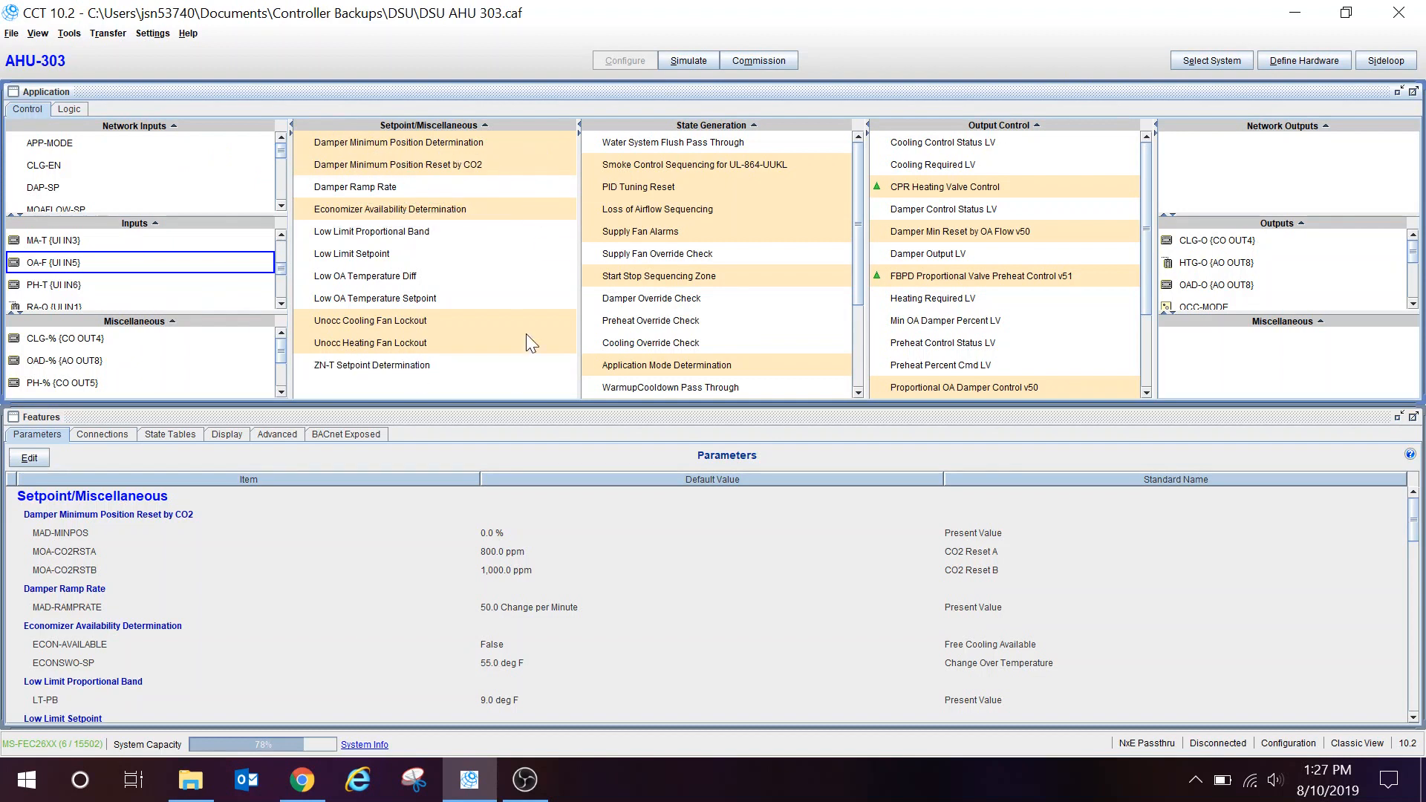
mouse_move(107, 94)
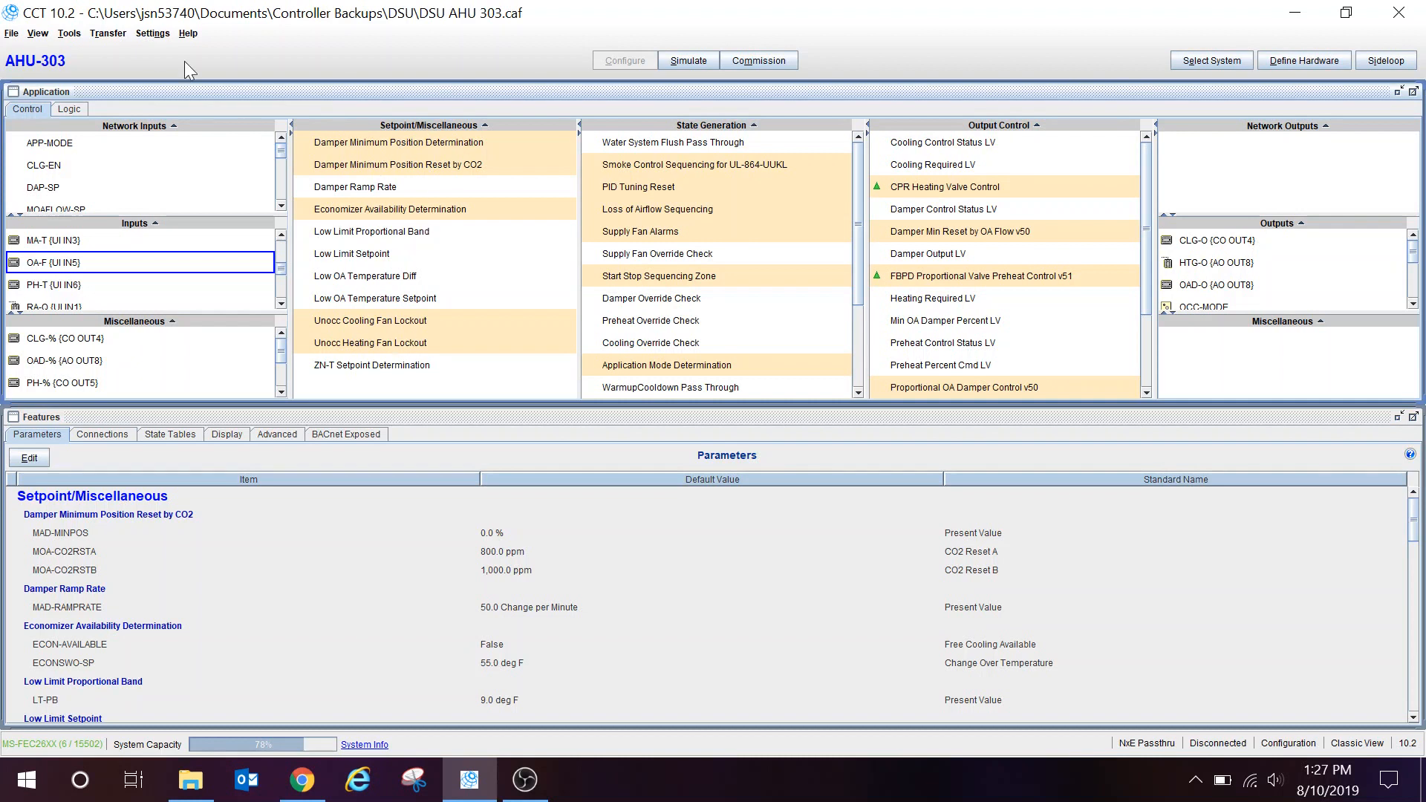
mouse_move(418, 187)
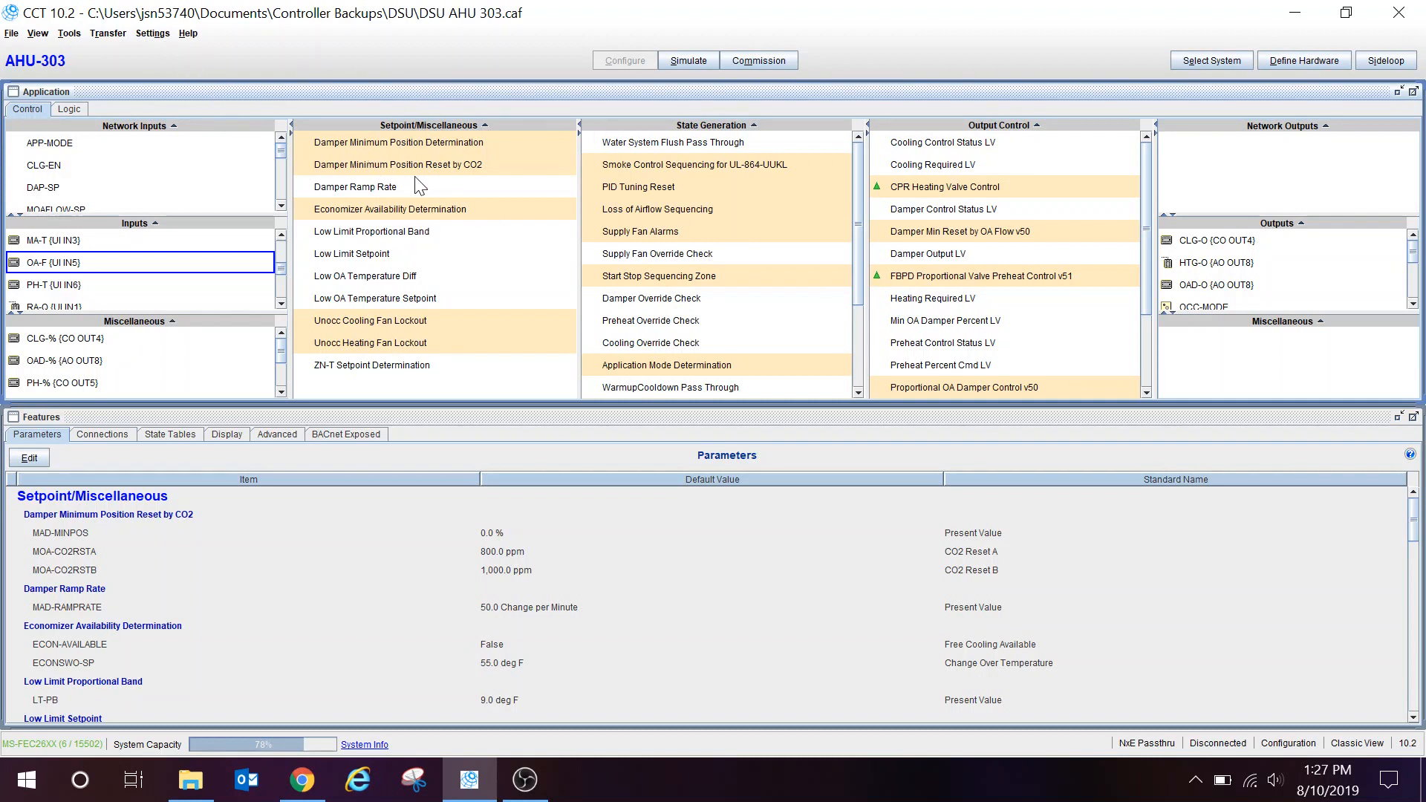
View the About Tool version information from Help and close it again.
click(187, 34)
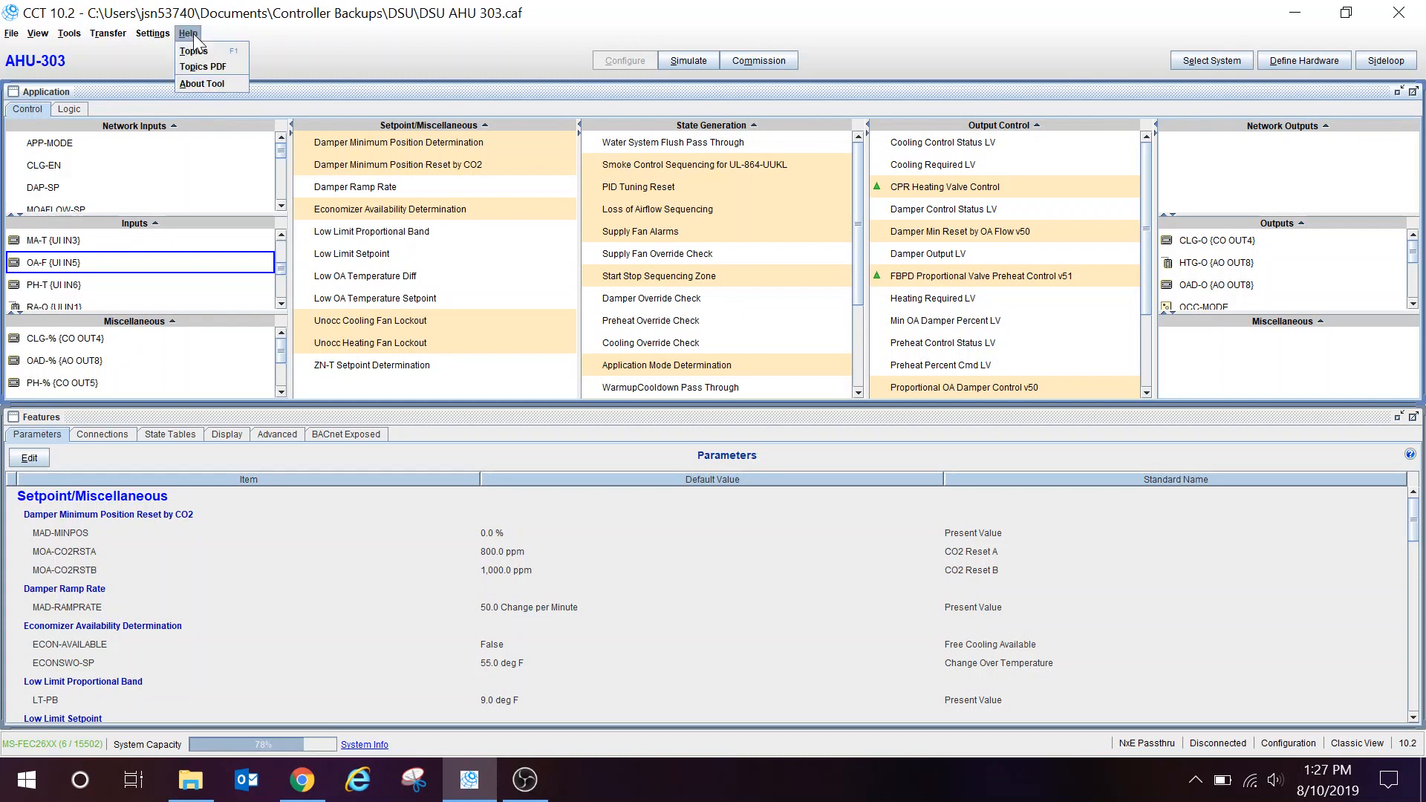
click(201, 83)
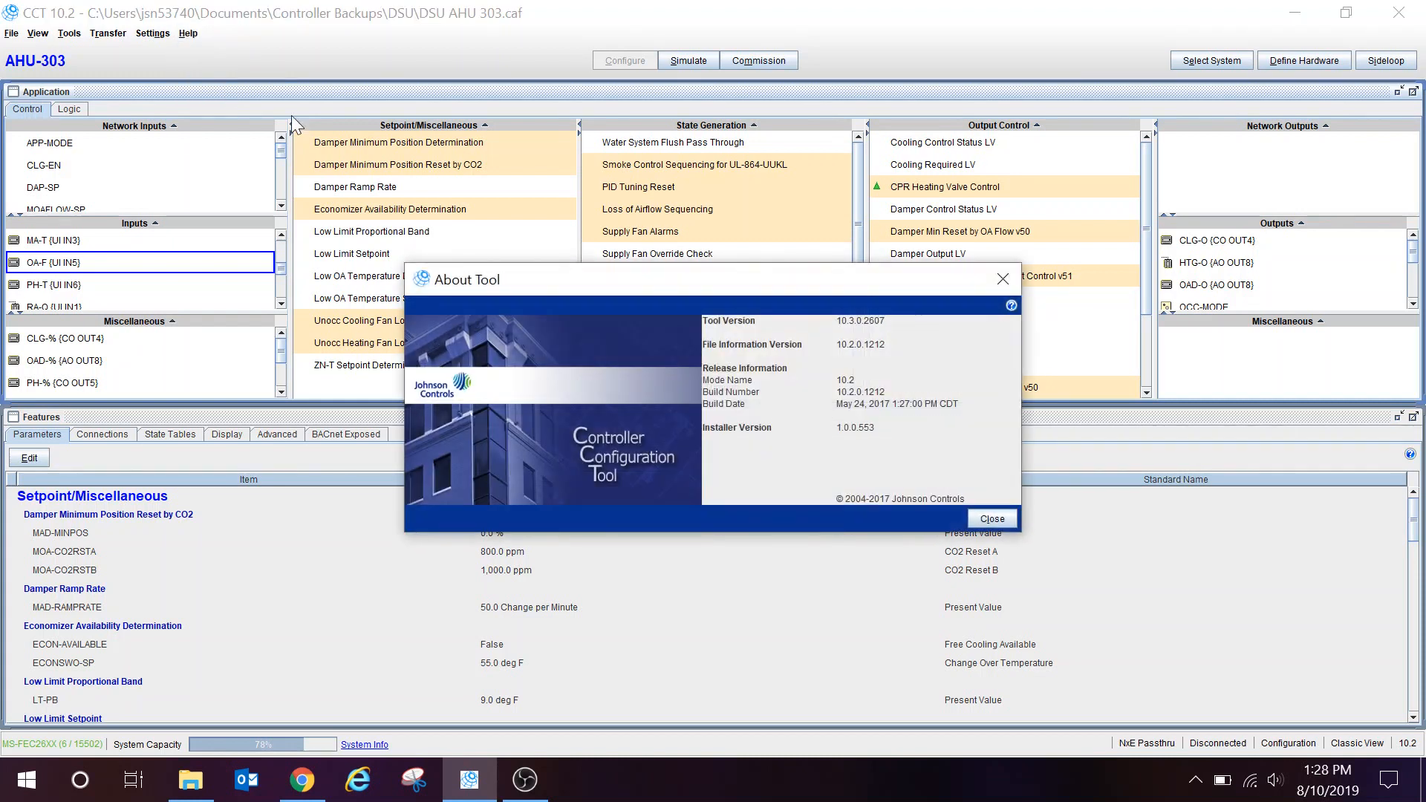
mouse_move(843, 398)
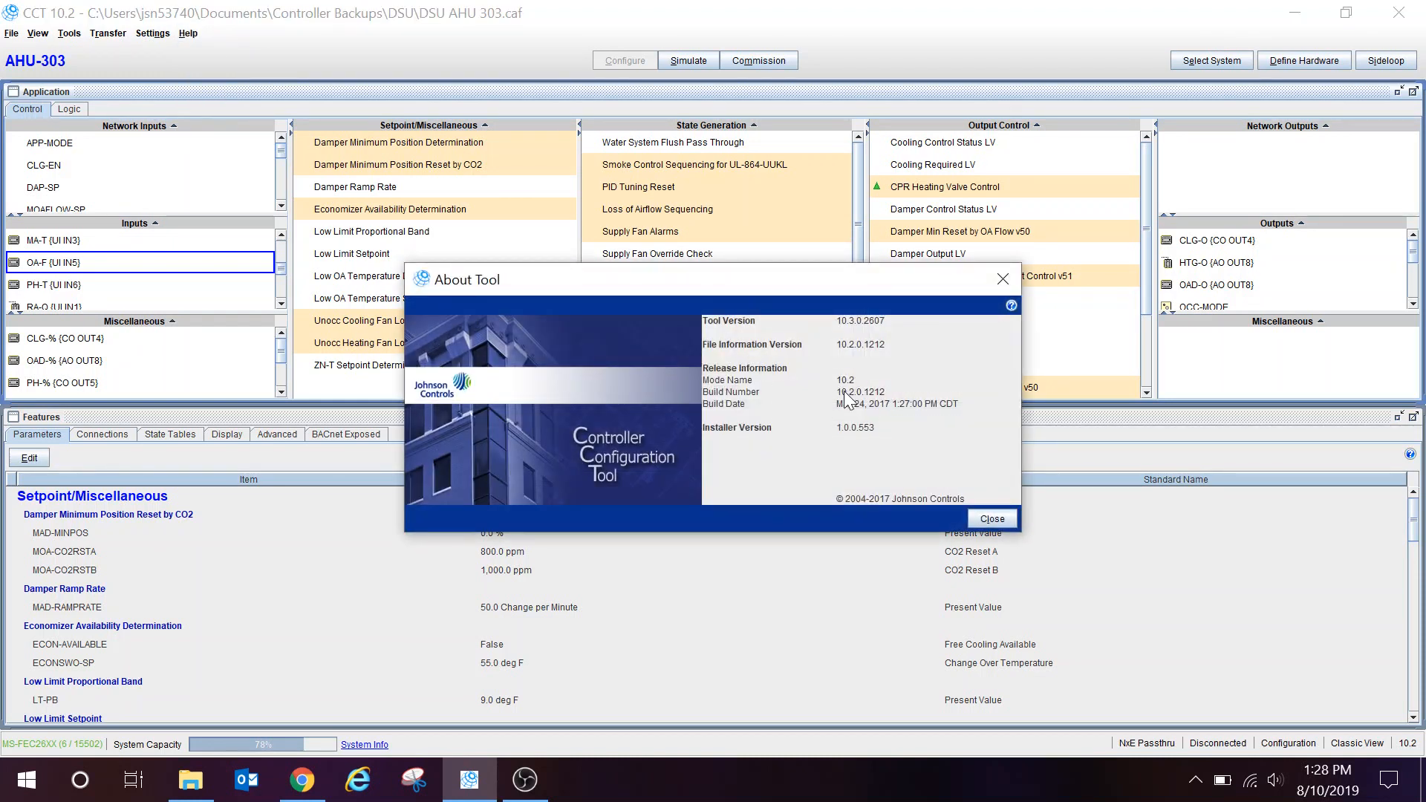
click(991, 517)
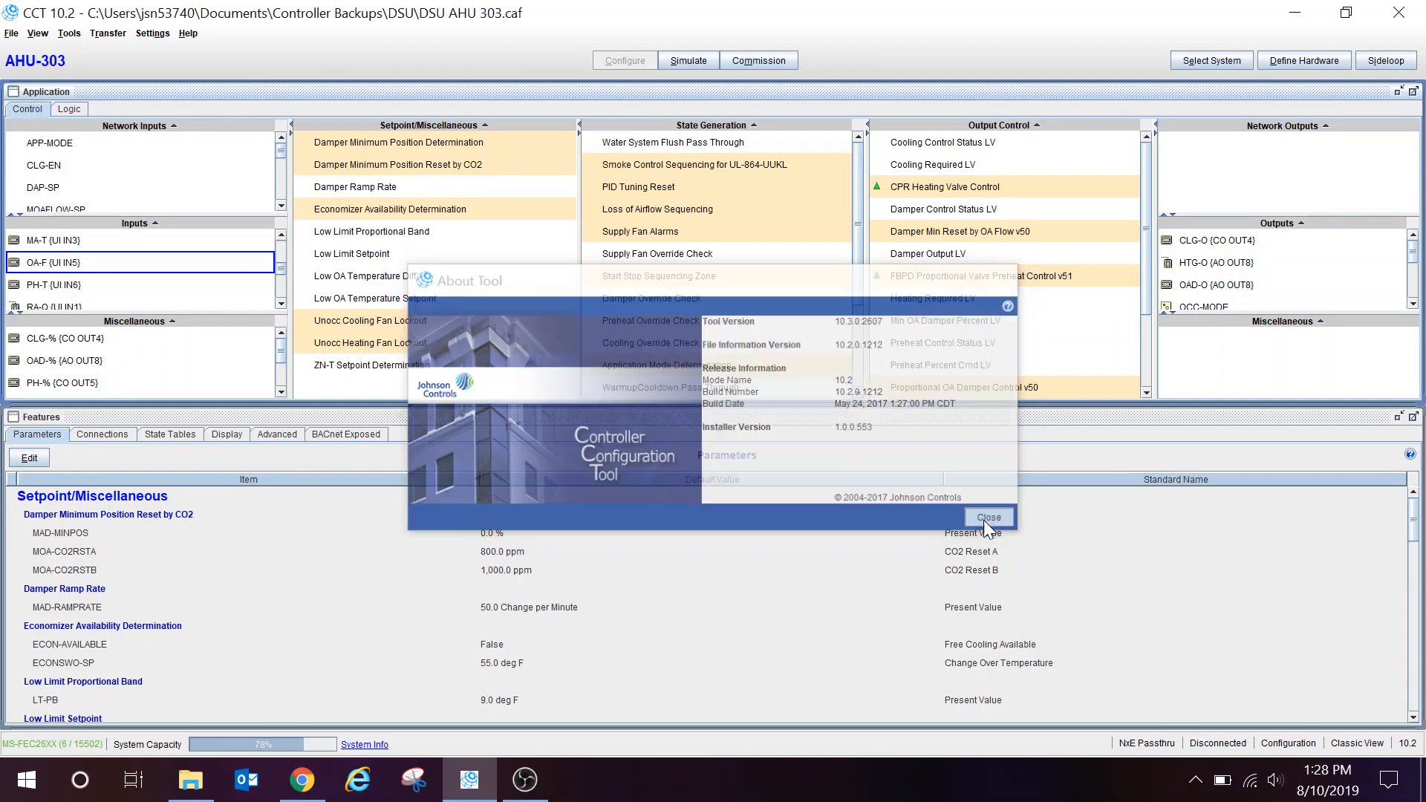
click(989, 517)
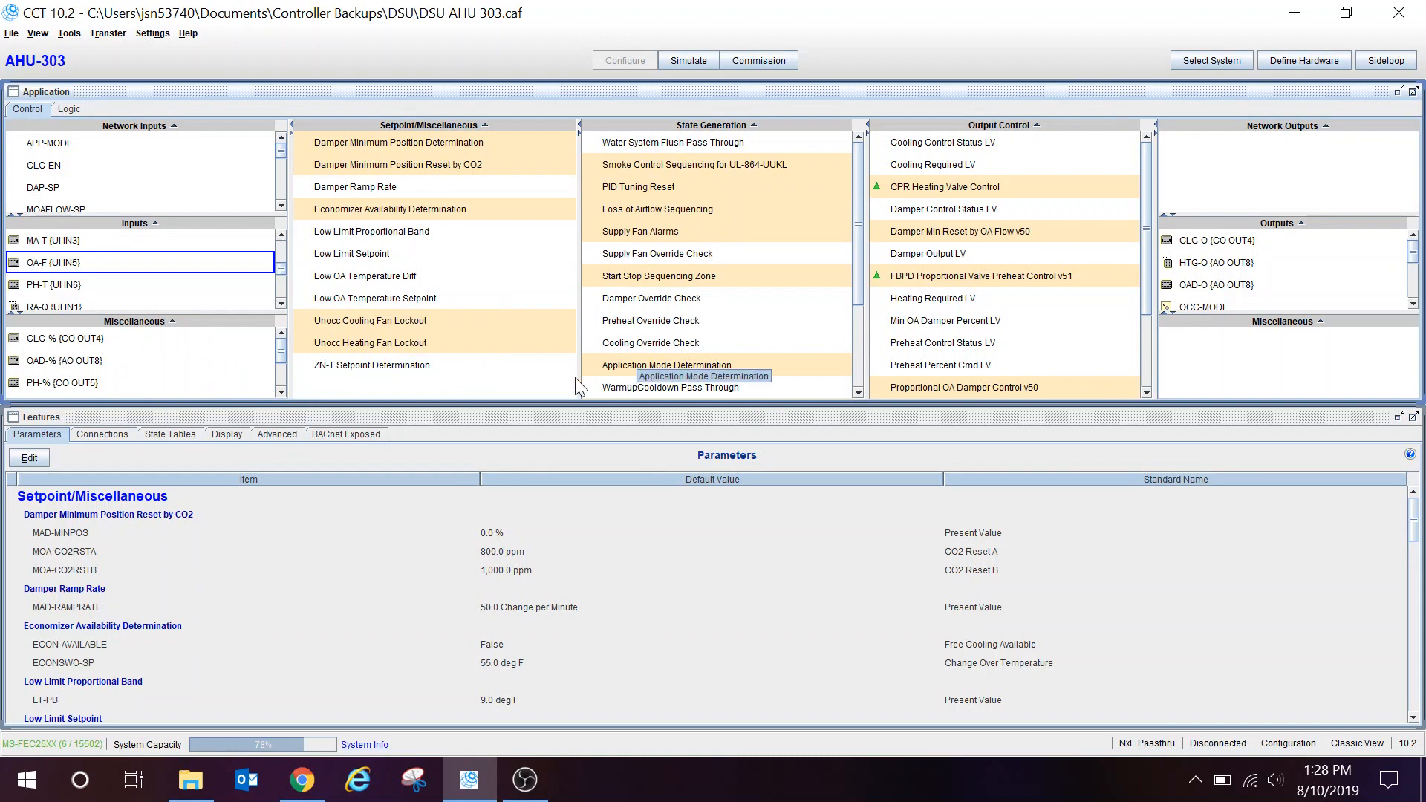
mouse_move(42, 145)
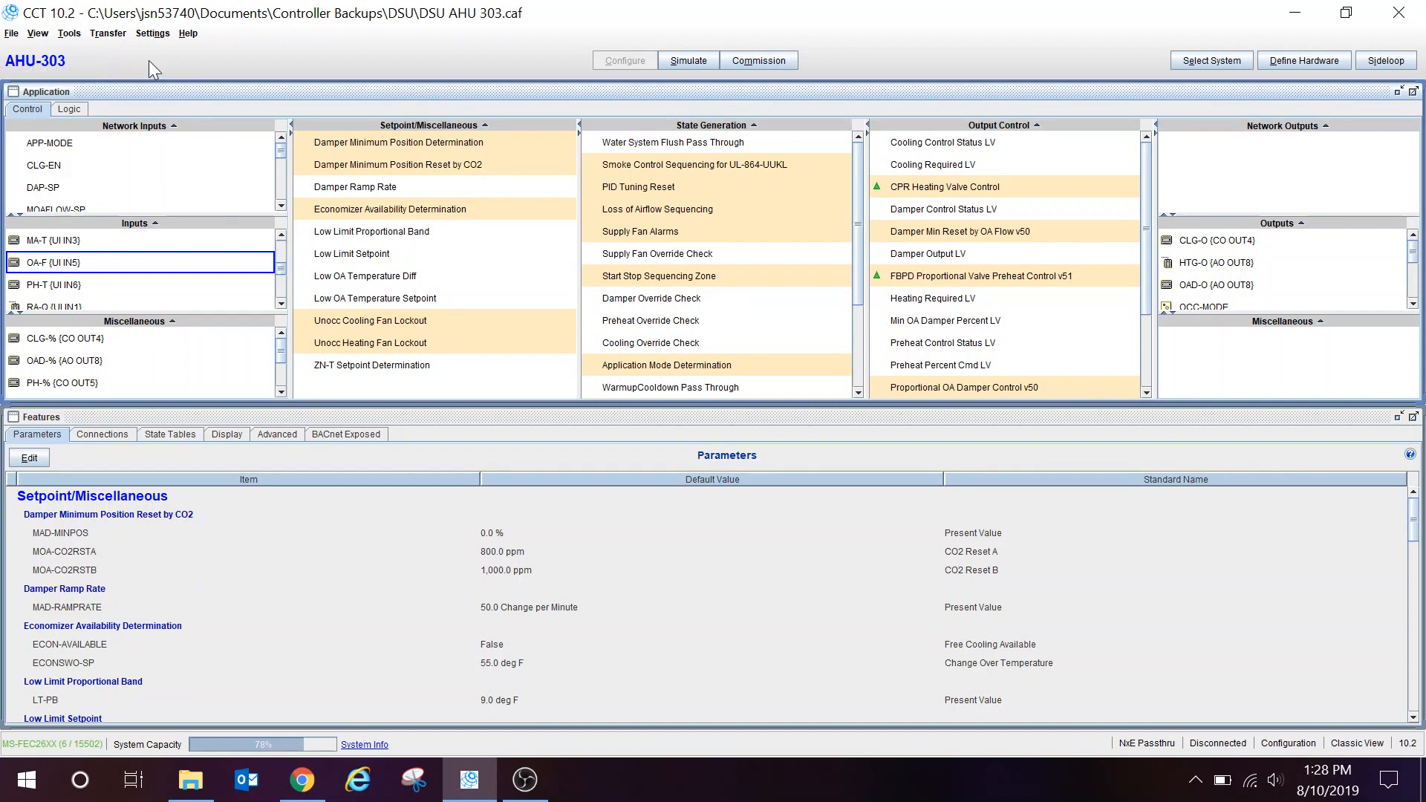
mouse_move(402, 141)
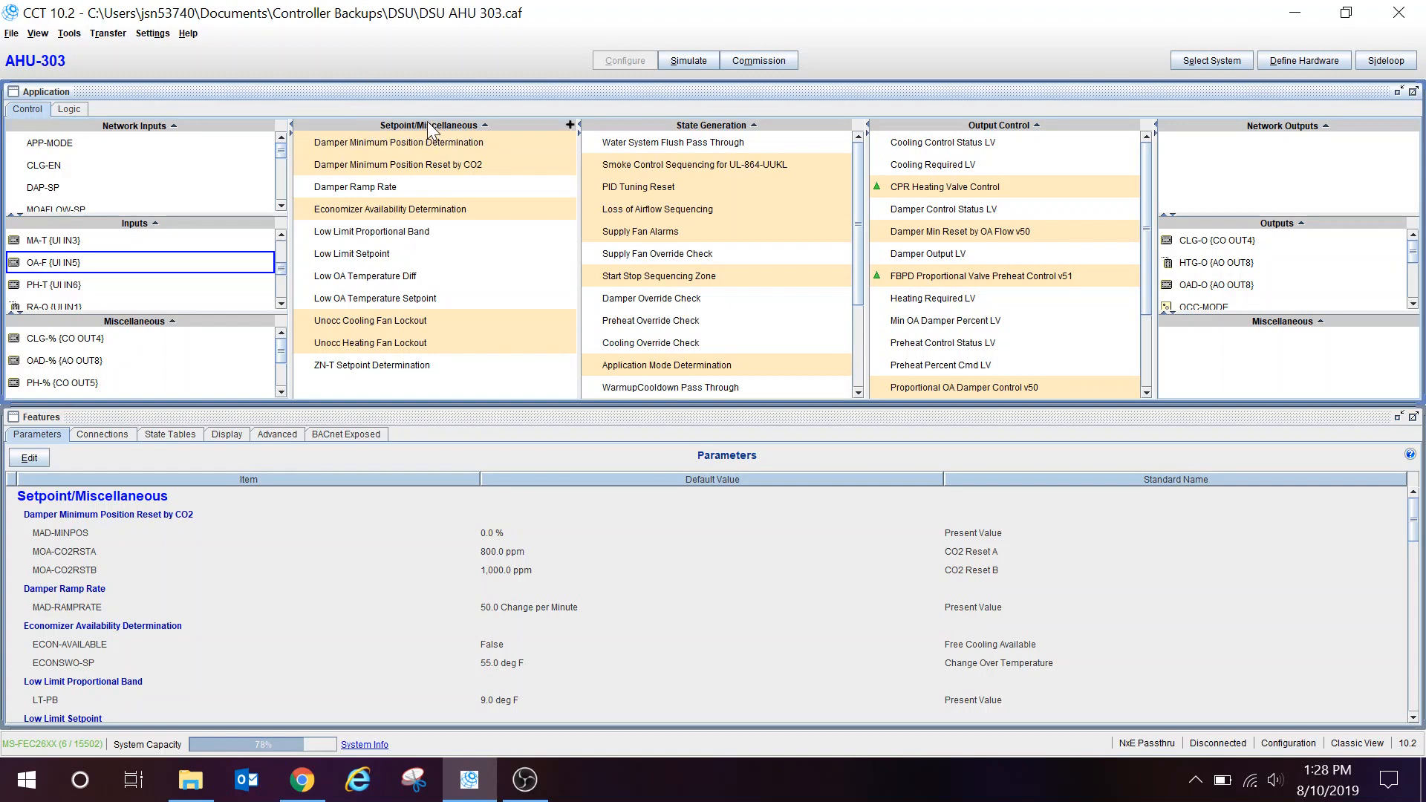
Start adding a Setpoint/Miscellaneous module and filter the list for 'flow'.
click(570, 125)
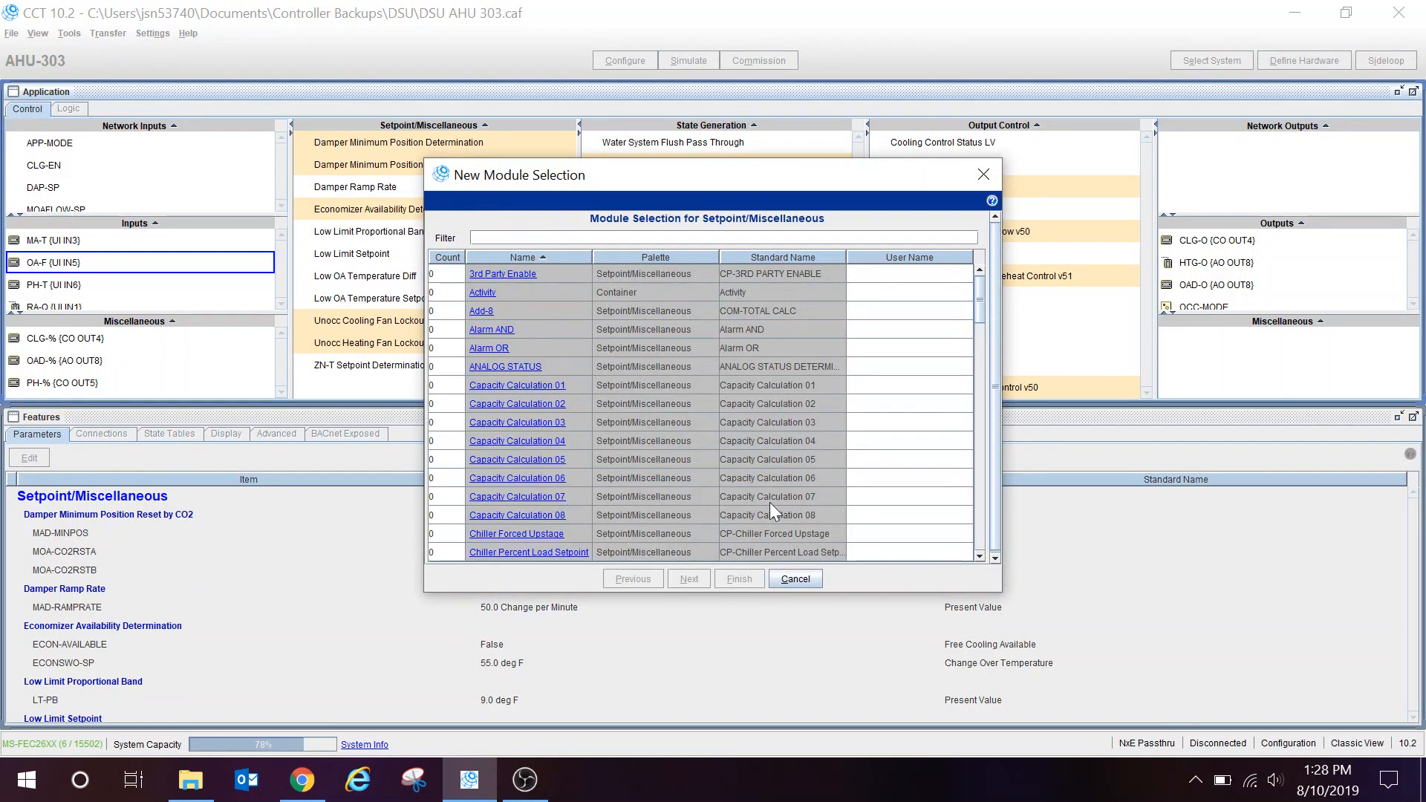
mouse_move(655, 317)
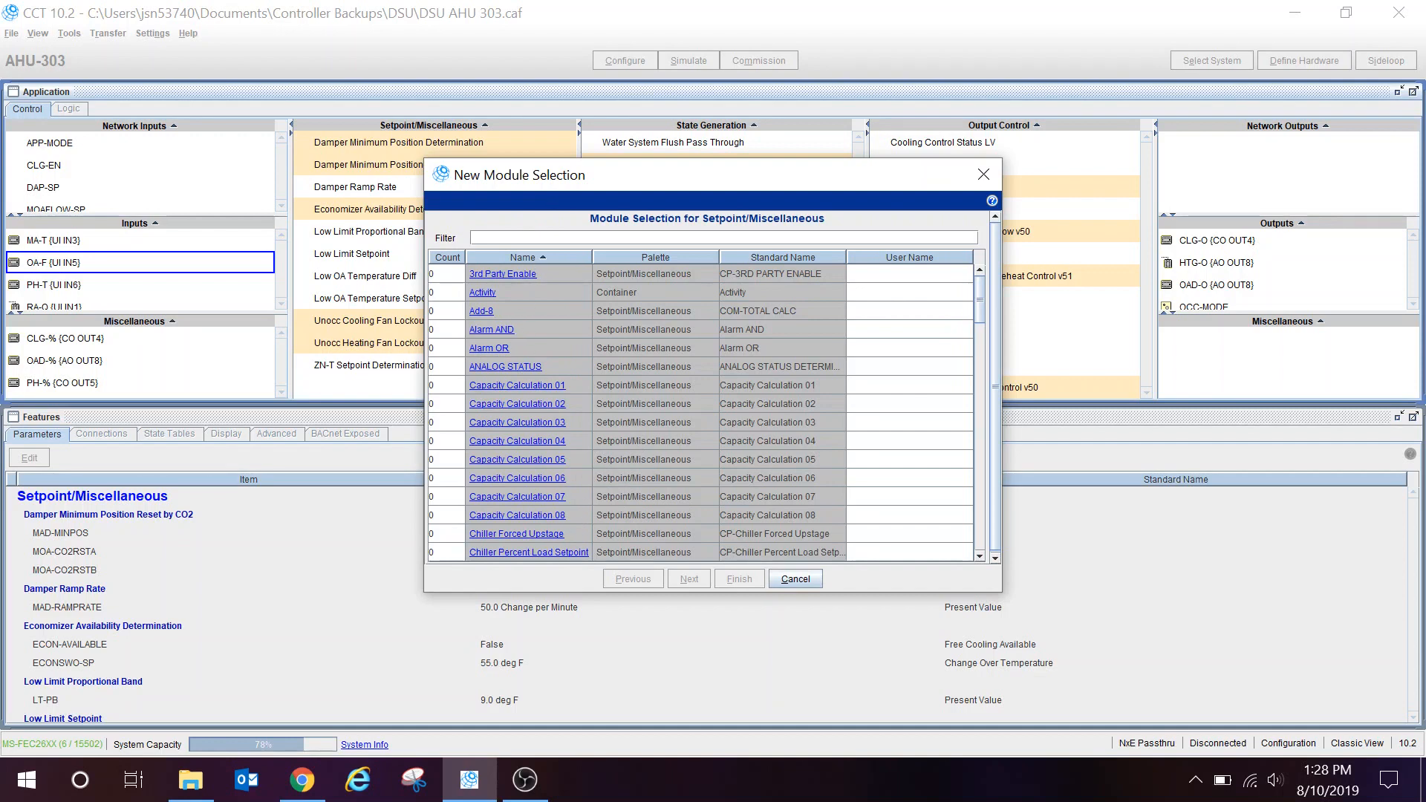
text(fl)
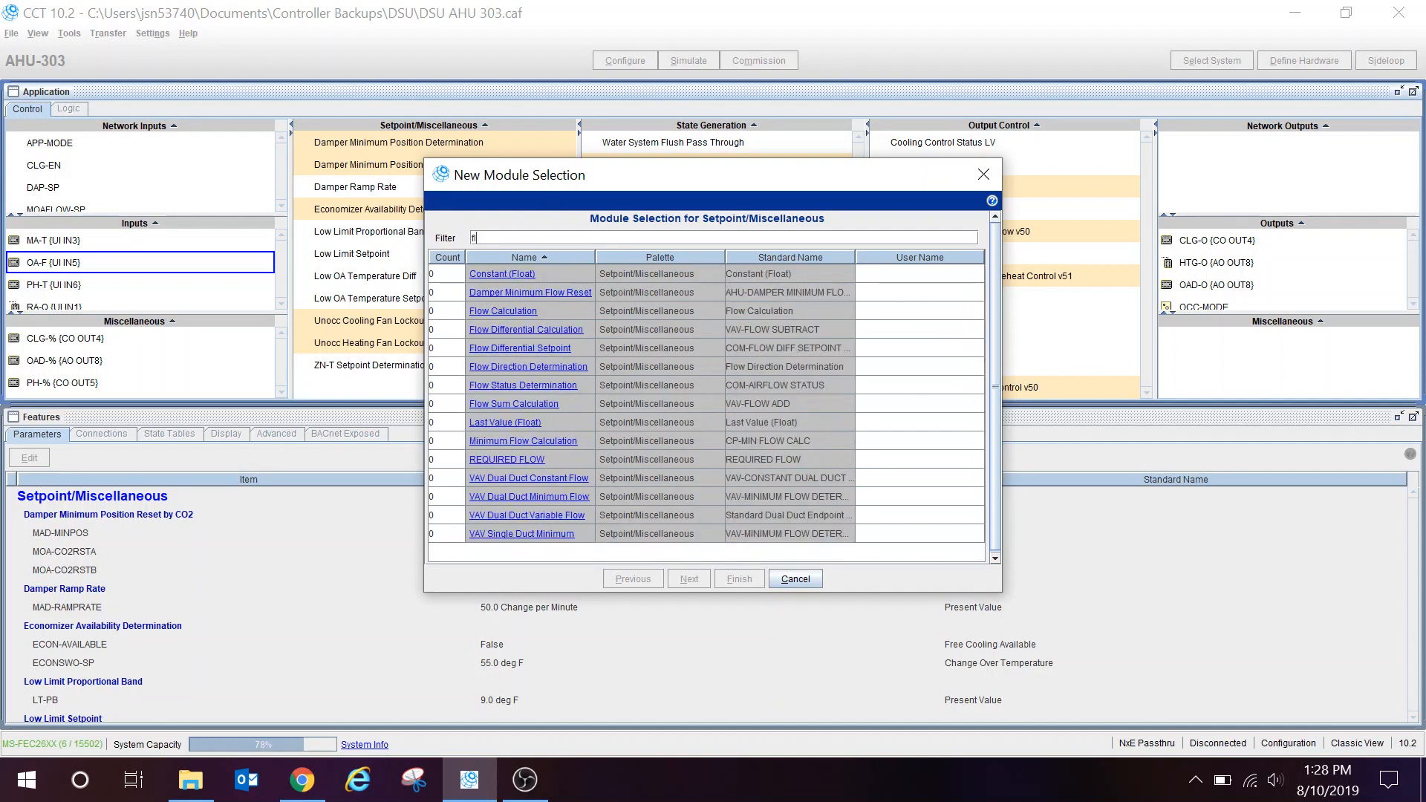
text(flow)
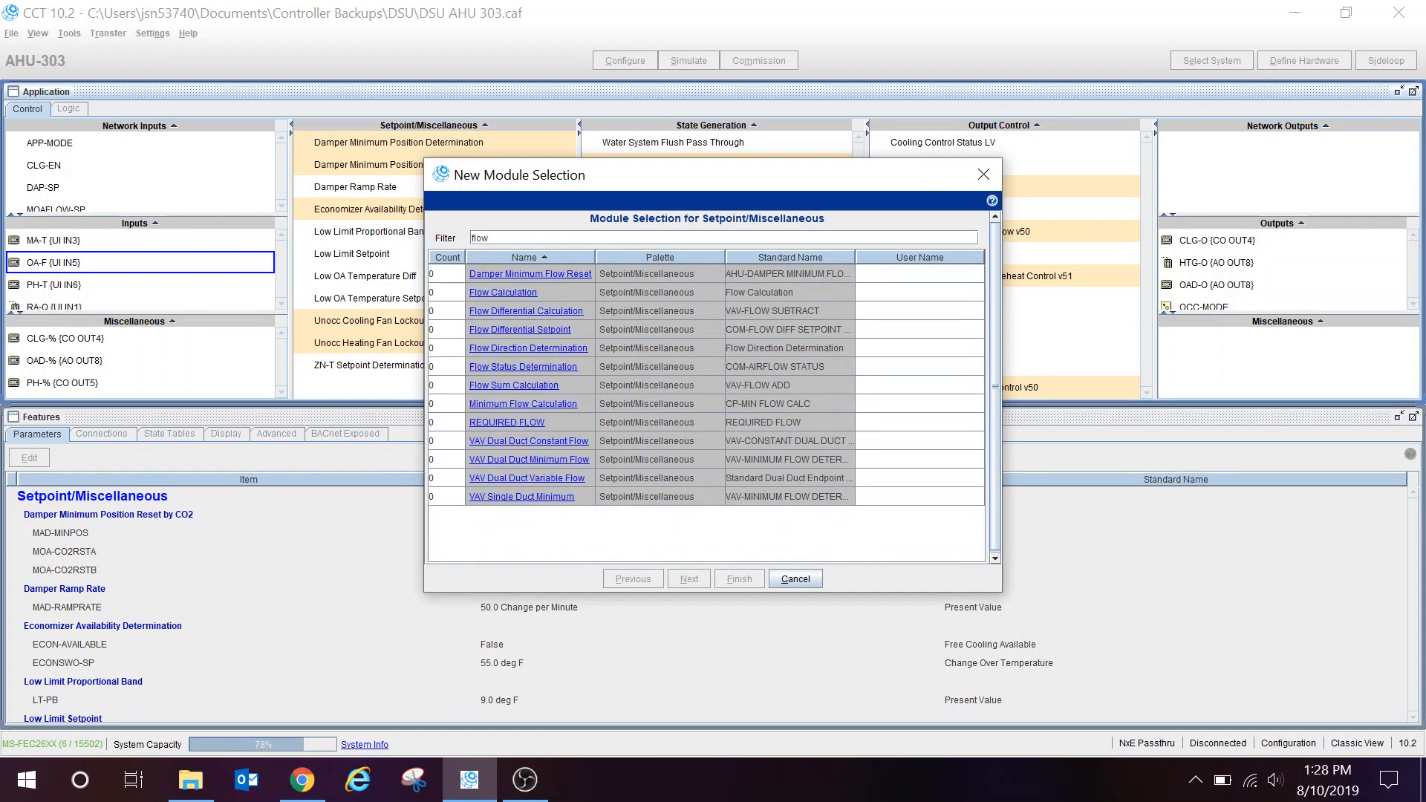
mouse_move(553, 294)
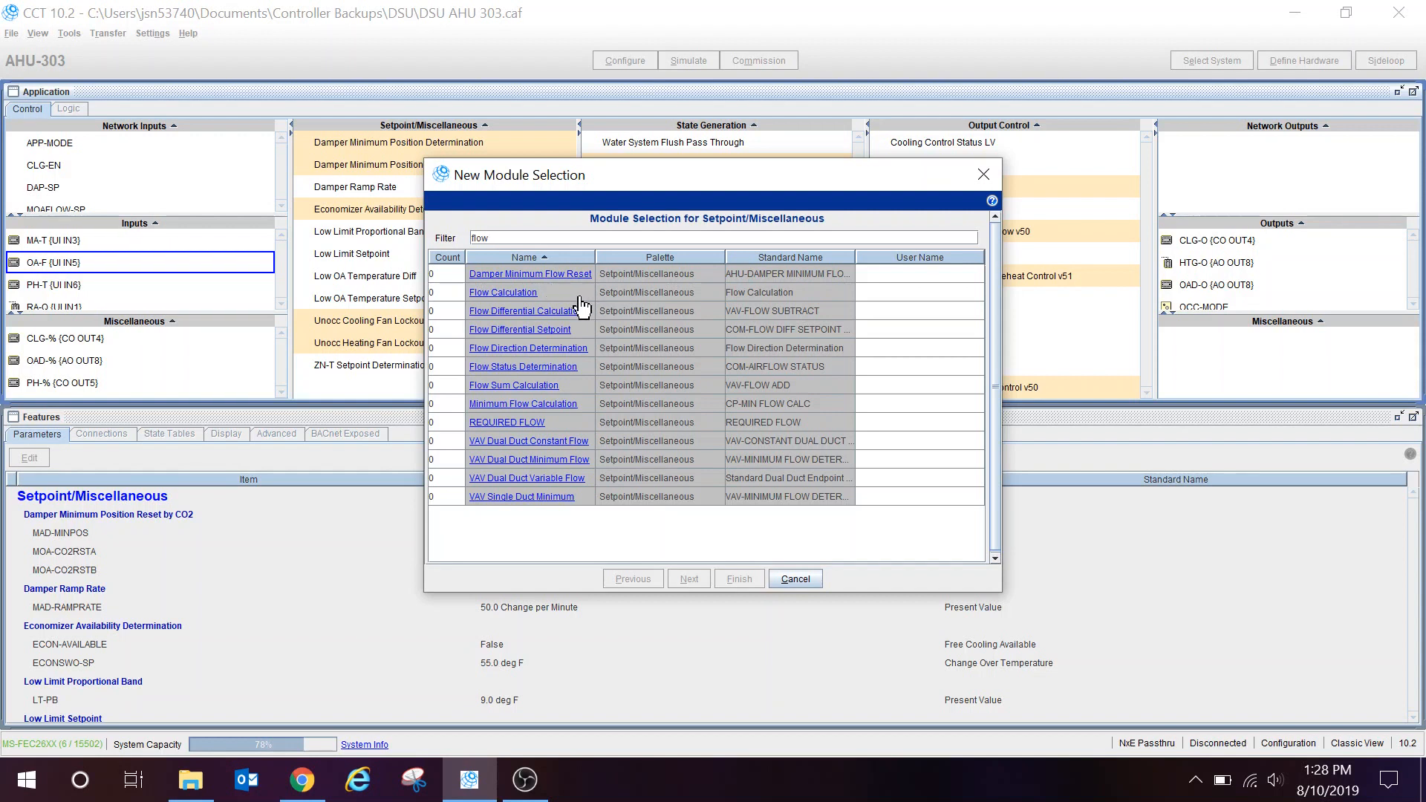
mouse_move(575, 305)
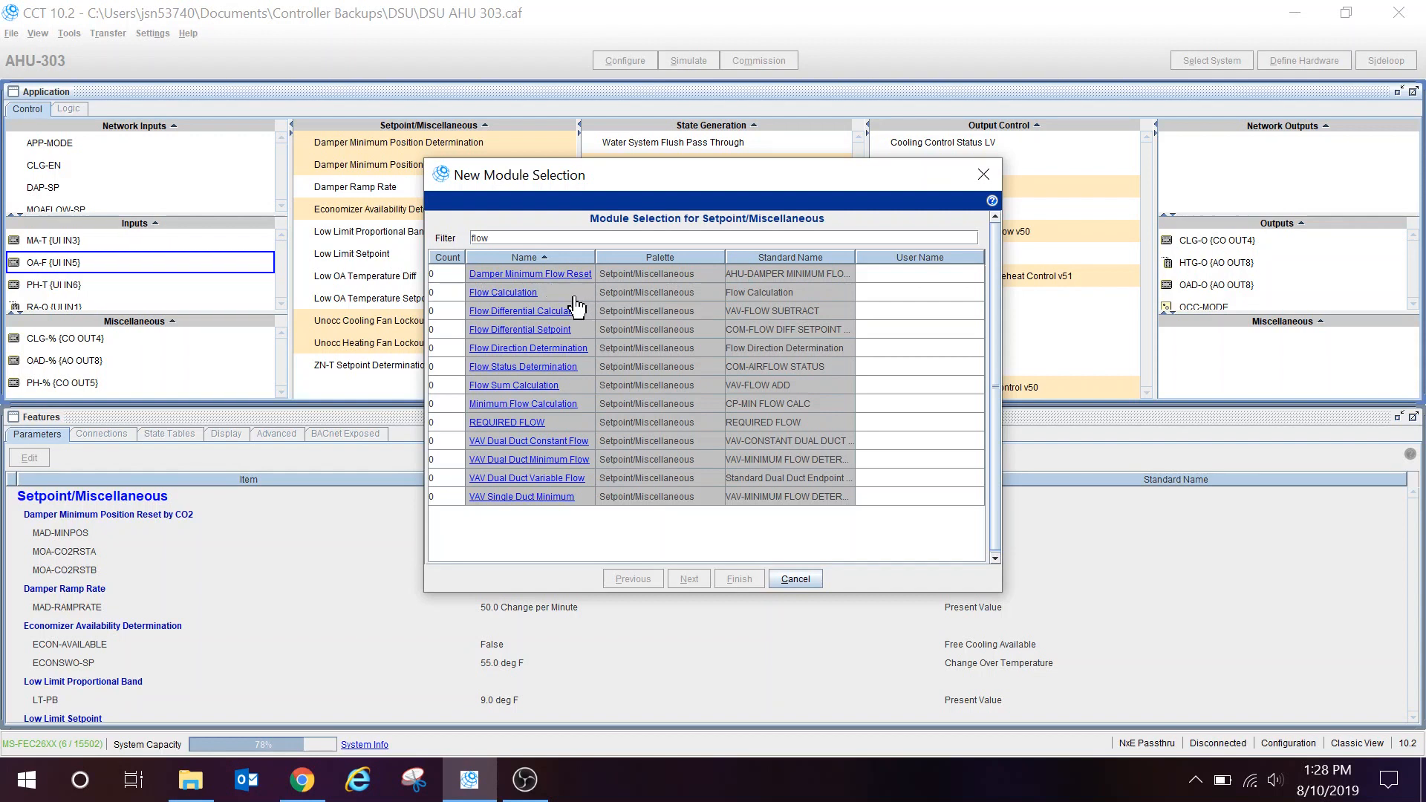
mouse_move(573, 360)
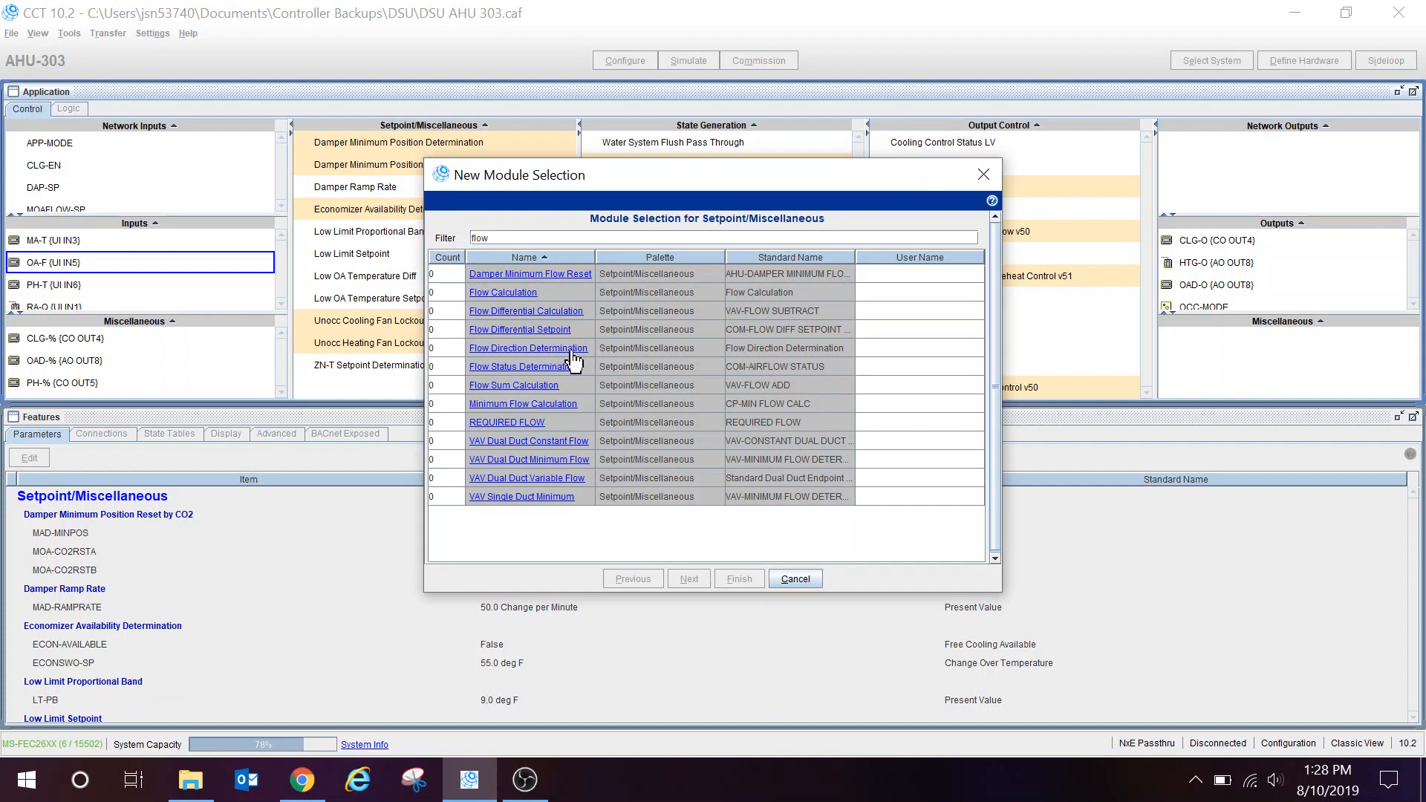
mouse_move(499, 364)
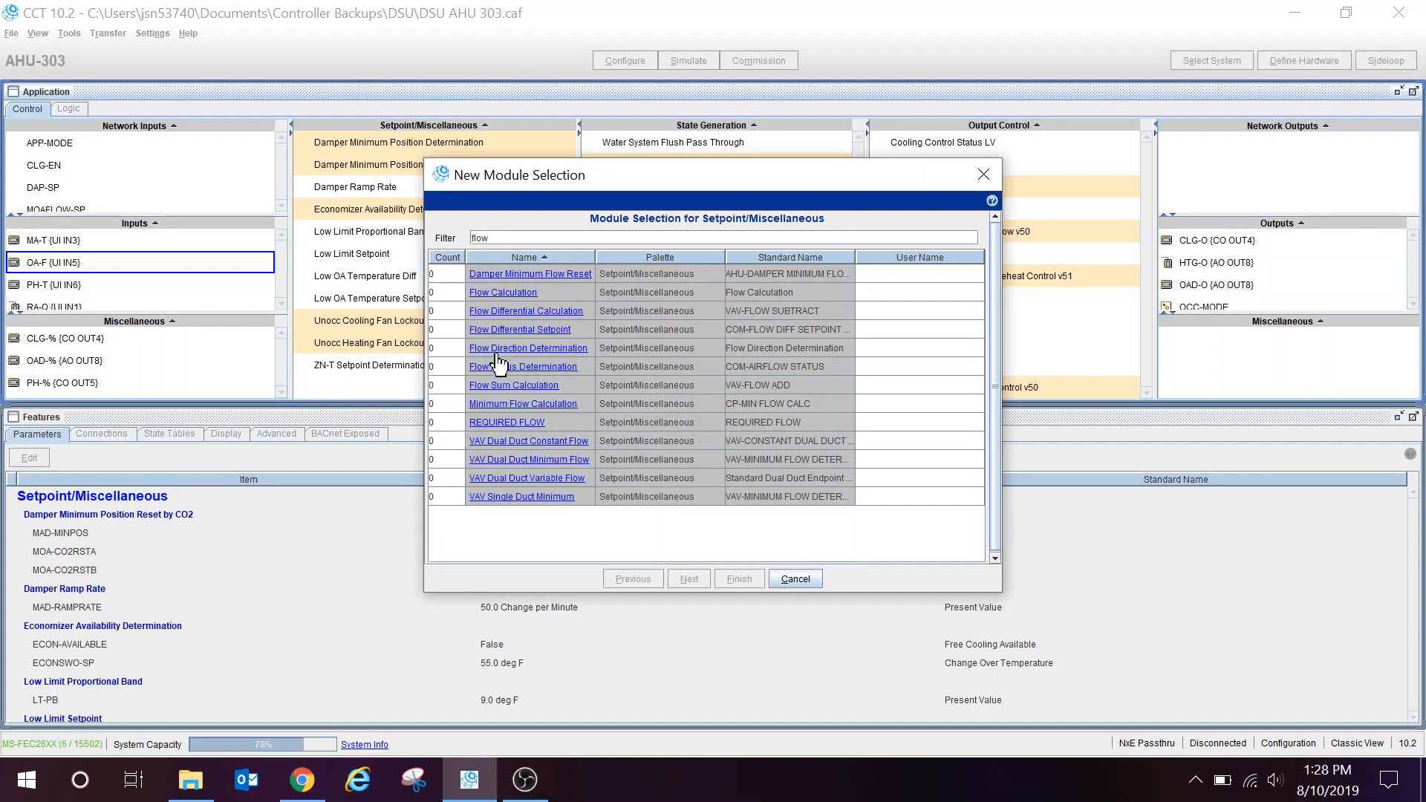
Add one Flow Calculation module to AHU-303 and finish.
click(503, 293)
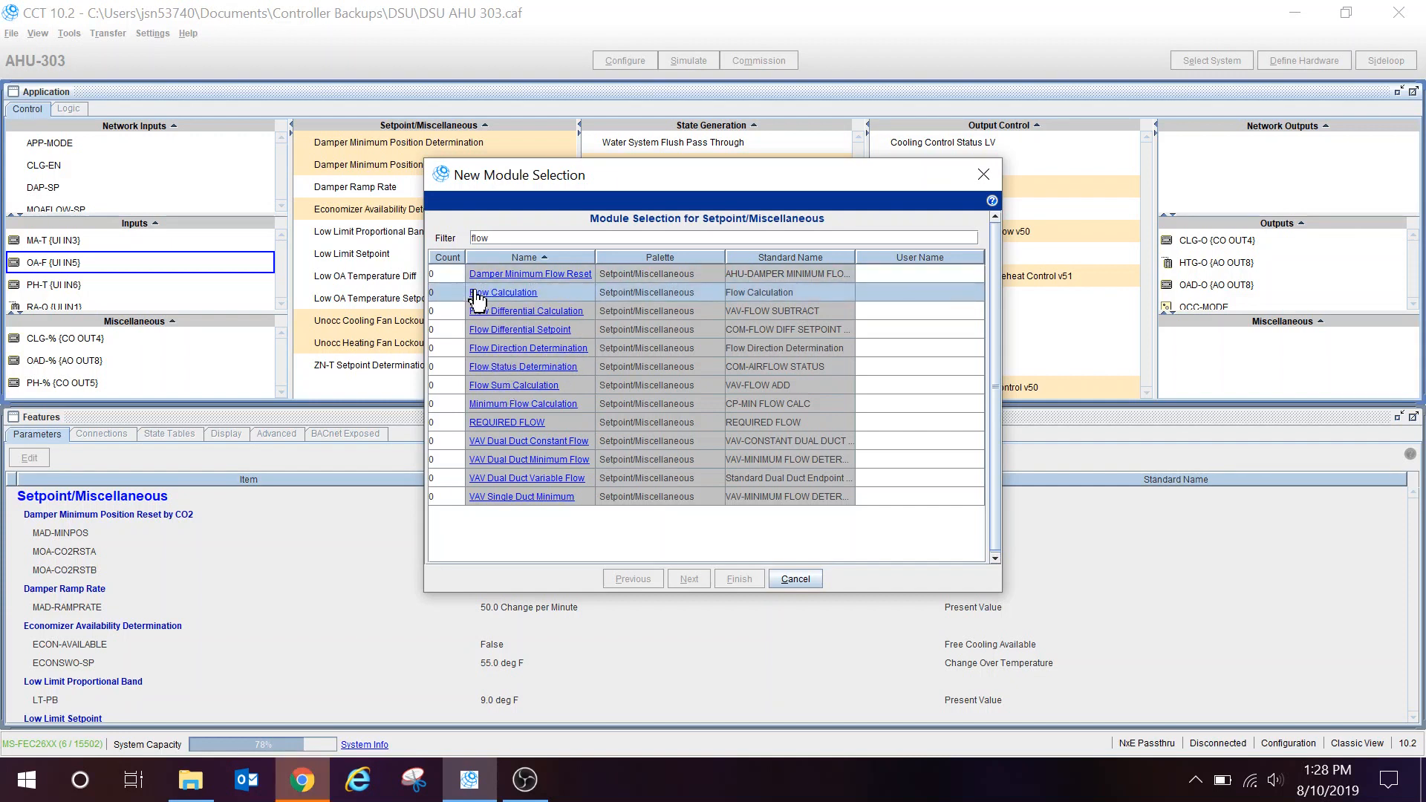
click(459, 290)
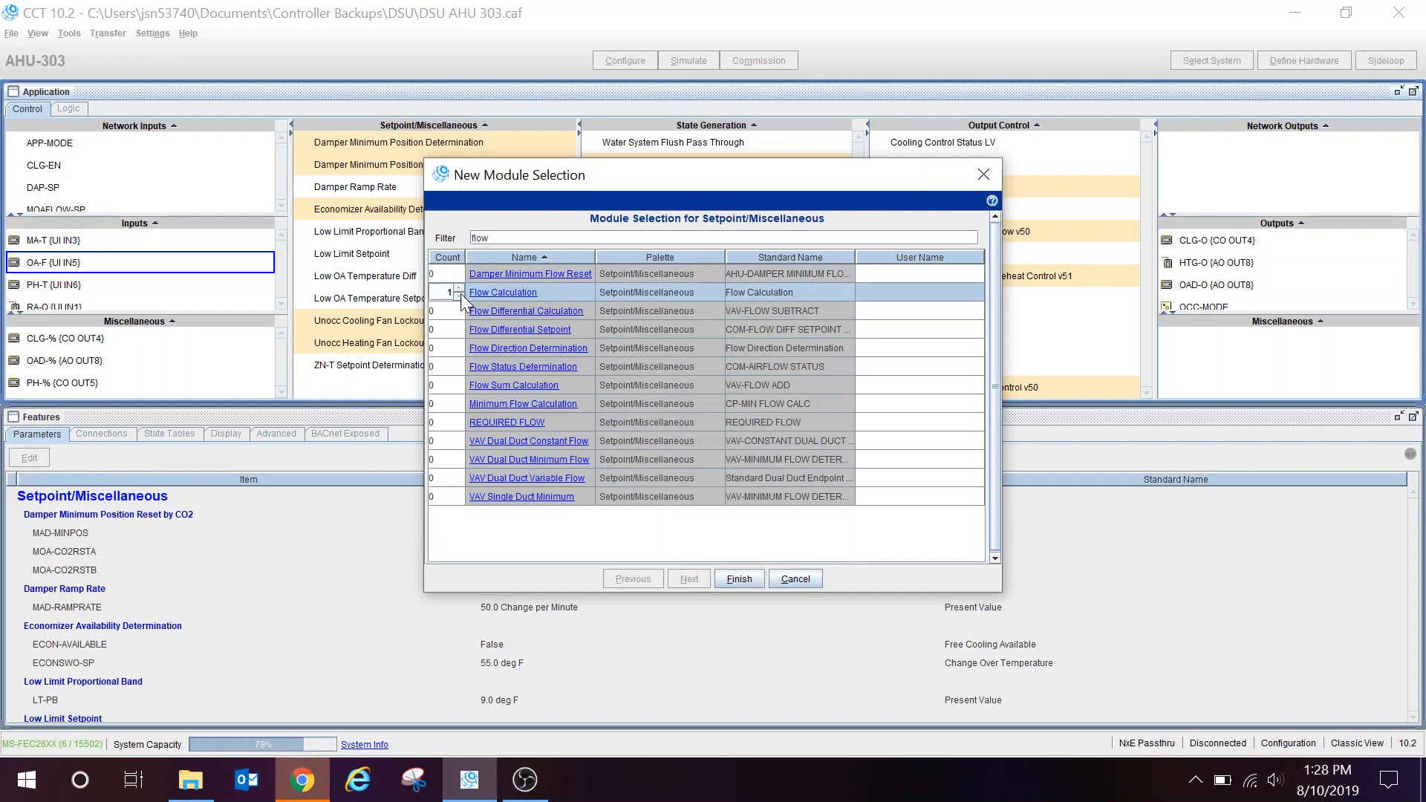
mouse_move(719, 609)
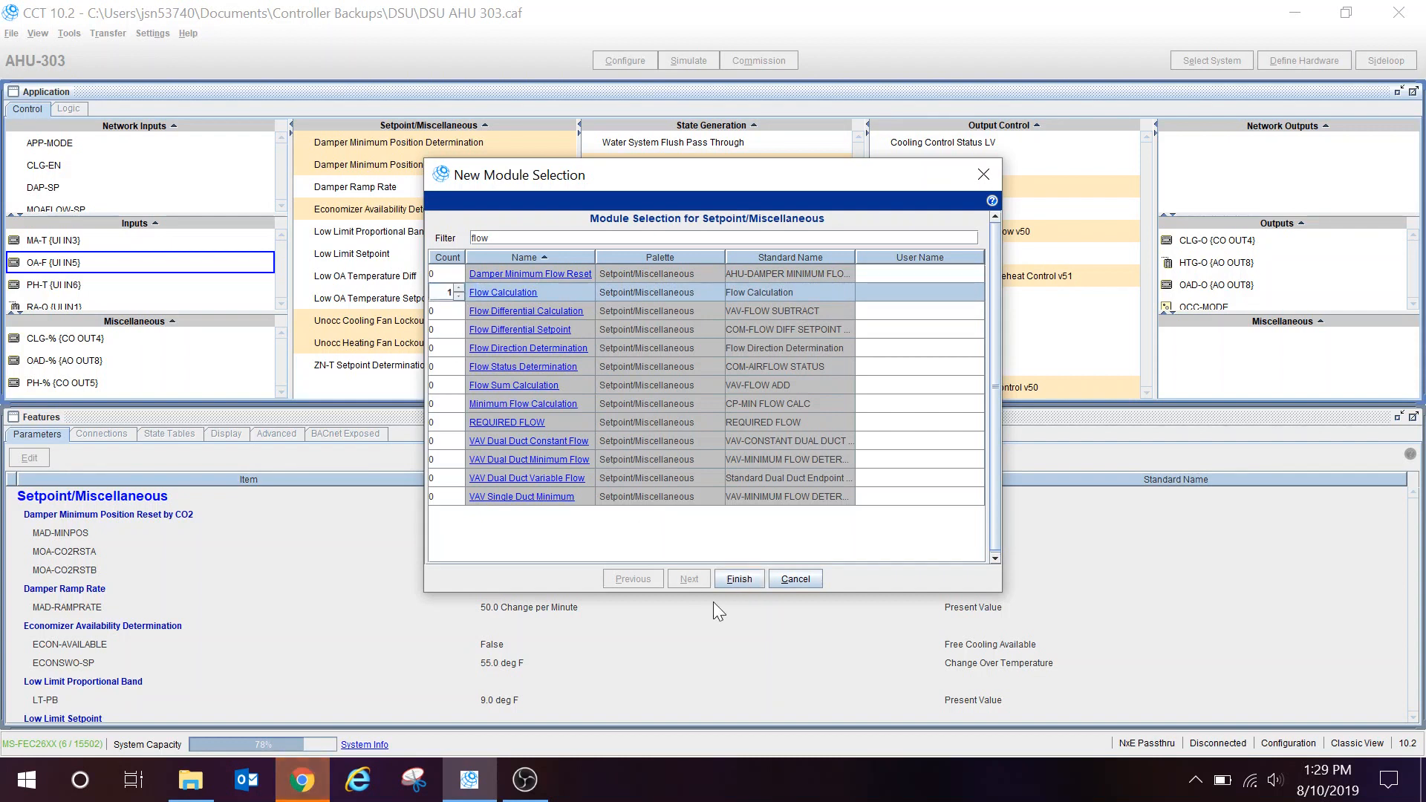
click(738, 578)
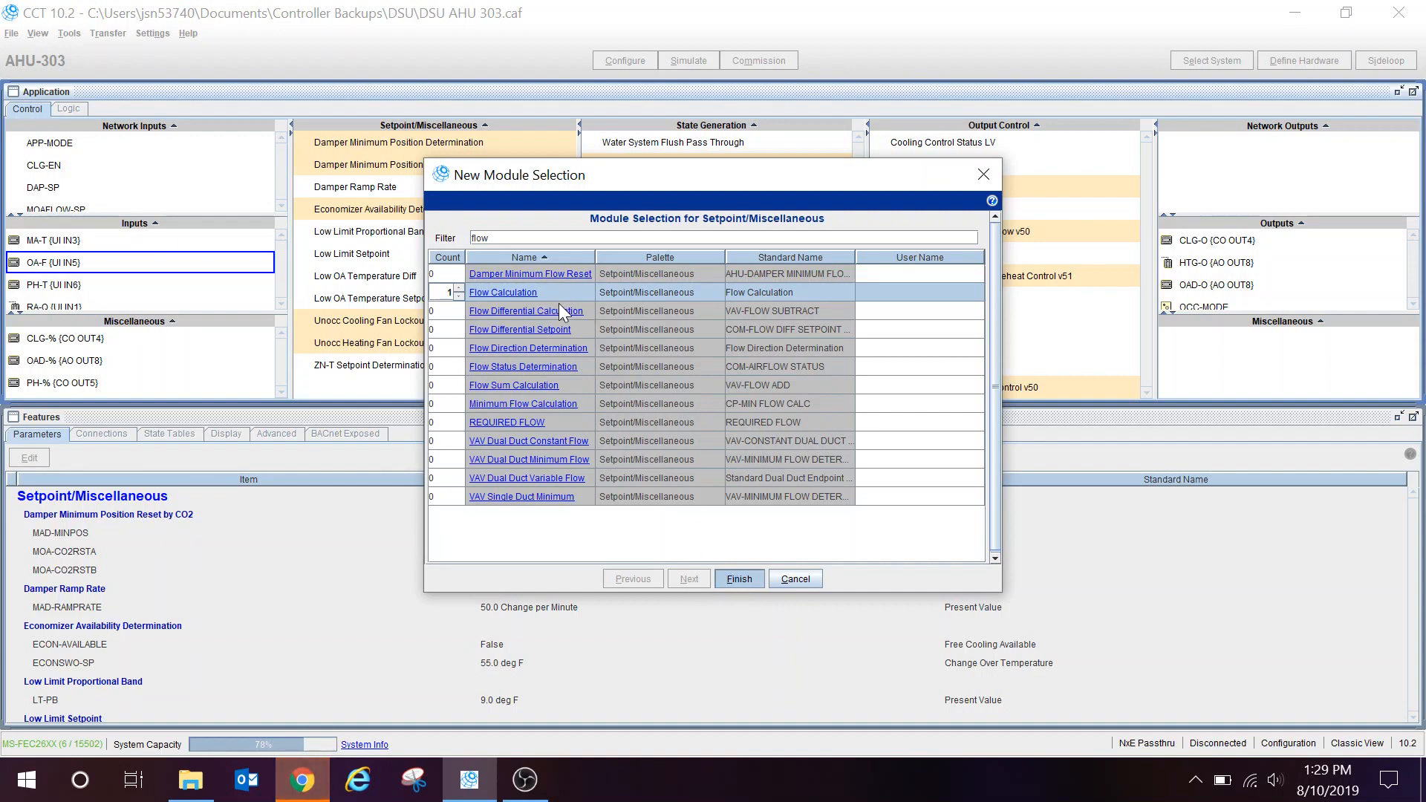
click(739, 578)
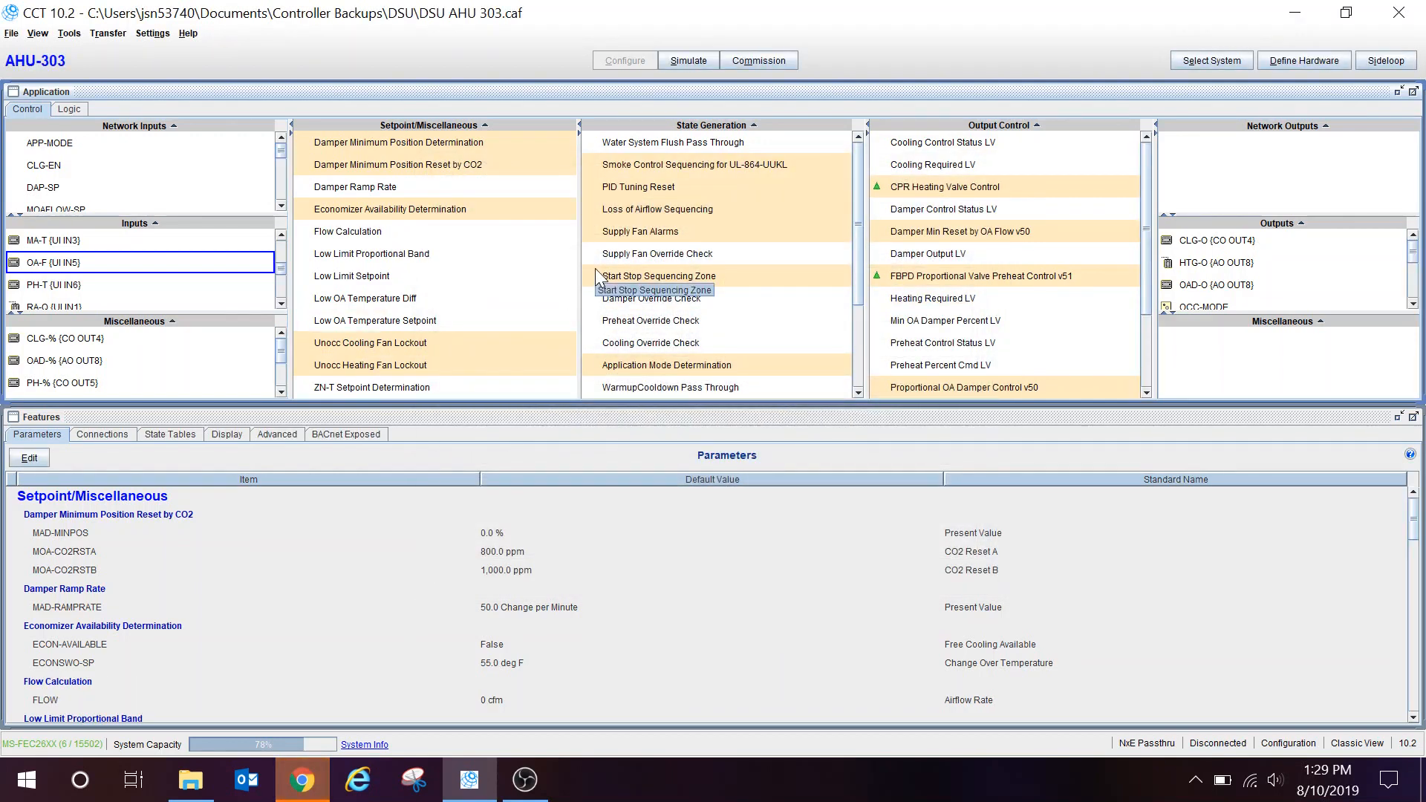
mouse_move(348, 231)
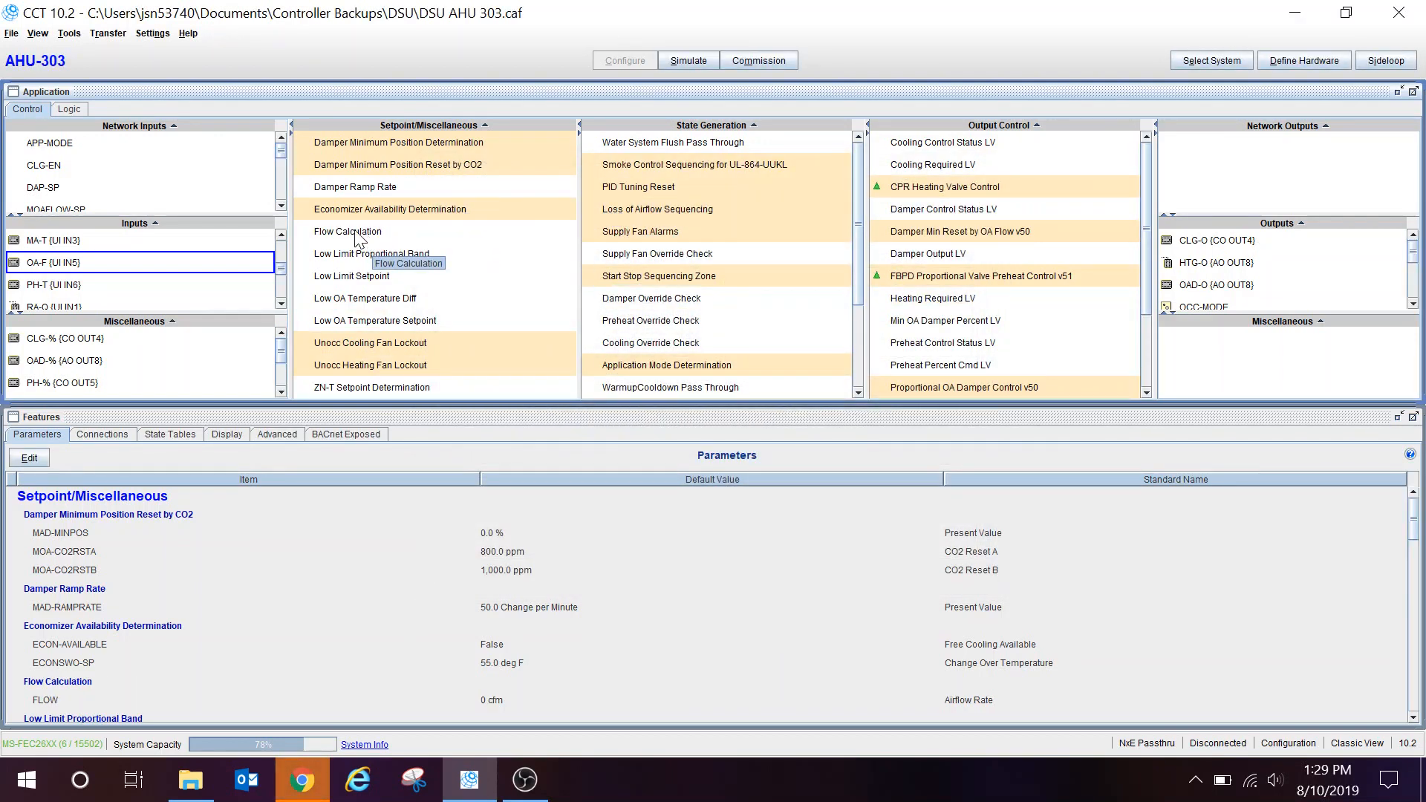
Bring up the Details window of the new Flow Calculation module.
double_click(346, 232)
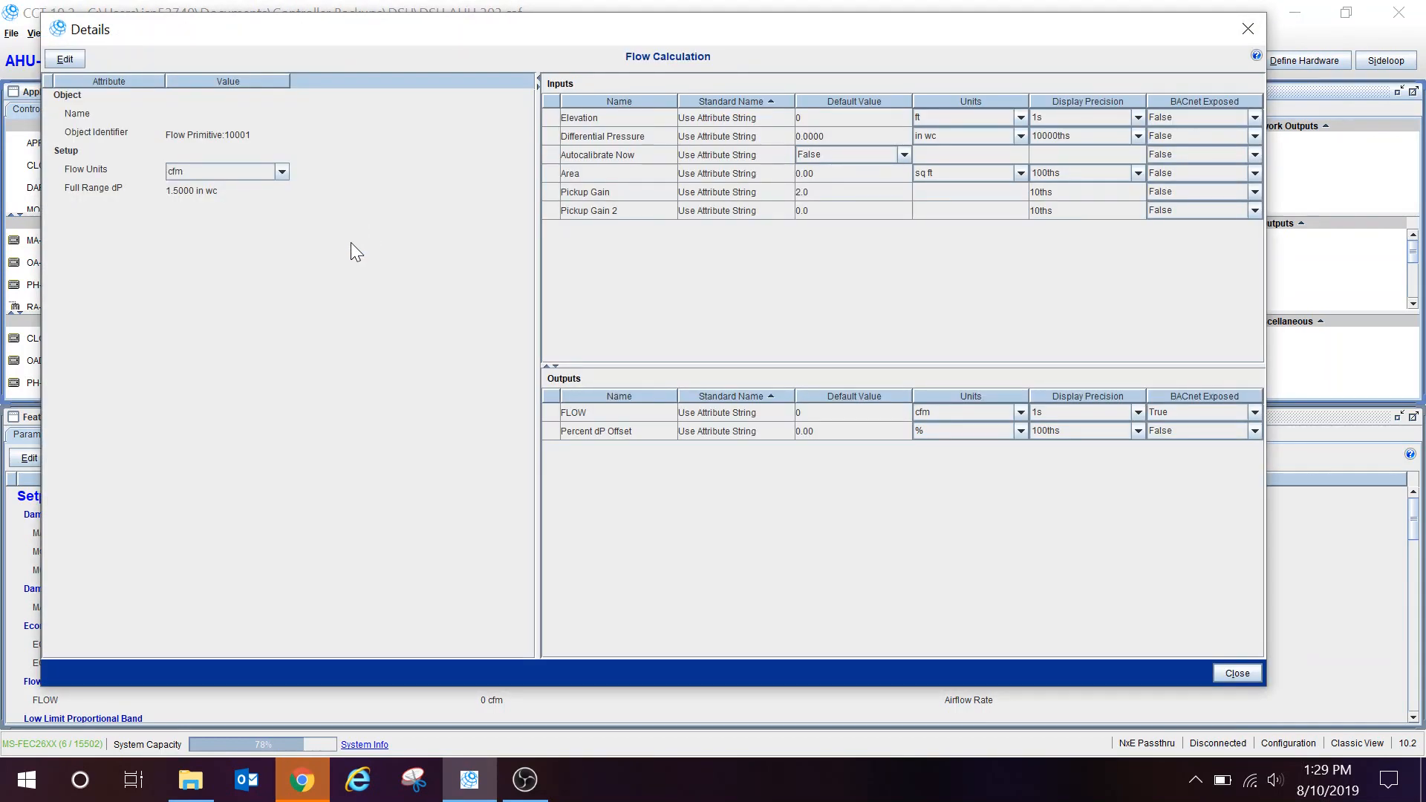
mouse_move(642, 282)
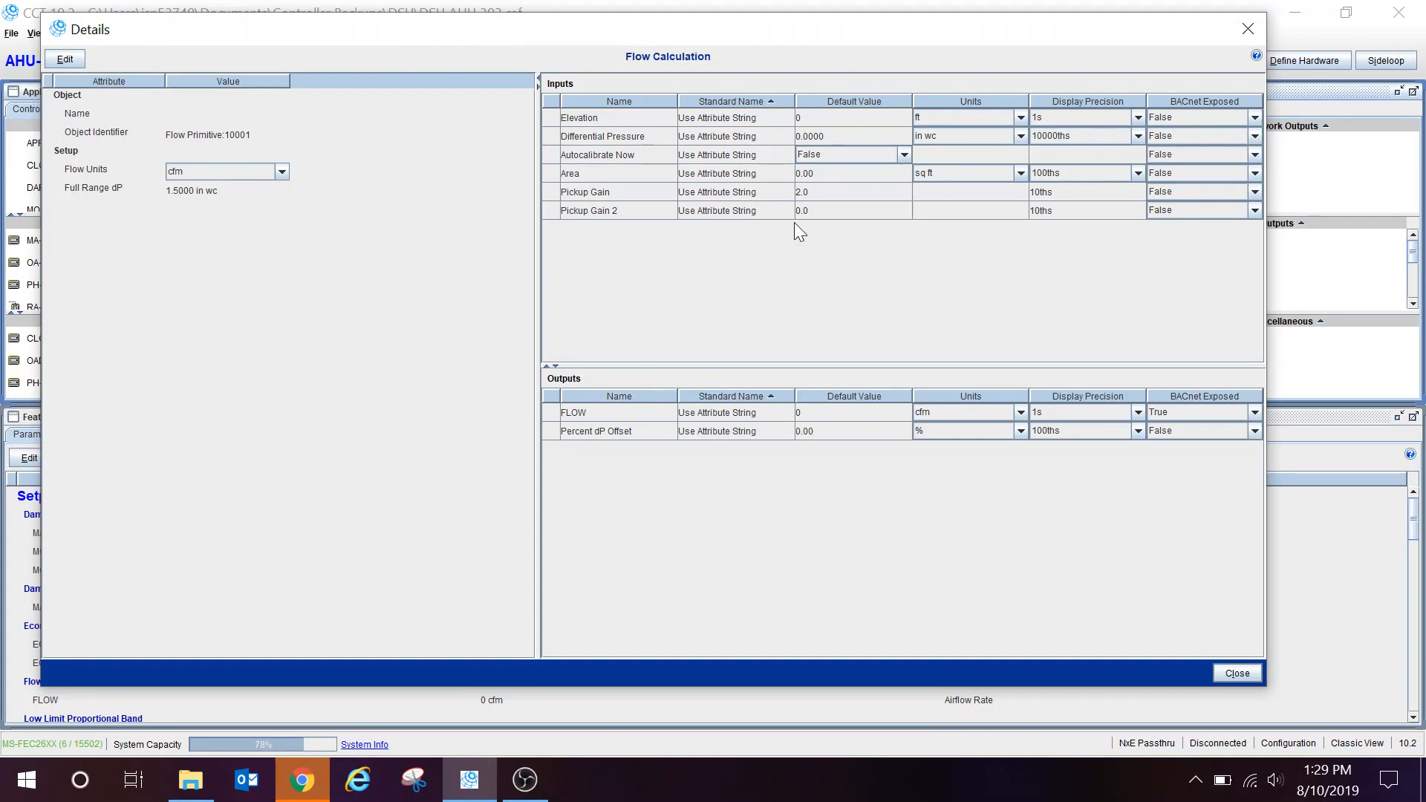
mouse_move(599, 233)
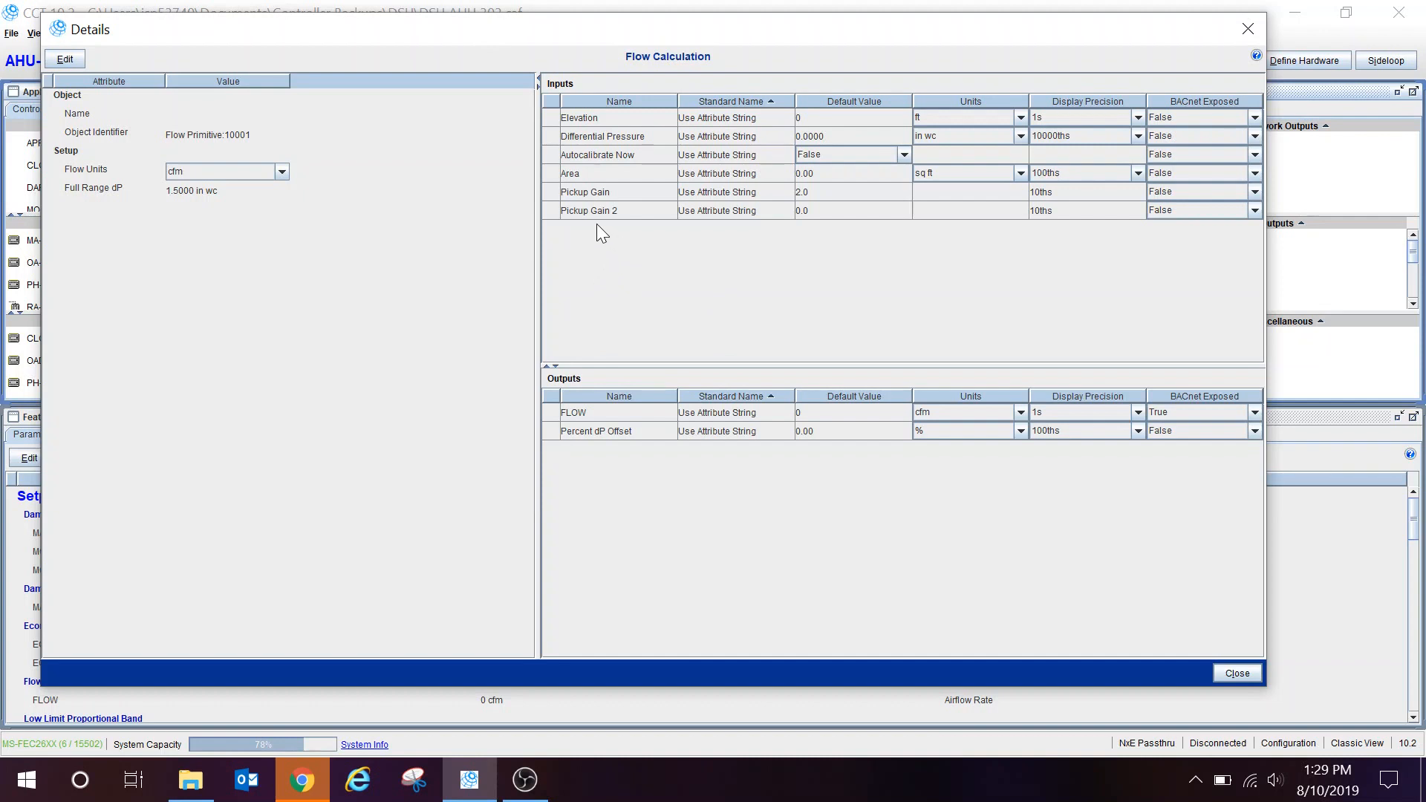
mouse_move(801, 211)
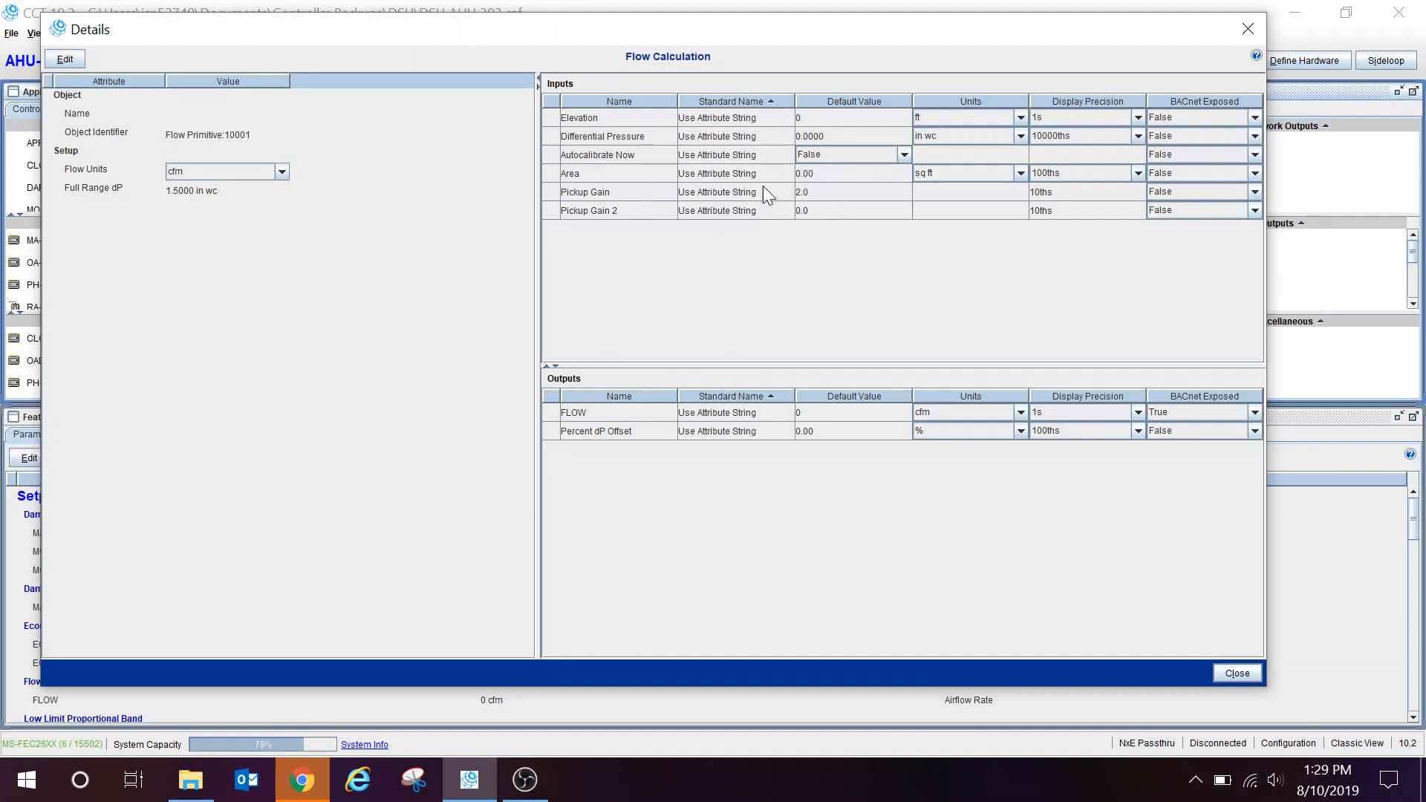
mouse_move(537, 132)
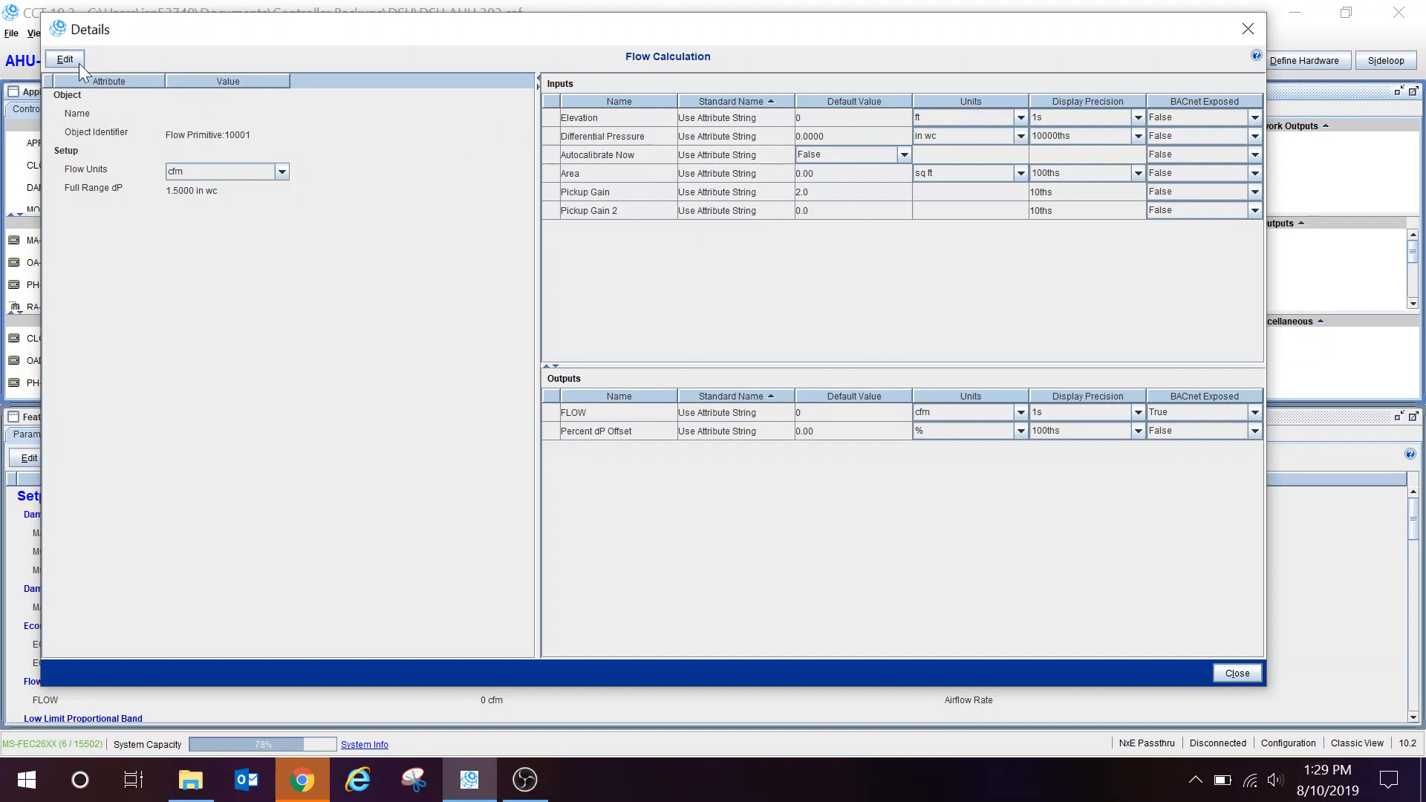
Make the module editable and enter 700 ft as the Elevation default value.
click(64, 58)
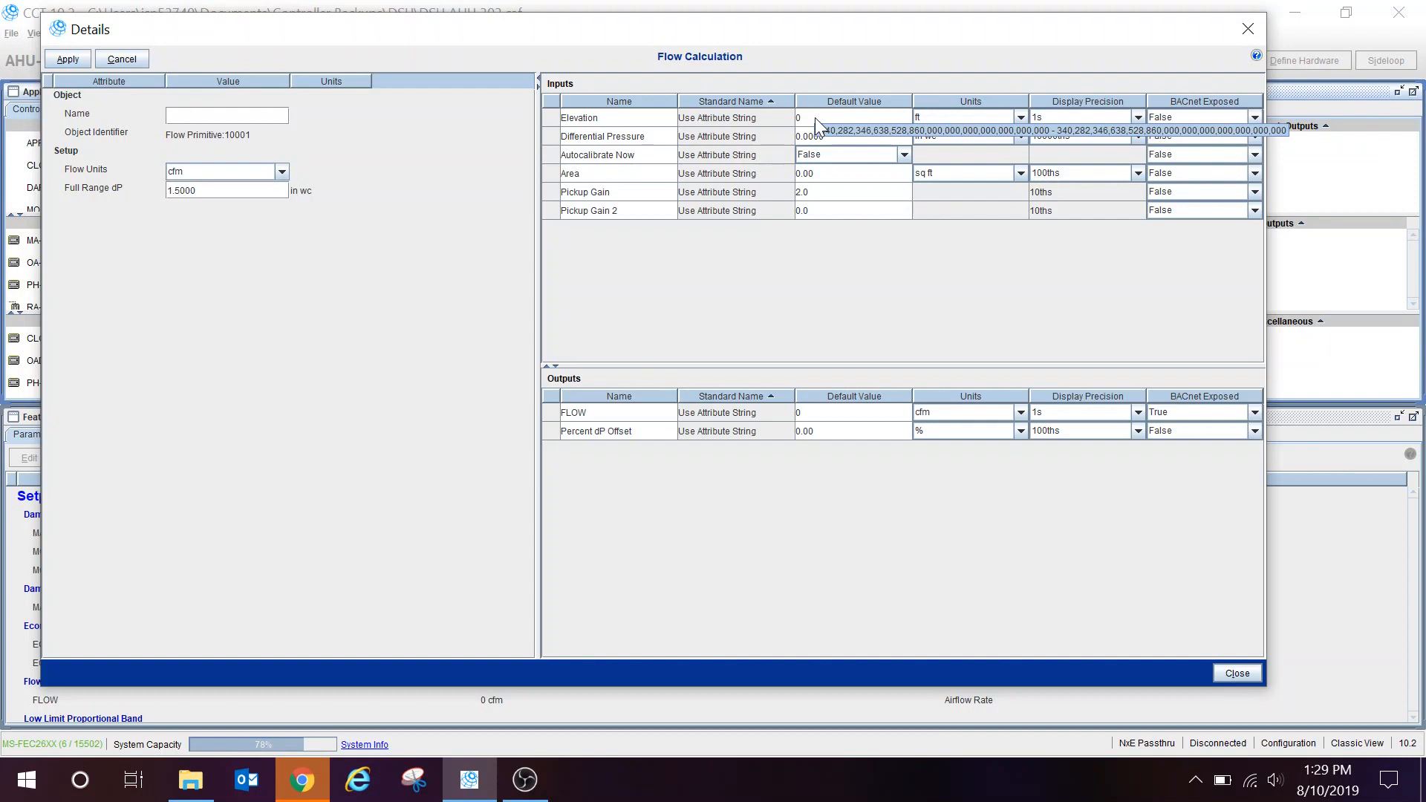
click(850, 115)
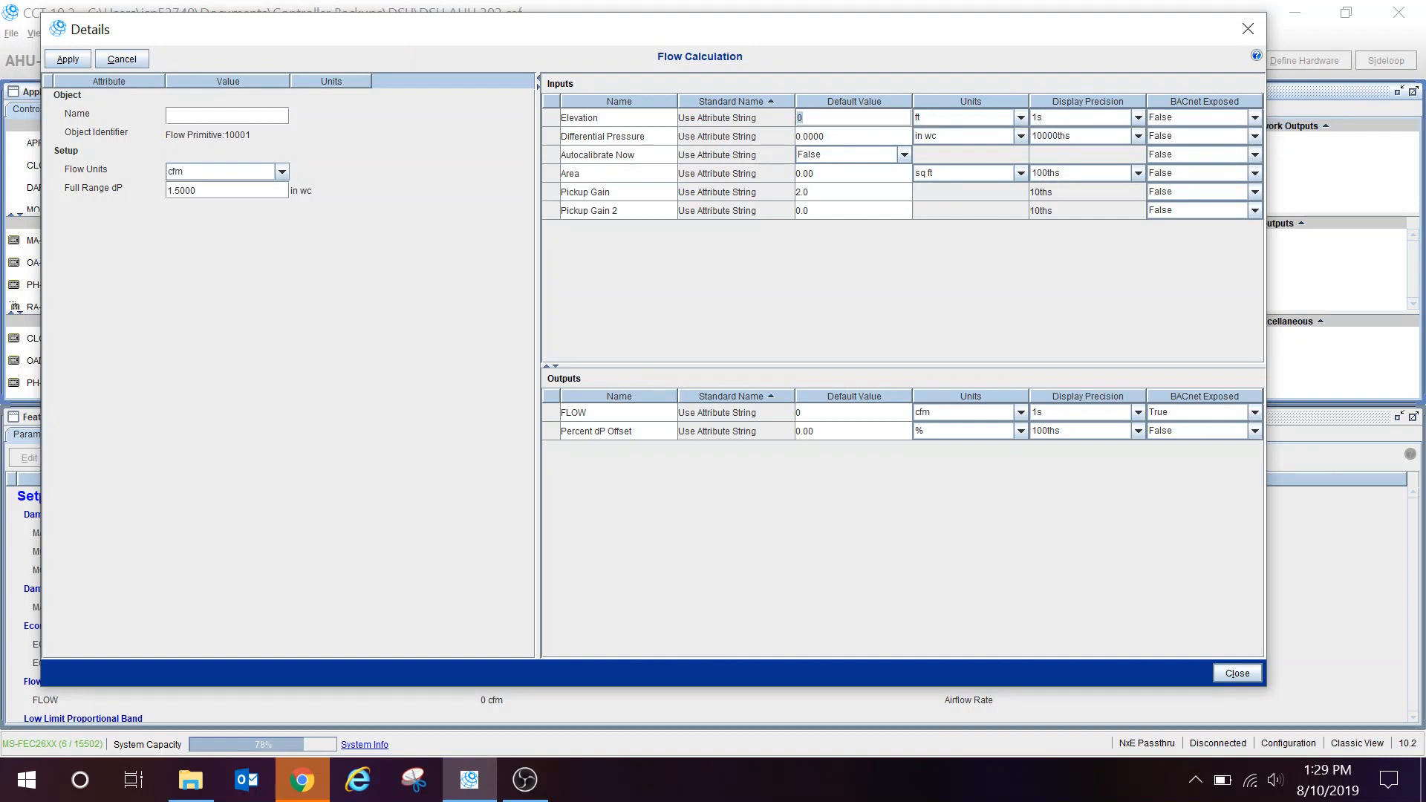
text(700)
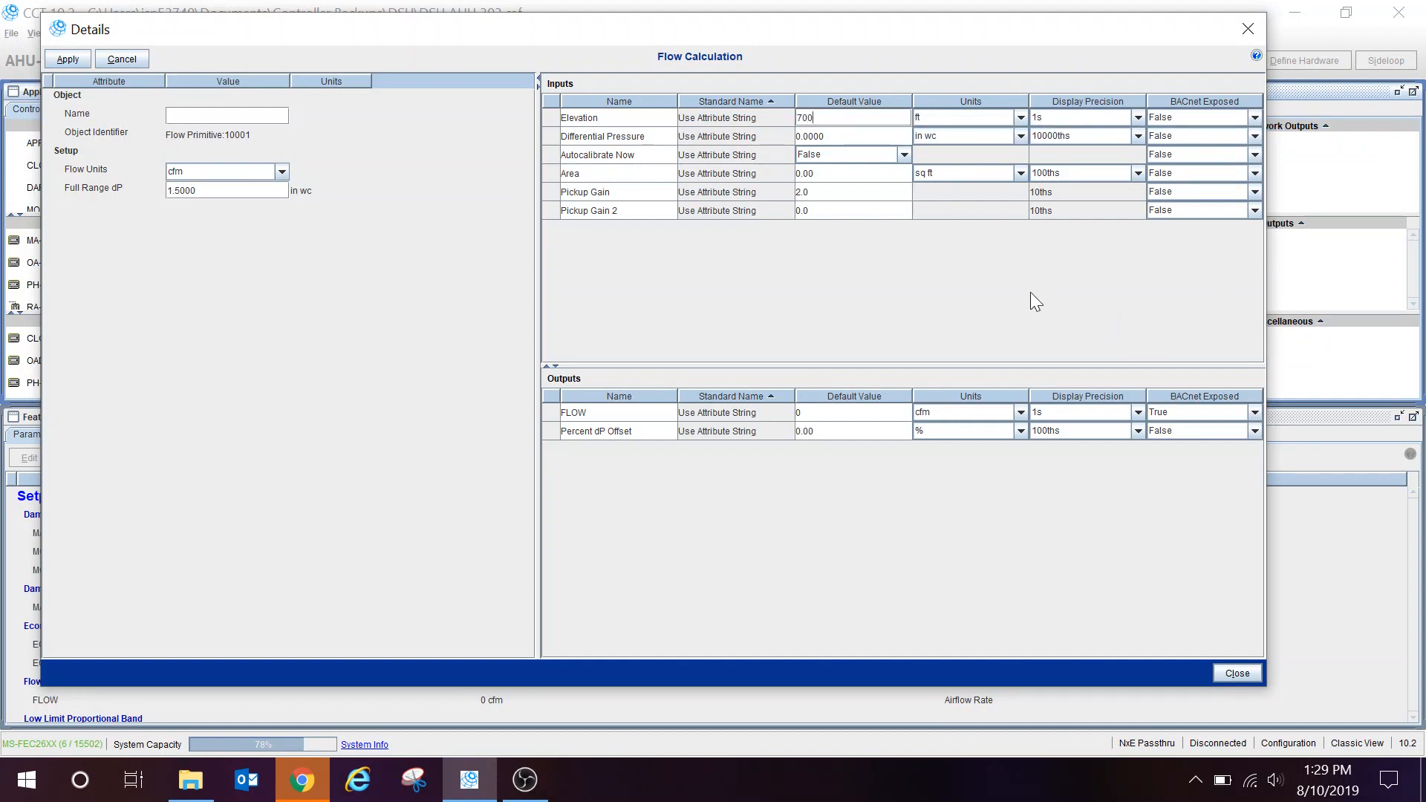
mouse_move(784, 116)
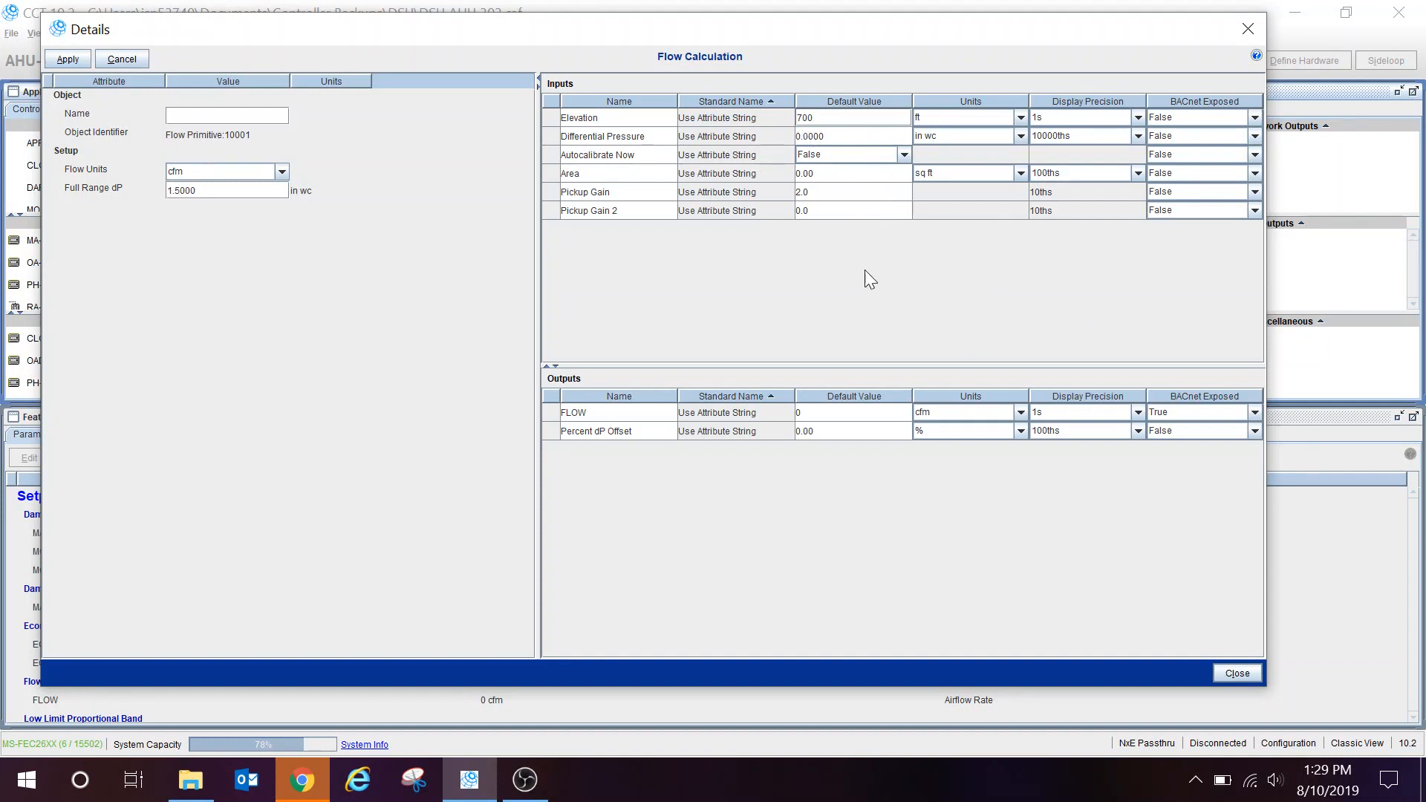
mouse_move(728, 252)
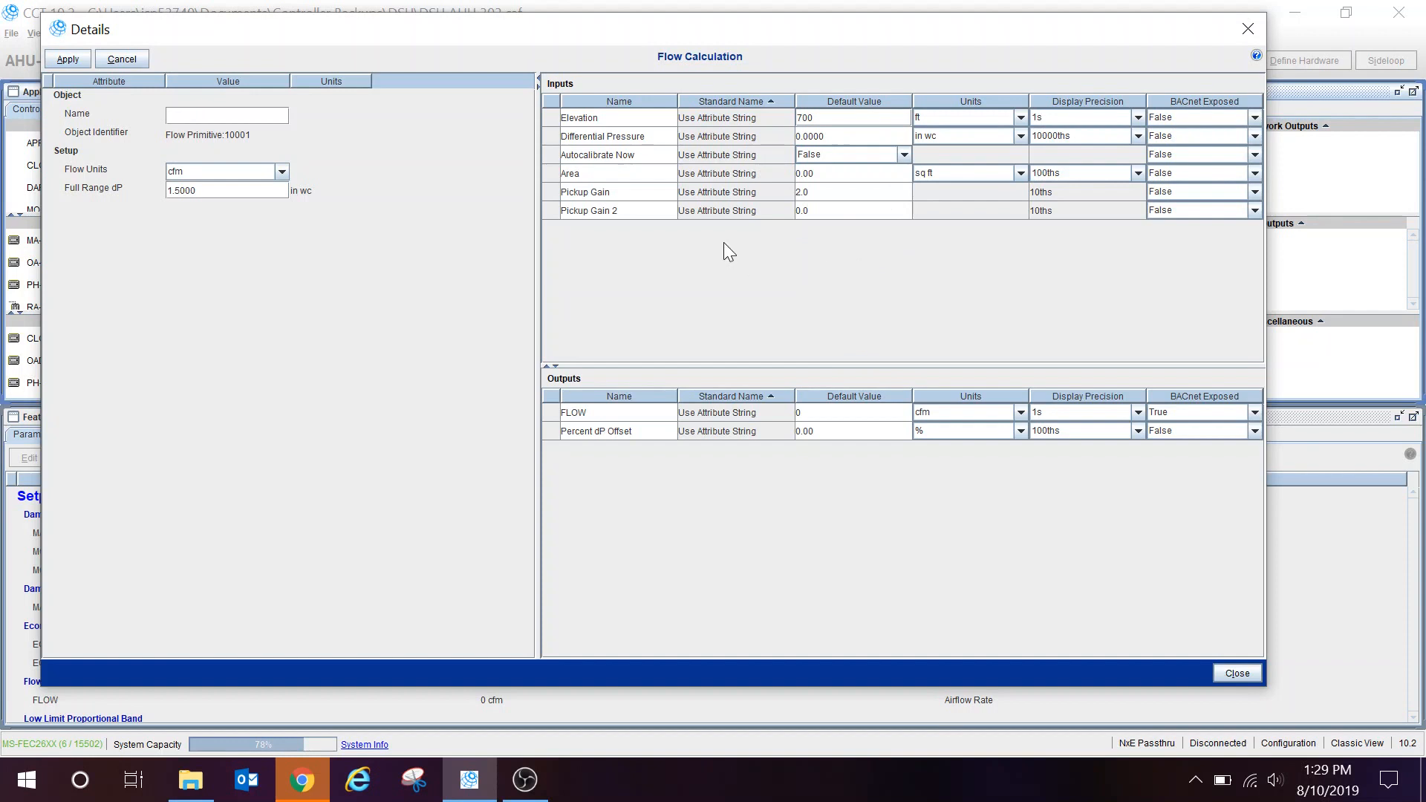
mouse_move(874, 197)
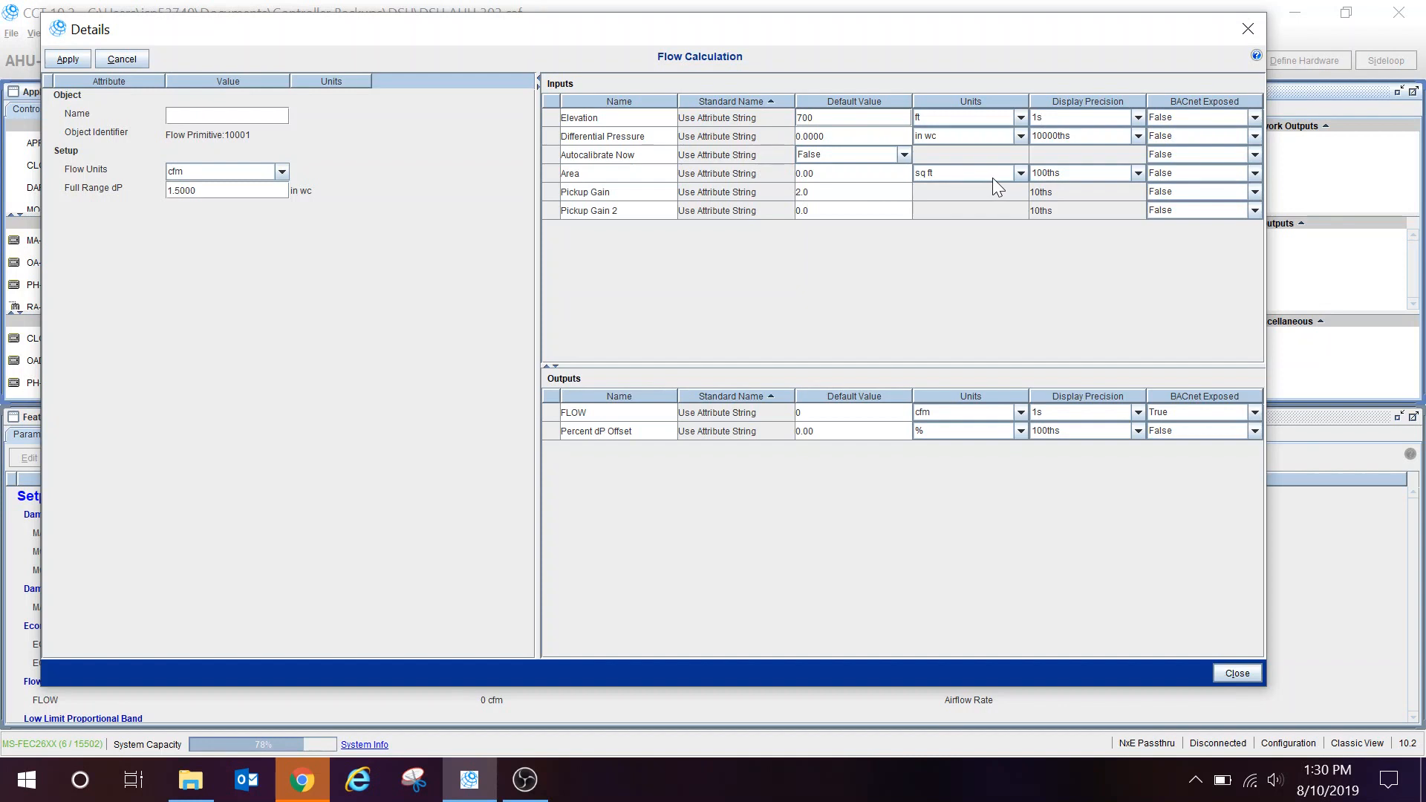
Choose the Area unit and enter 10 sq ft as the duct Area default value.
click(1019, 172)
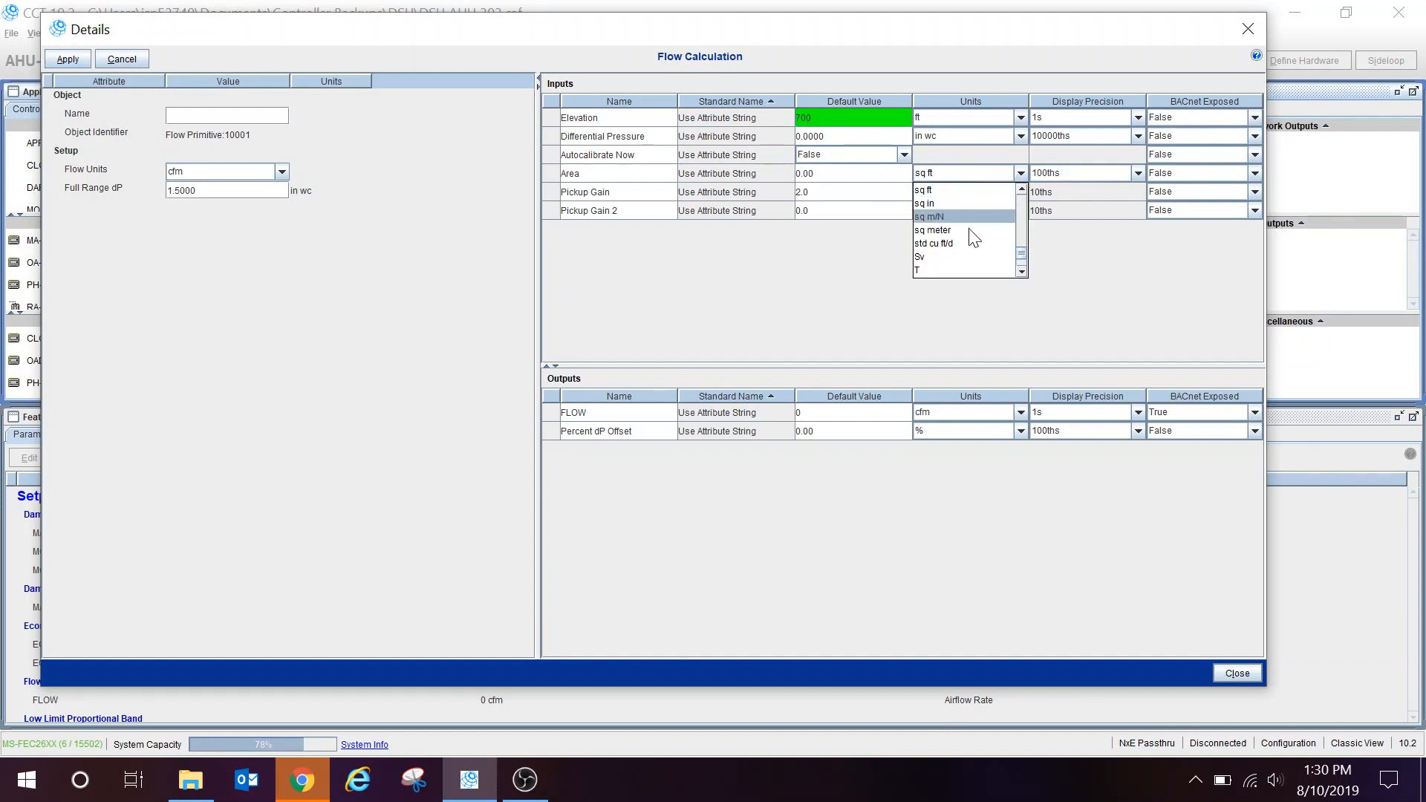
click(922, 172)
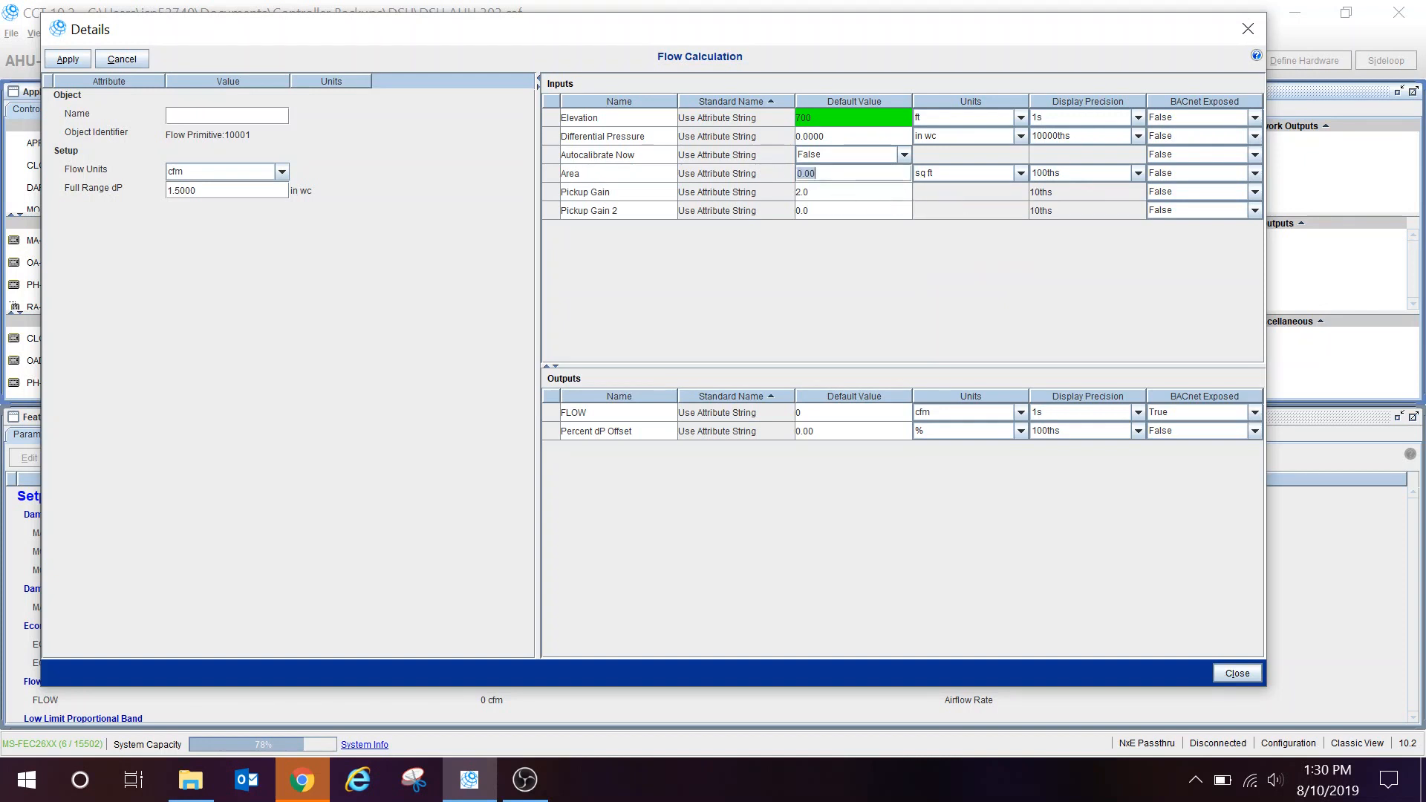
text(1)
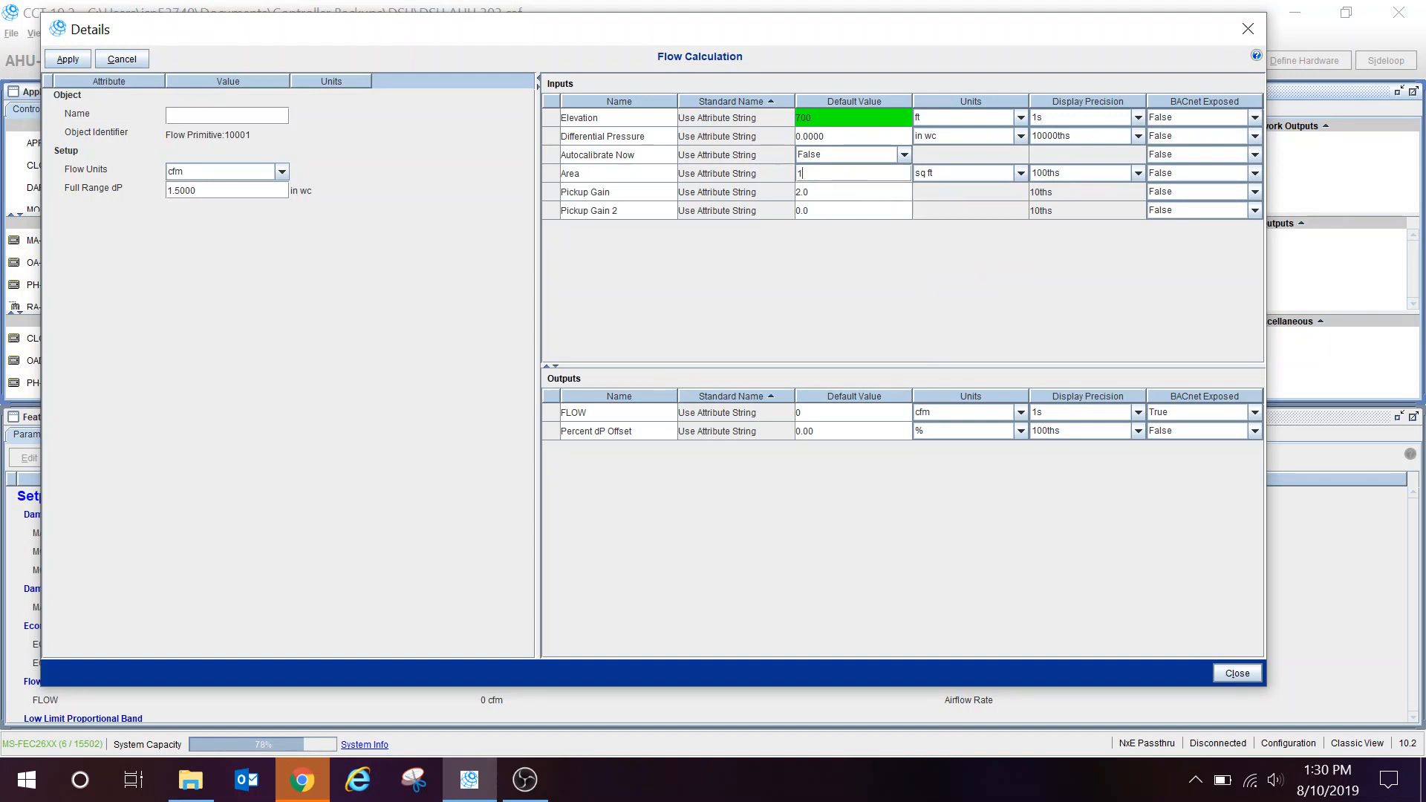
text(0)
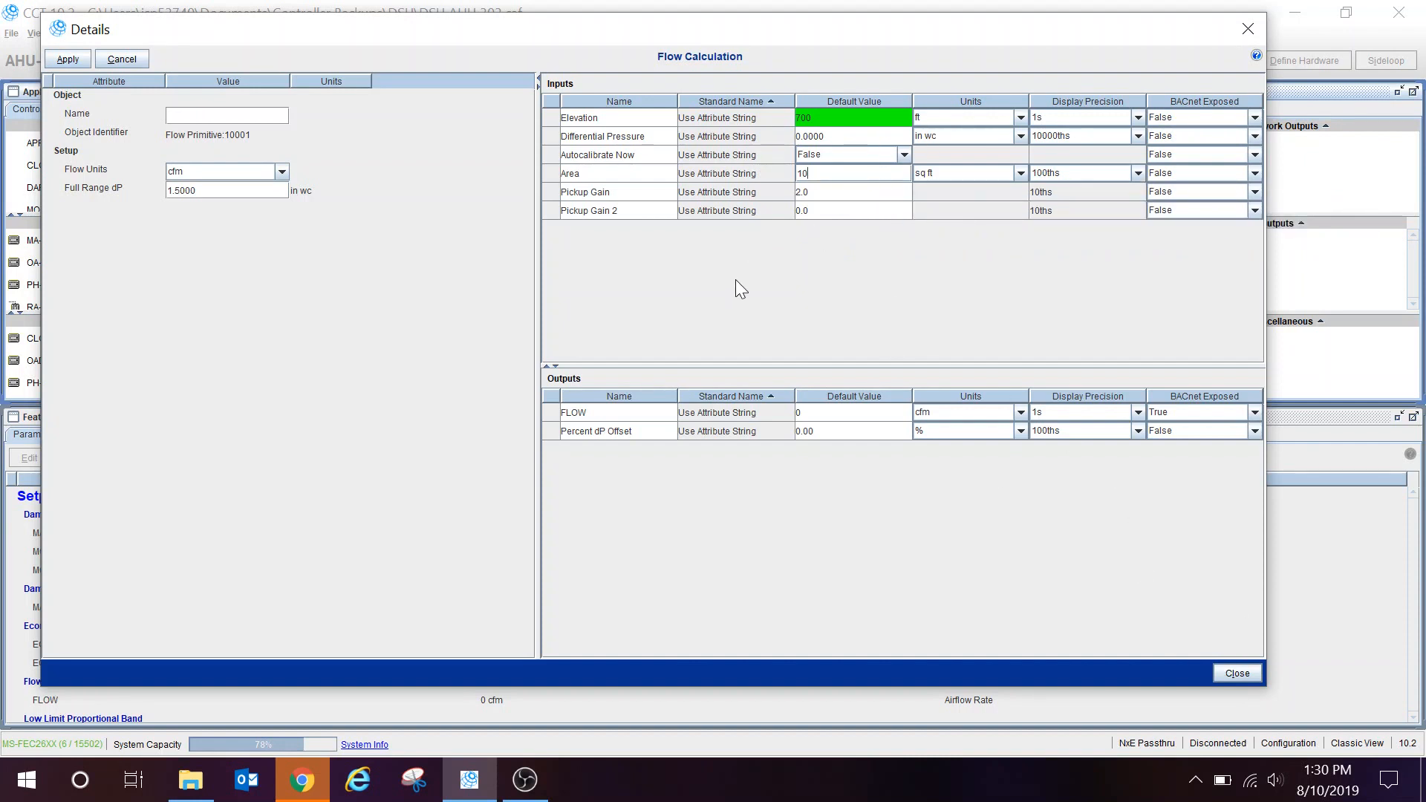
mouse_move(591, 459)
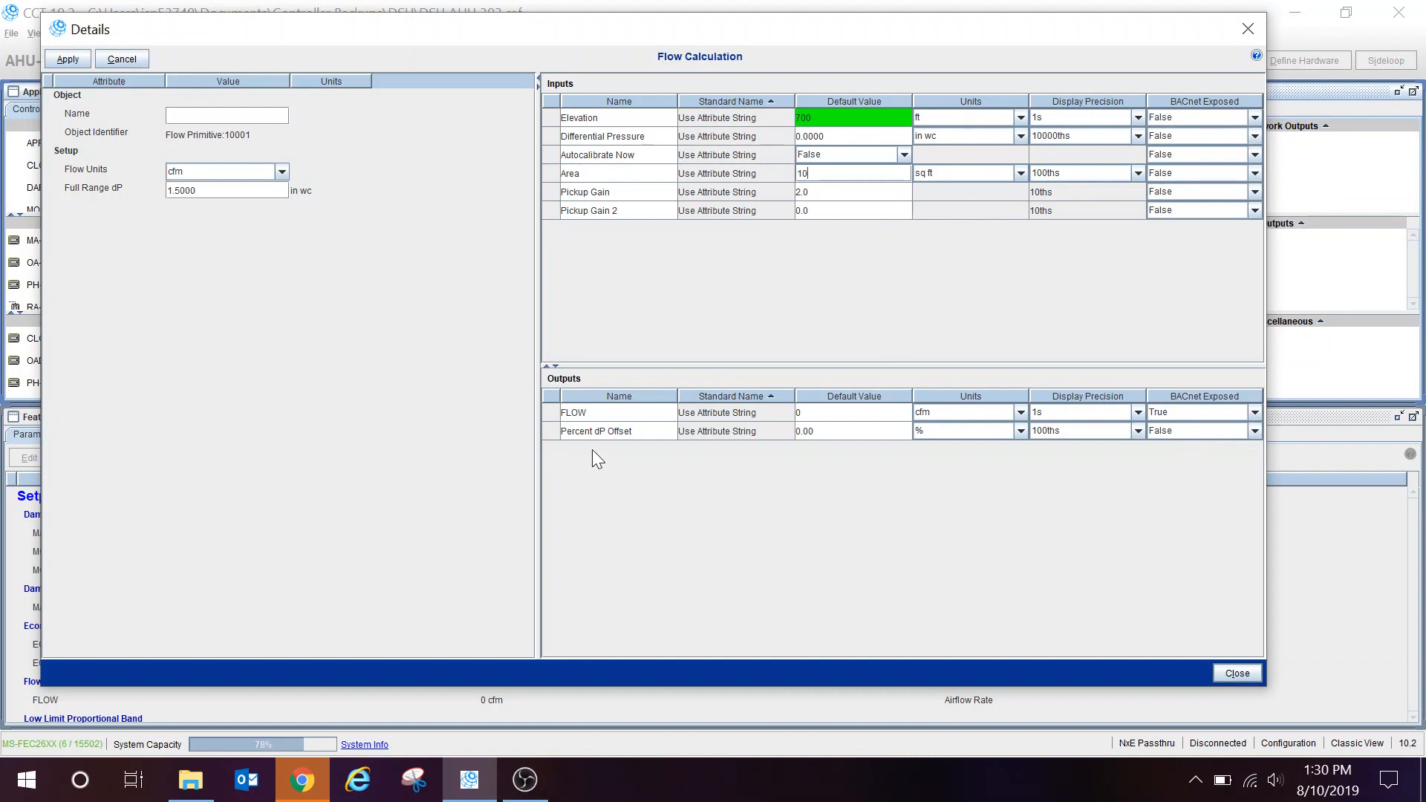
mouse_move(1209, 411)
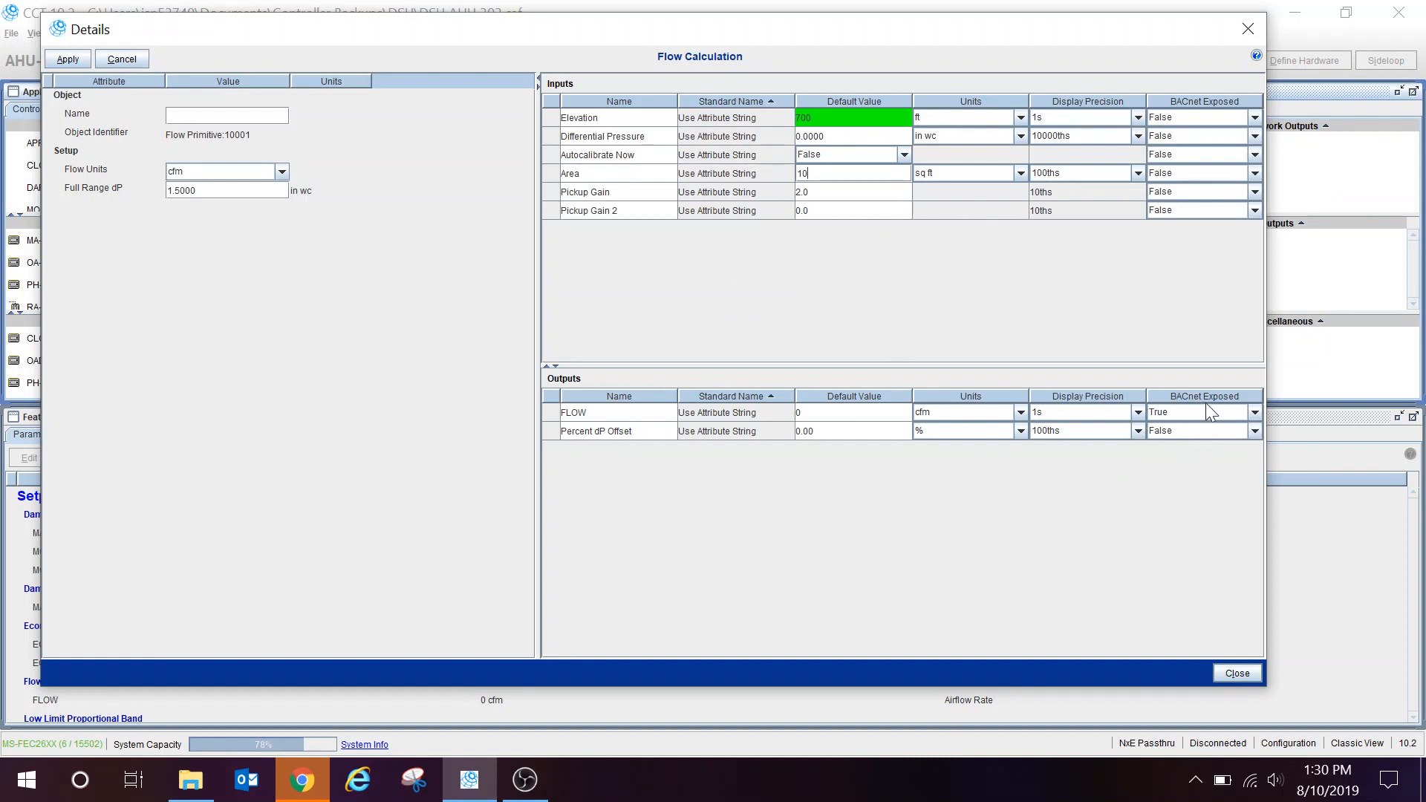
mouse_move(651, 431)
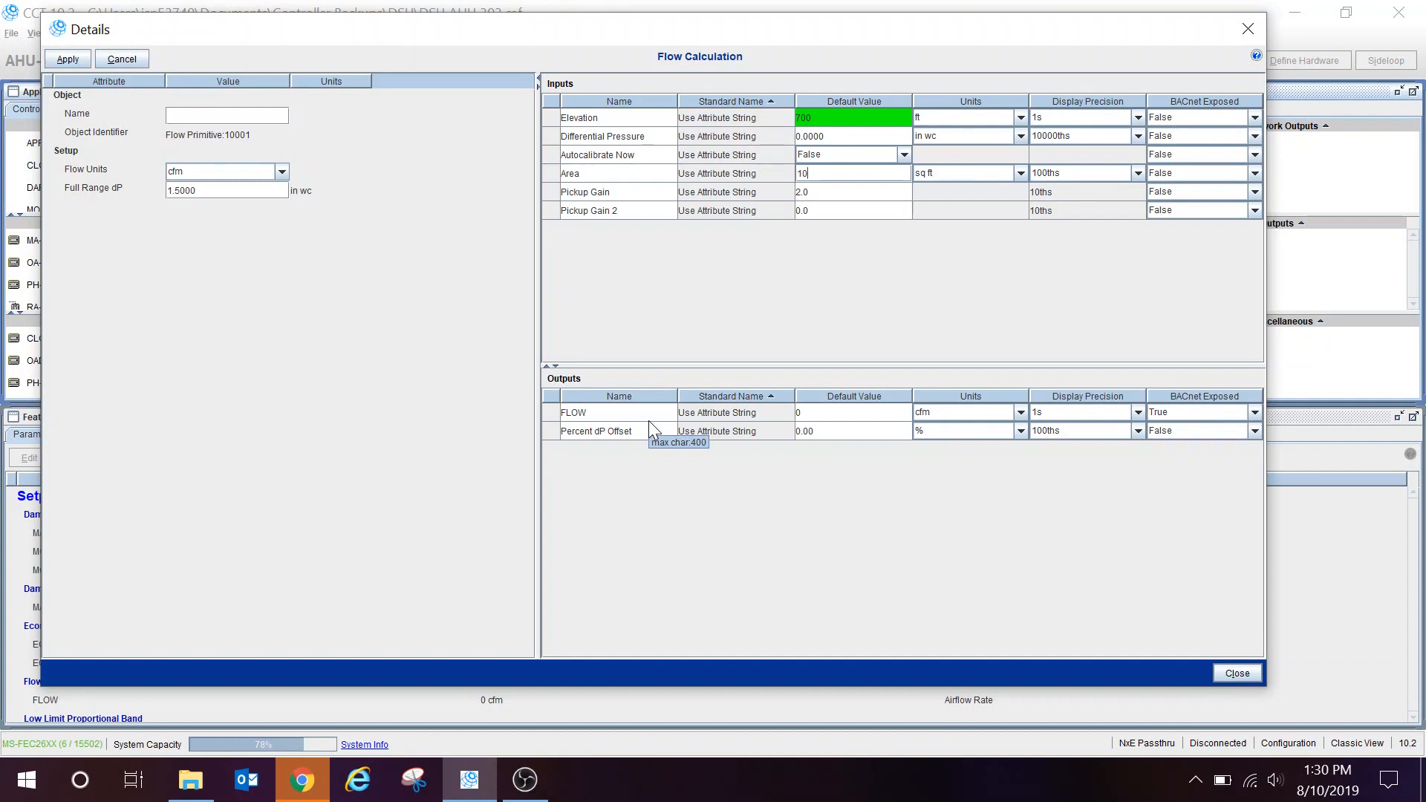
mouse_move(693, 471)
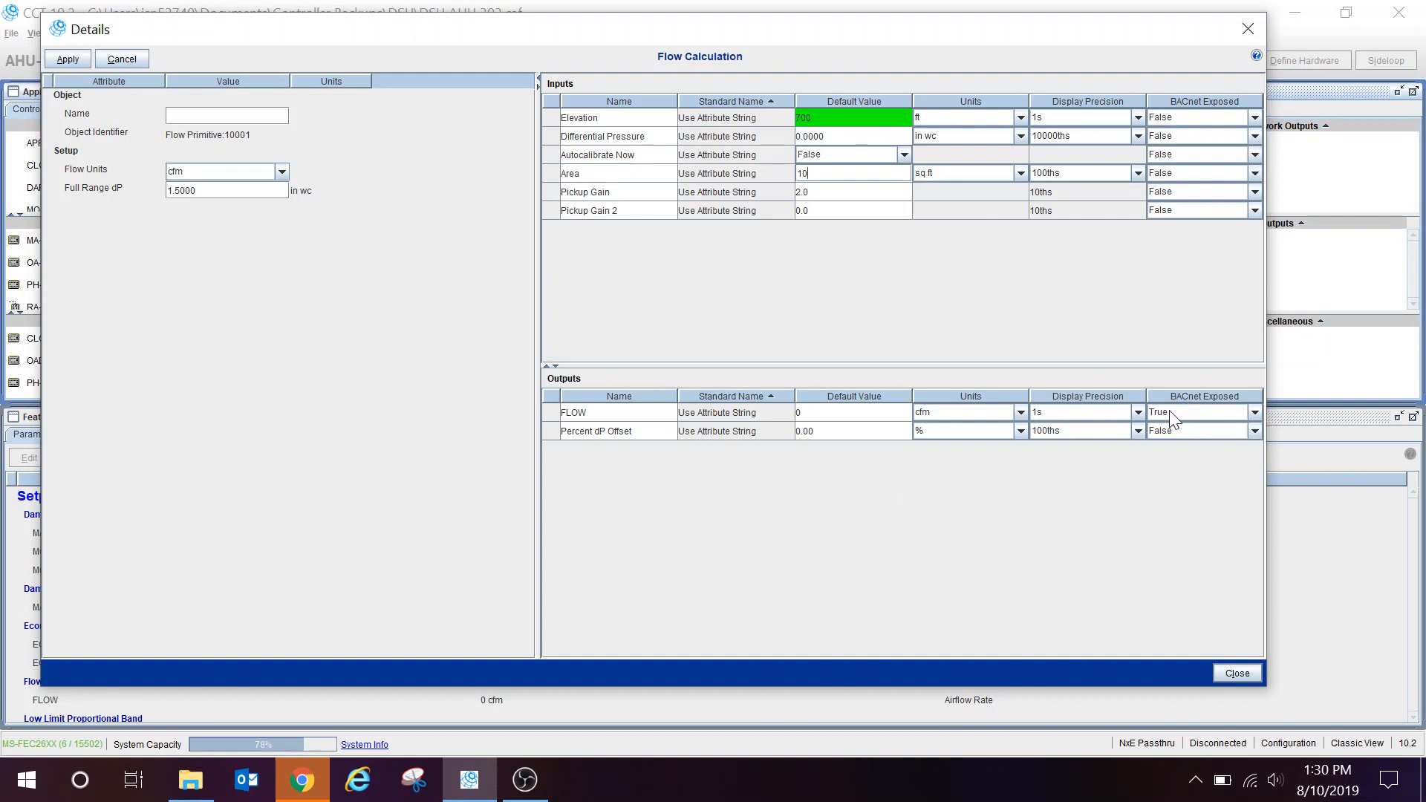
mouse_move(609, 427)
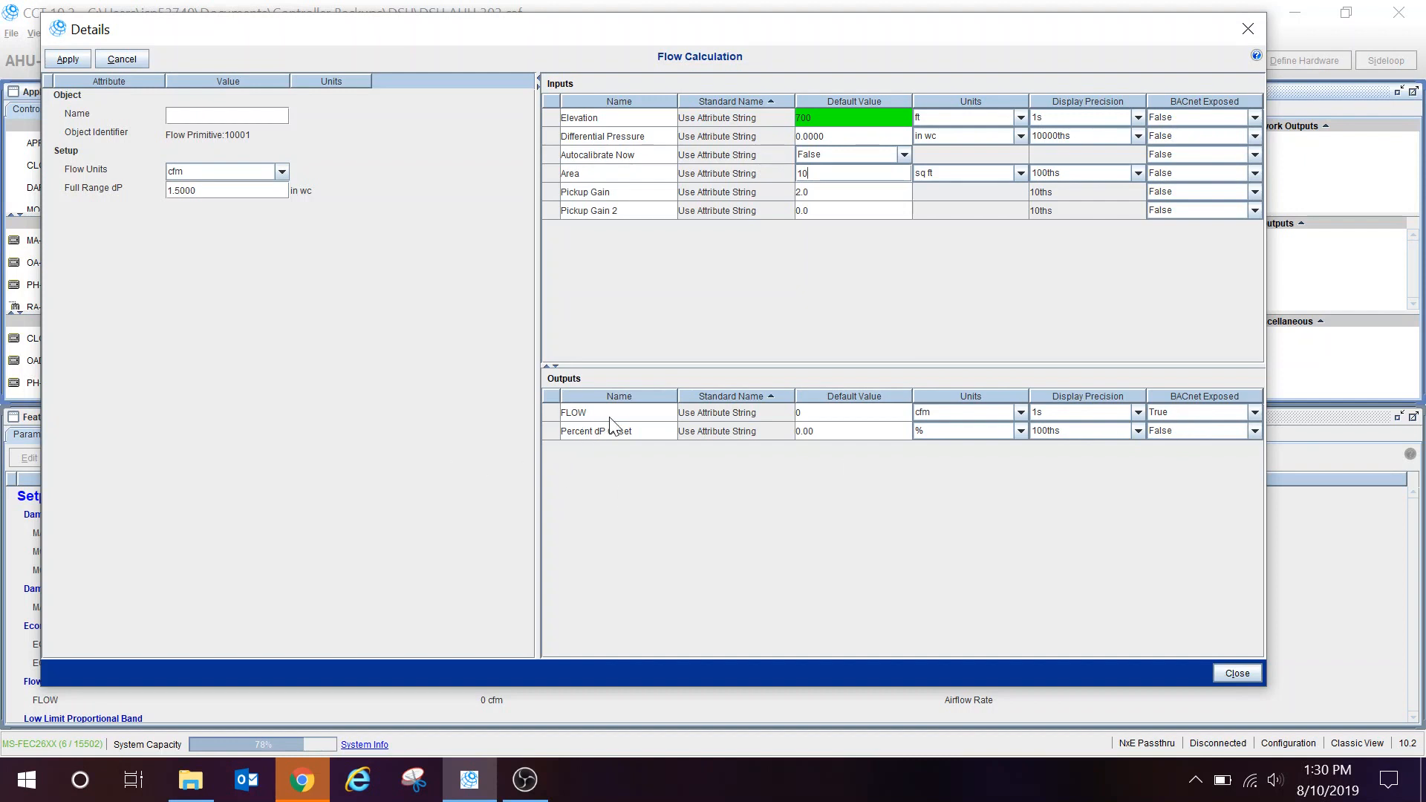
mouse_move(1003, 452)
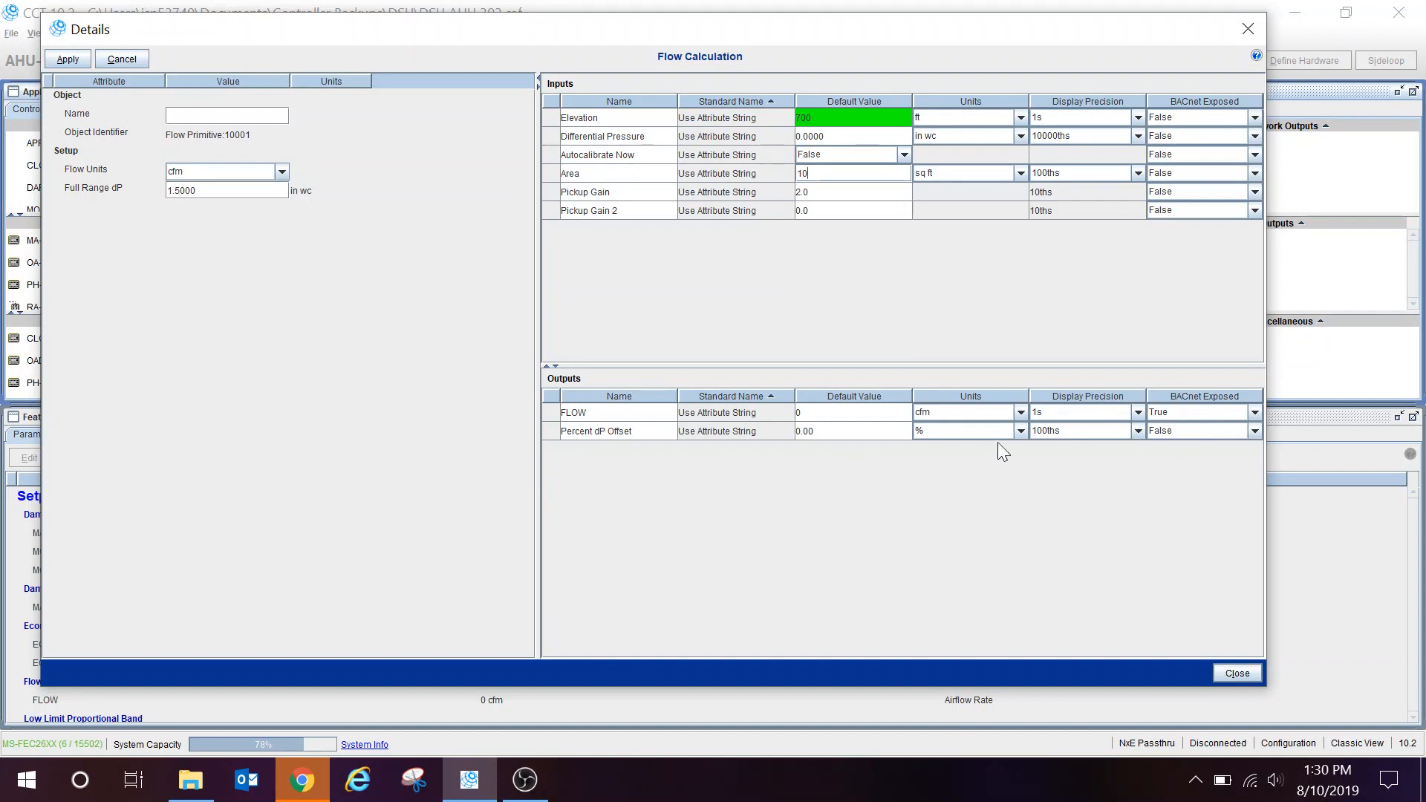
mouse_move(603, 451)
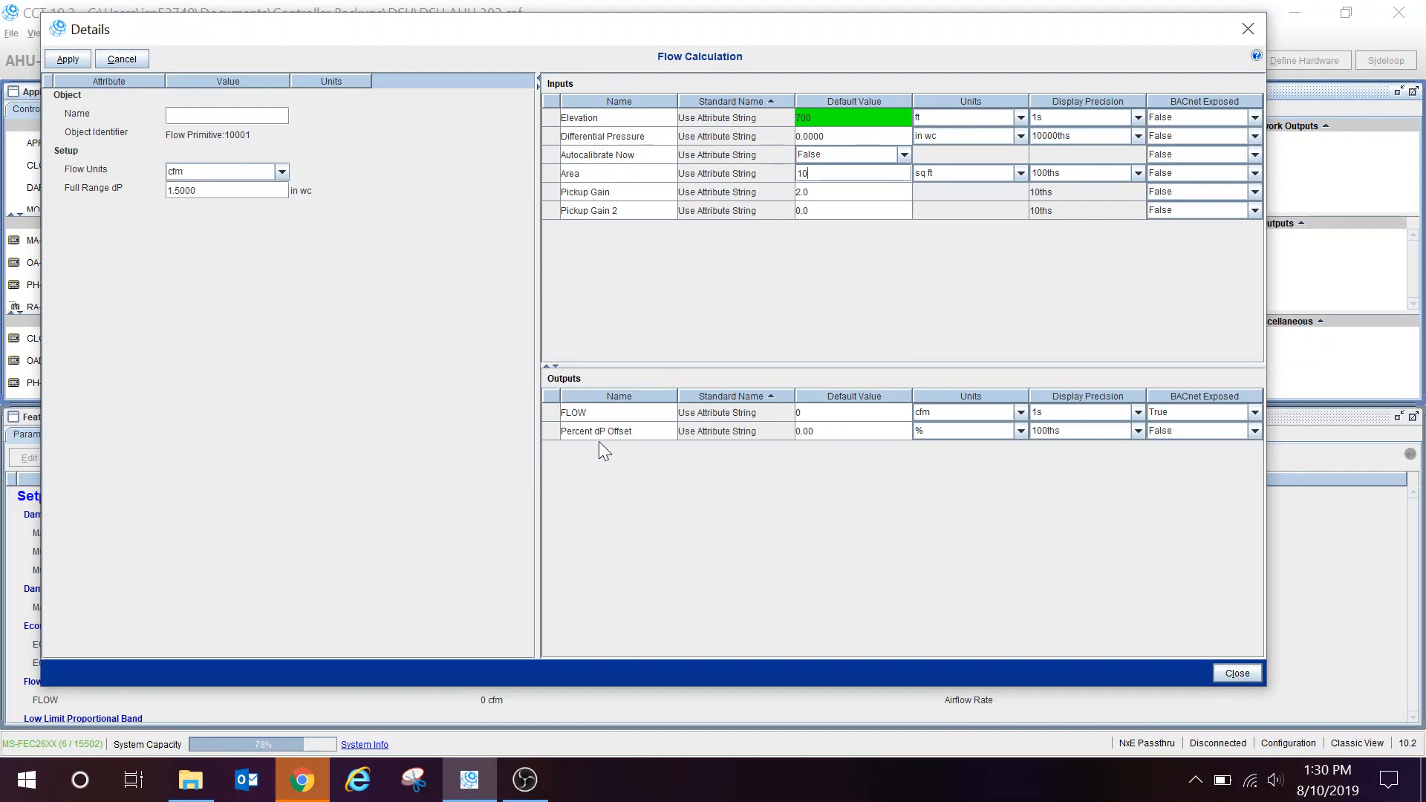
mouse_move(711, 443)
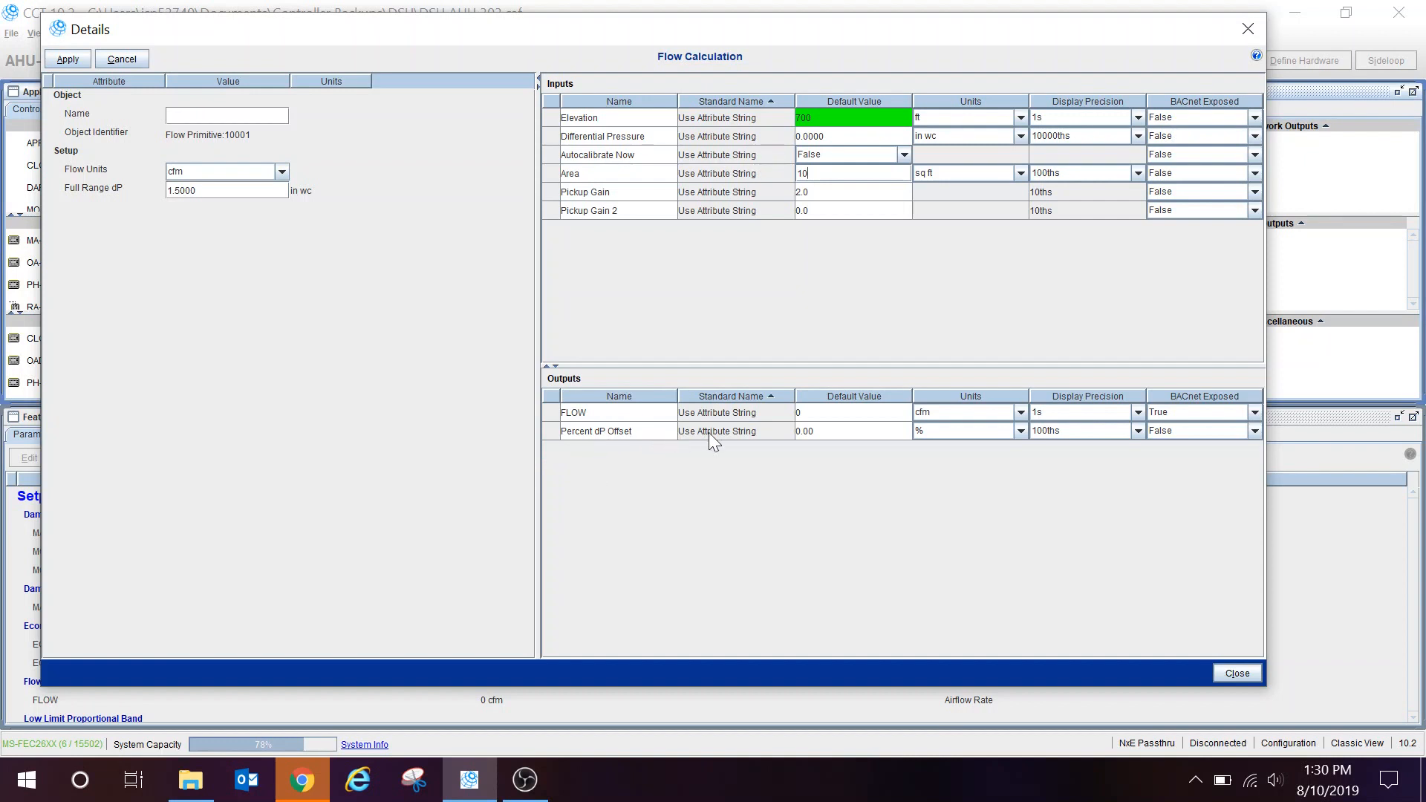
mouse_move(943, 301)
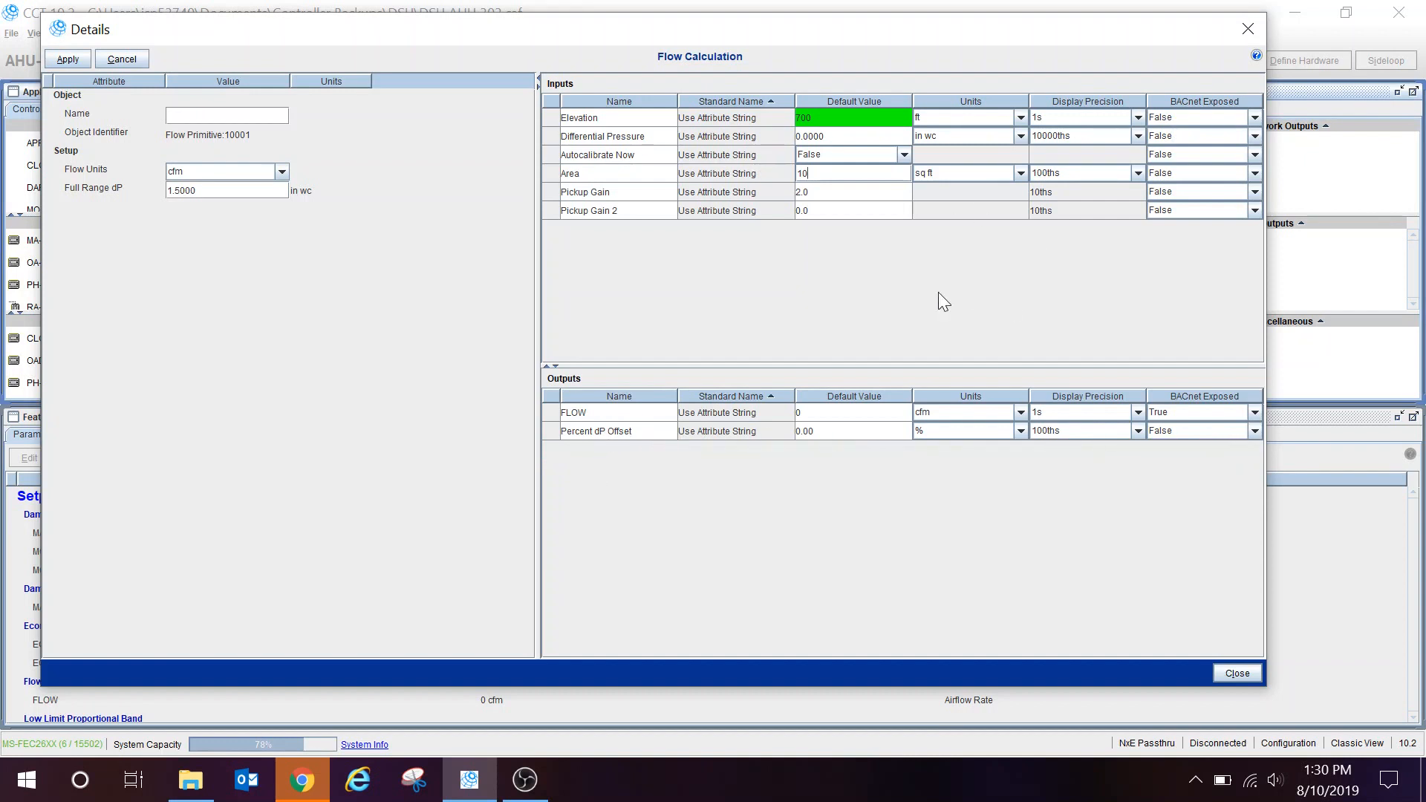
mouse_move(1352, 536)
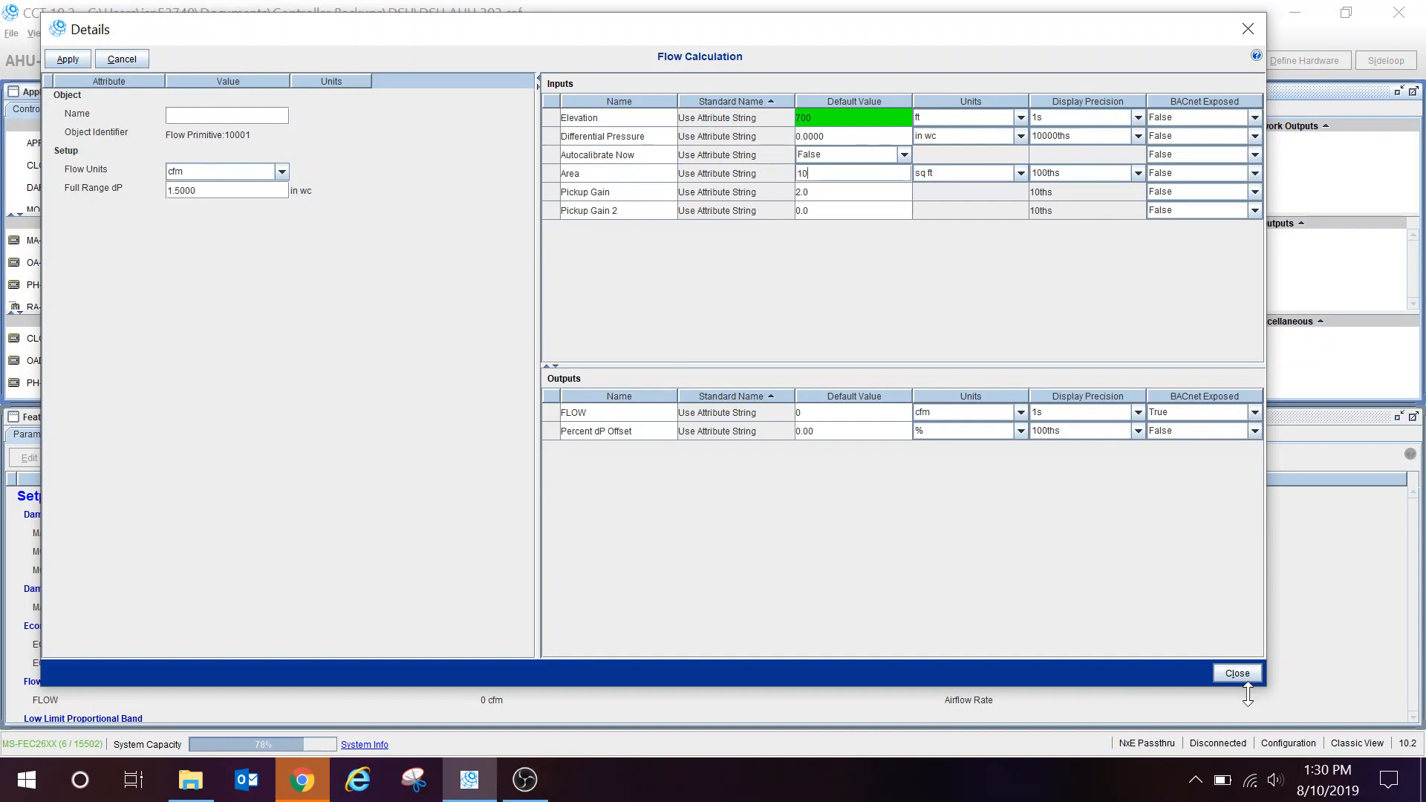
Apply the Flow Calculation changes (Yes) and close its Details window.
click(1234, 673)
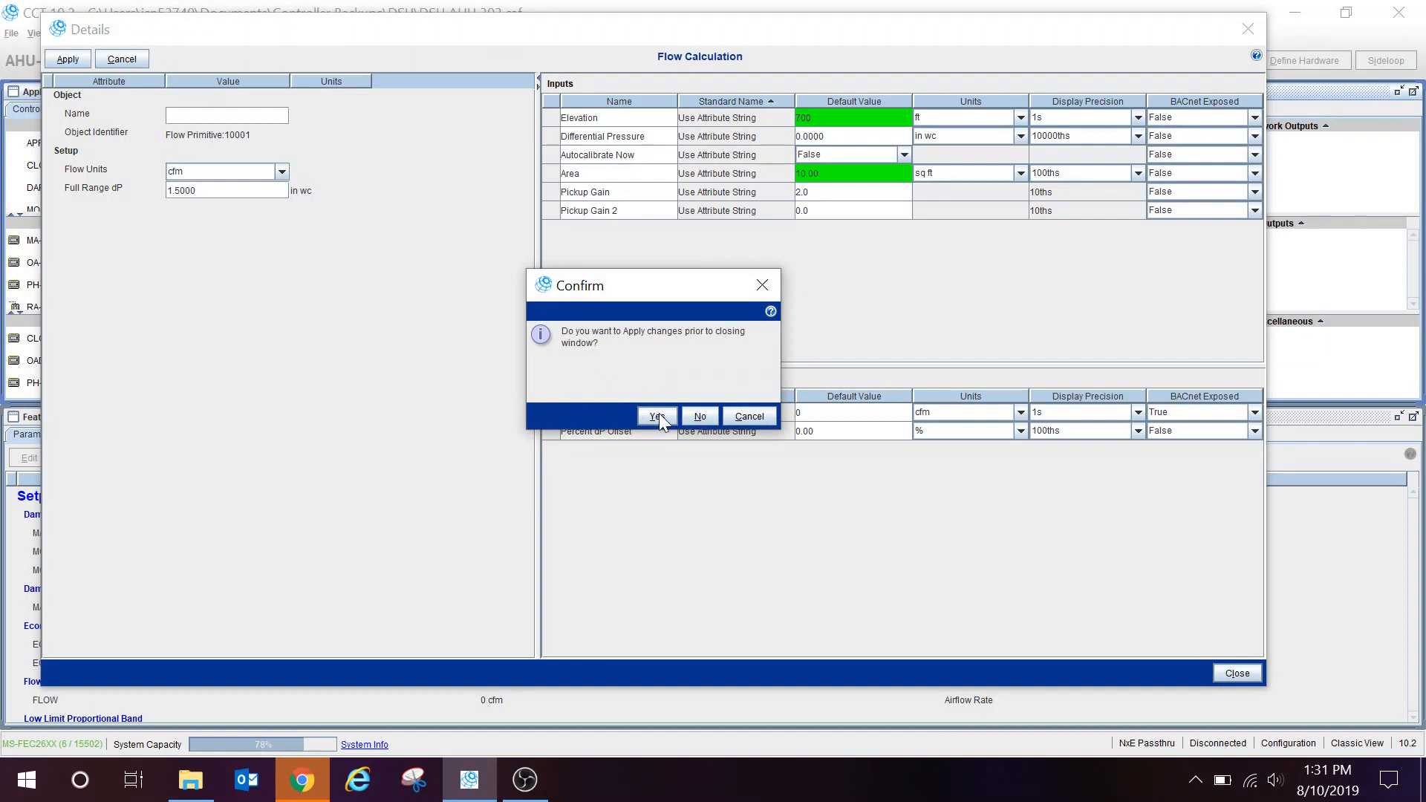
click(655, 416)
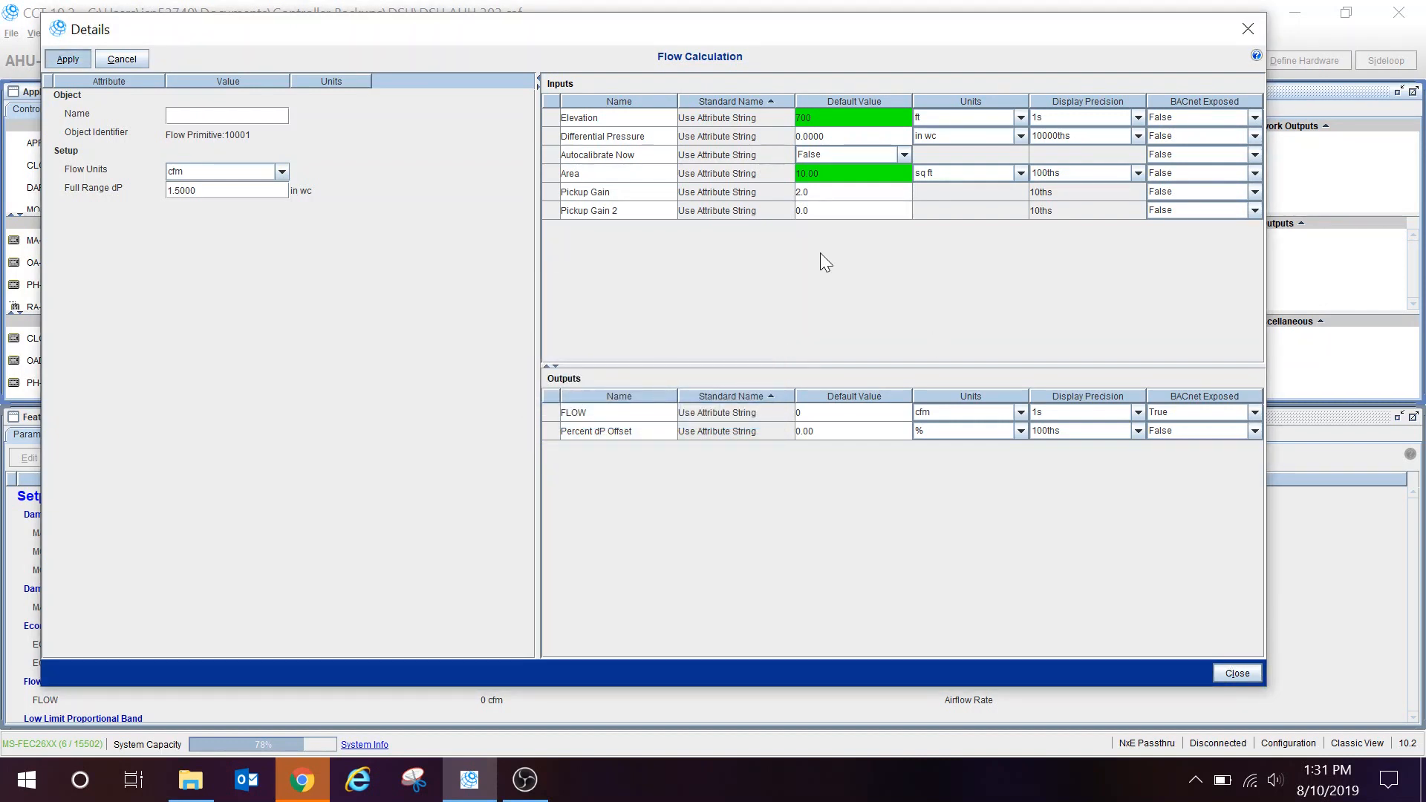
click(1236, 673)
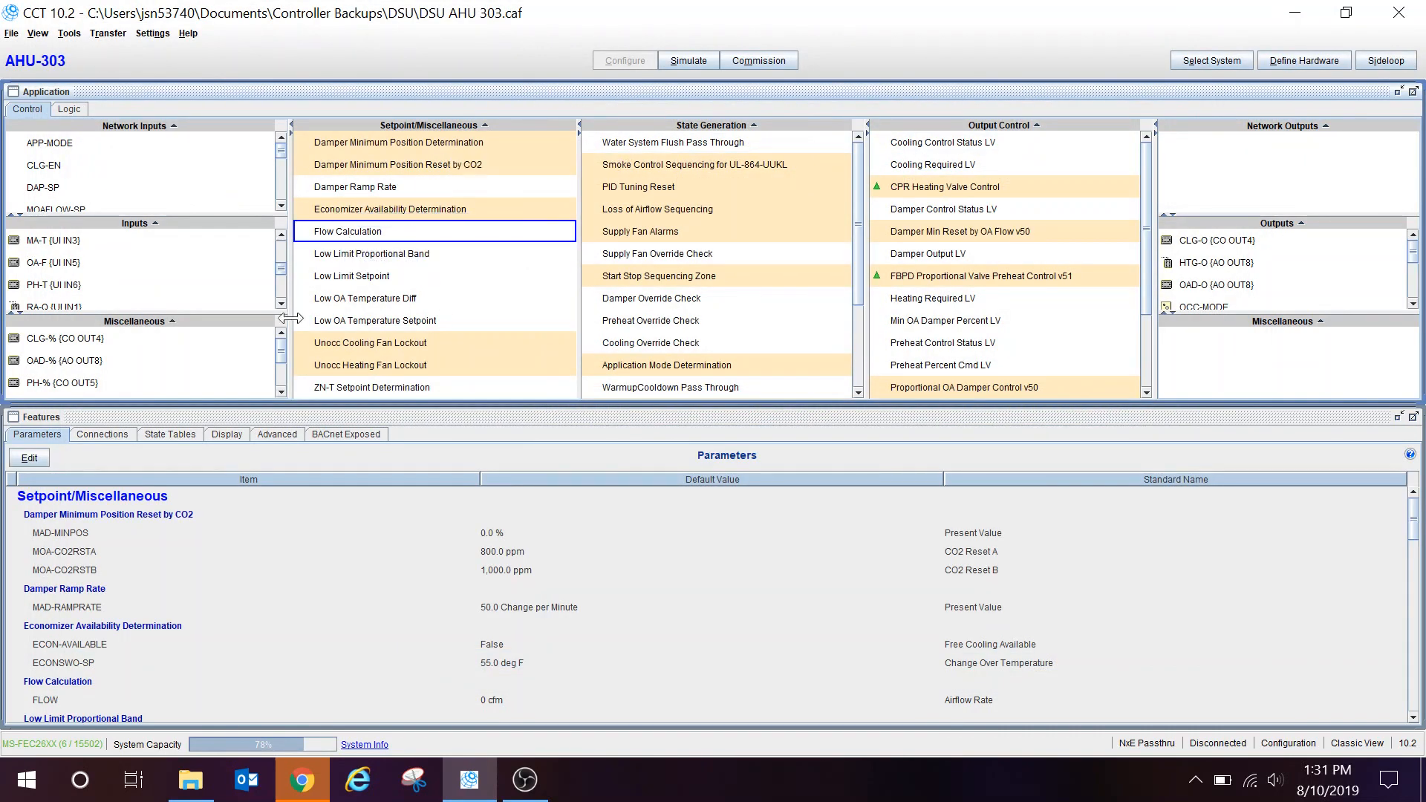
Show the Flow Calculation module's Connections list with its 10.00 sq ft area input.
click(102, 434)
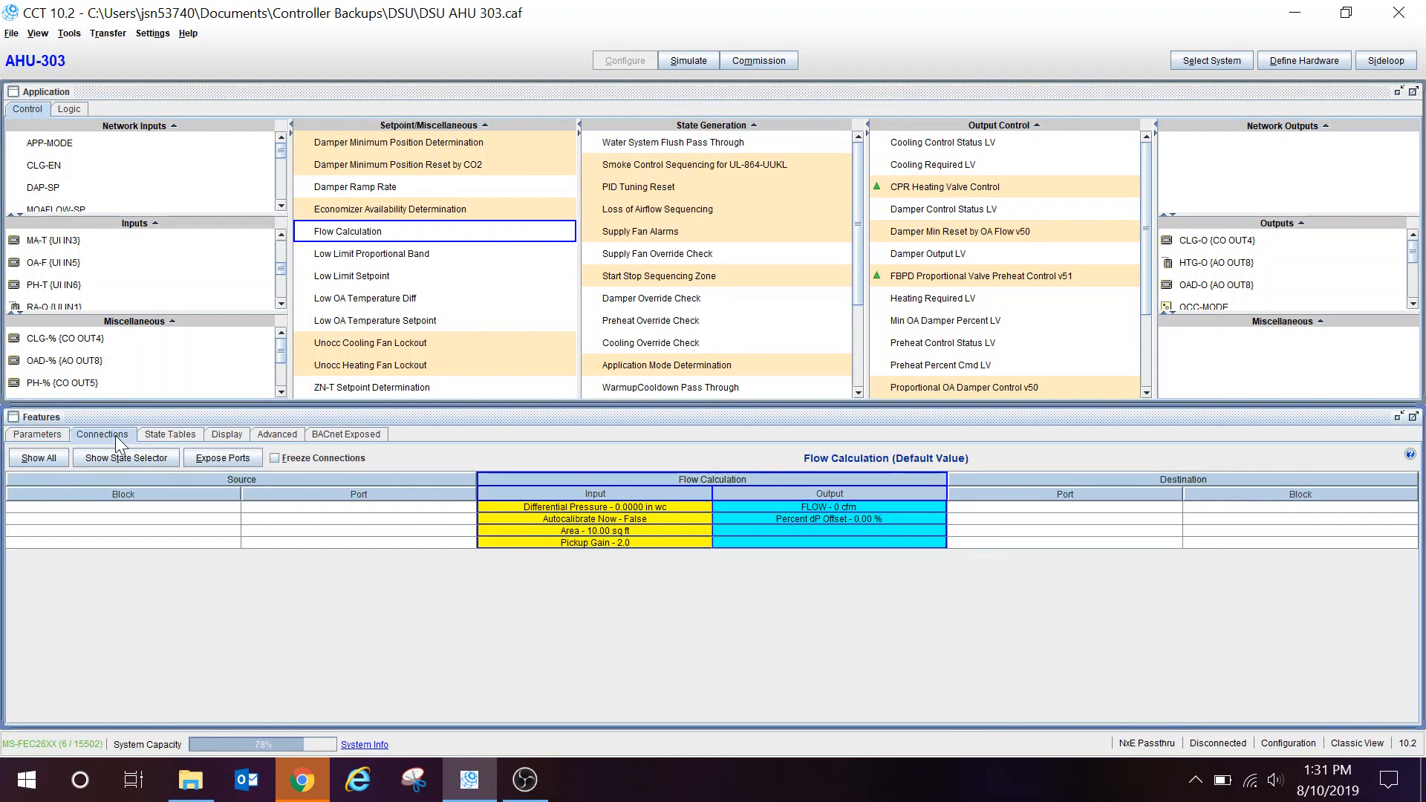
mouse_move(437, 520)
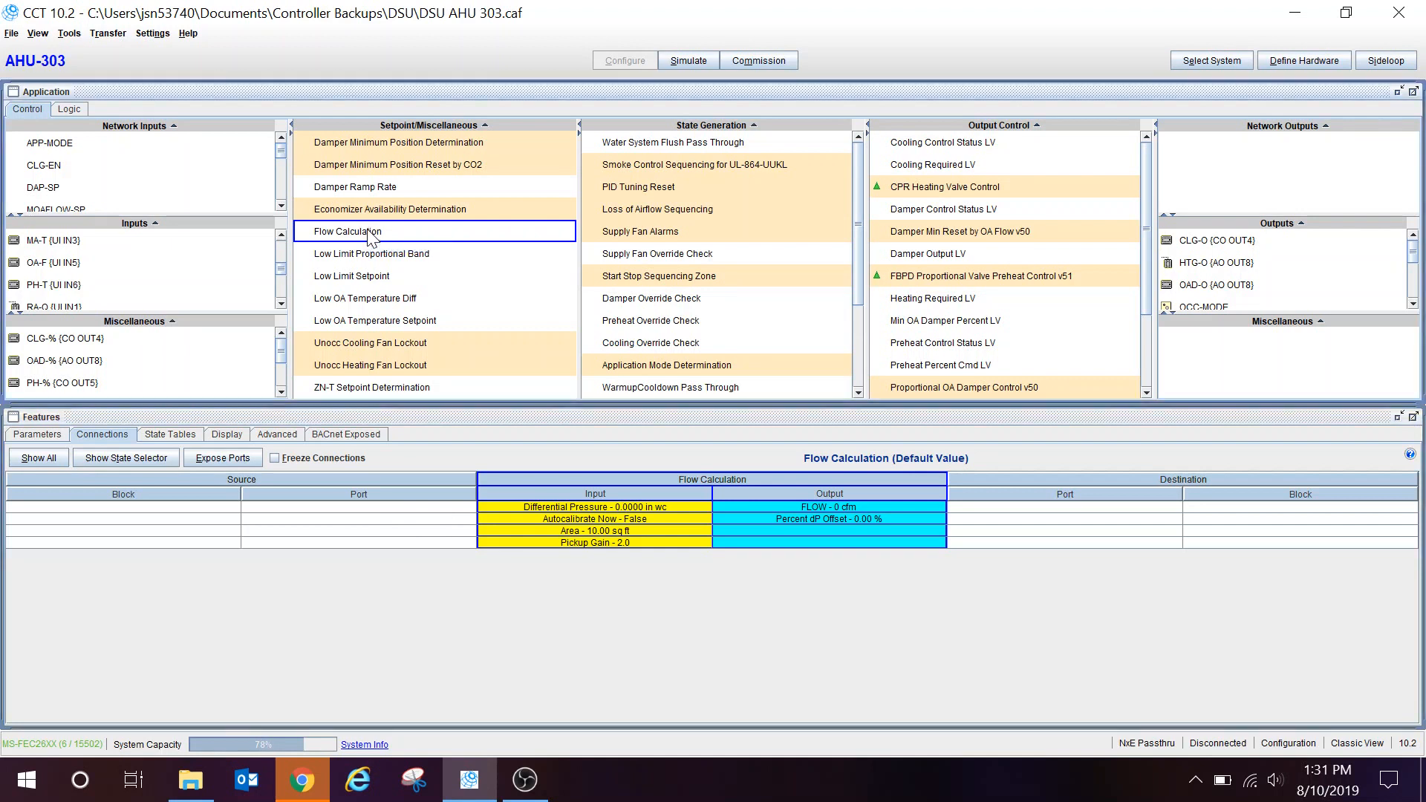
mouse_move(488, 557)
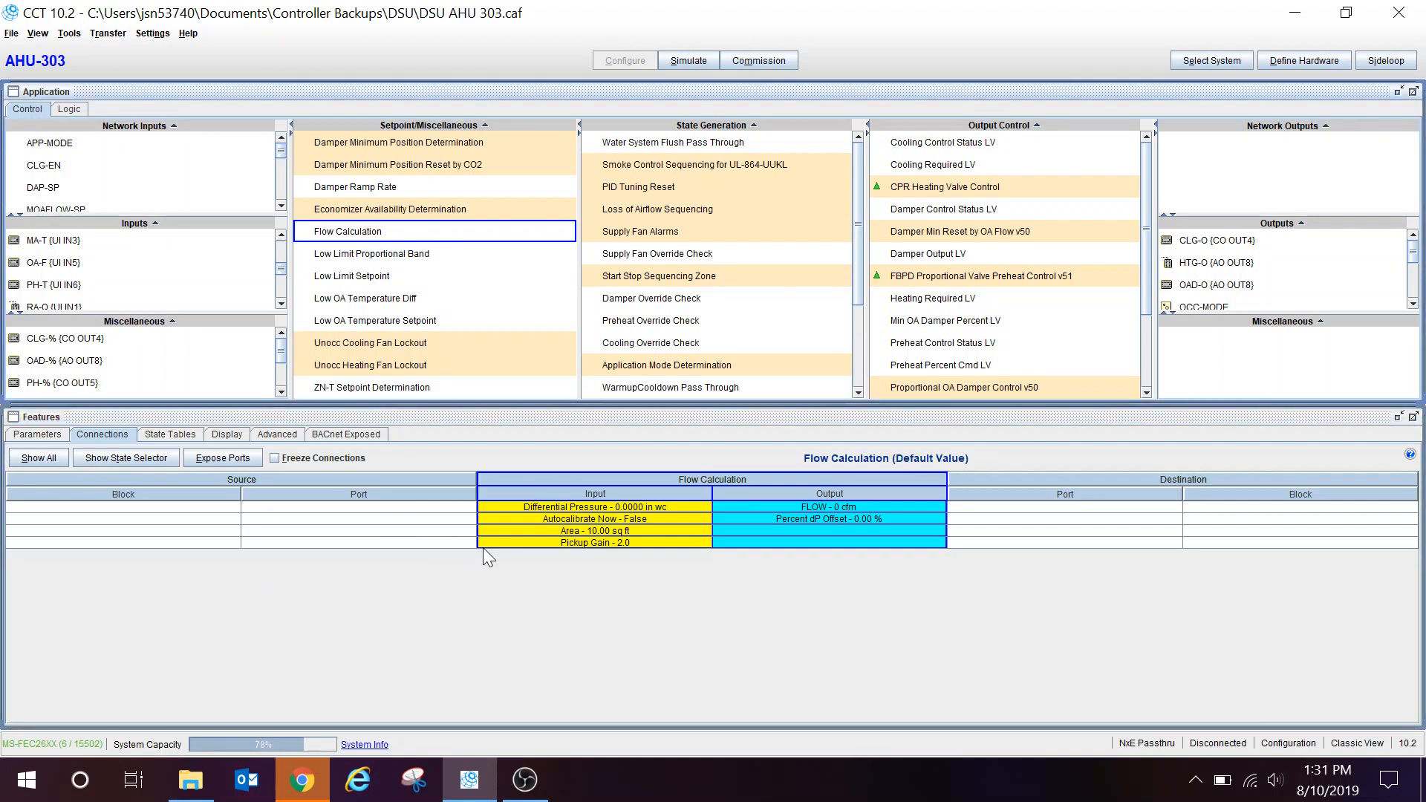
mouse_move(549, 519)
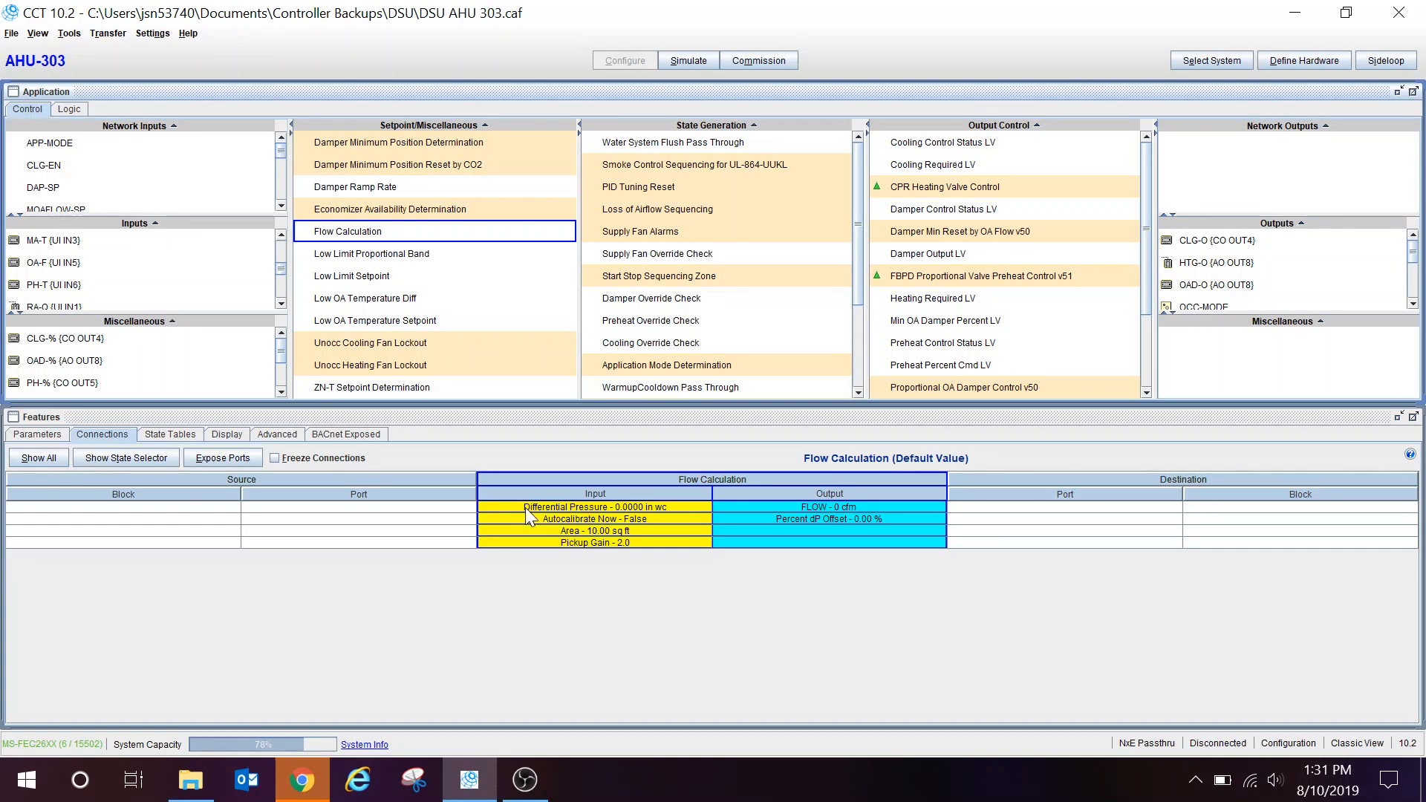
mouse_move(634, 519)
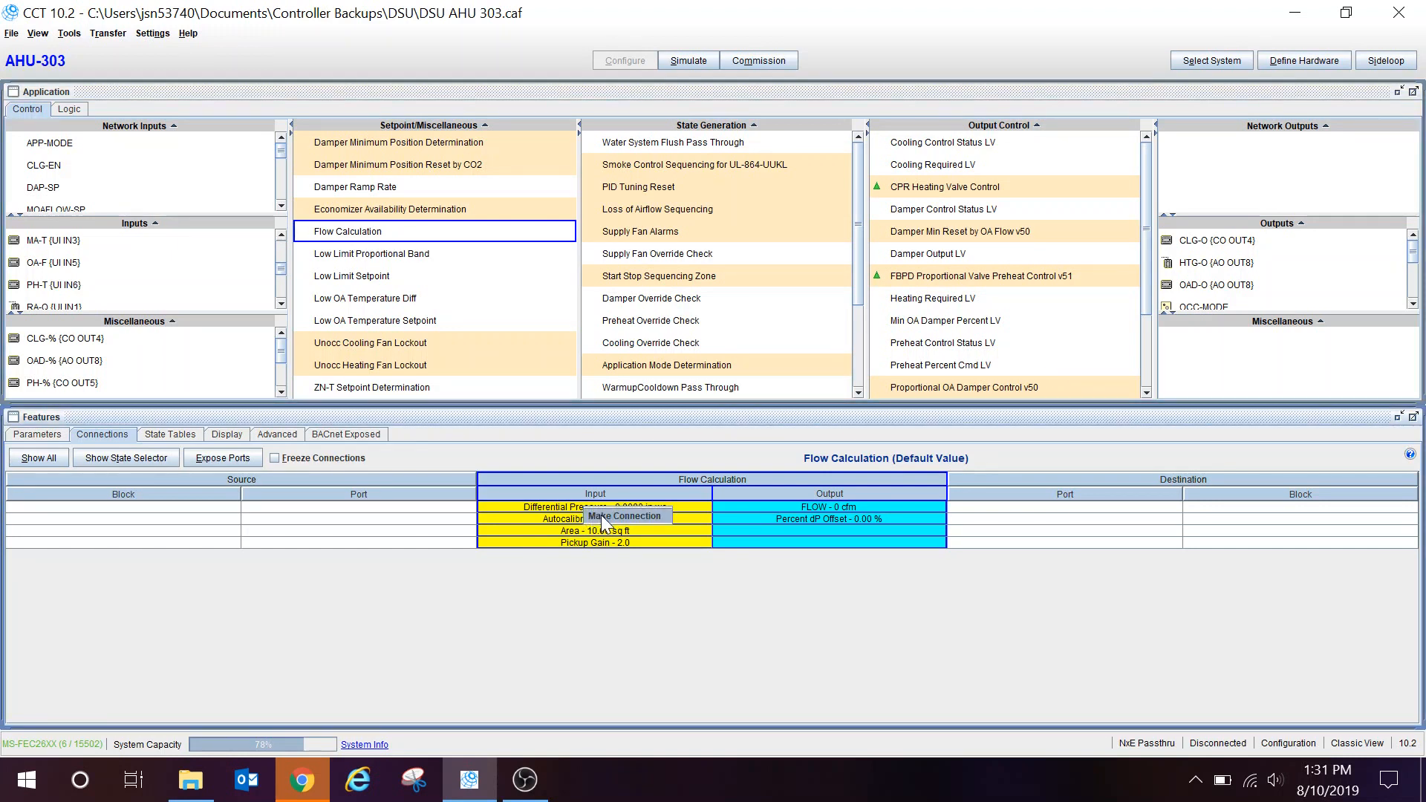
Begin a Make Connection on the Flow Calculation's Differential Pressure input, bringing up Select Reference.
click(624, 515)
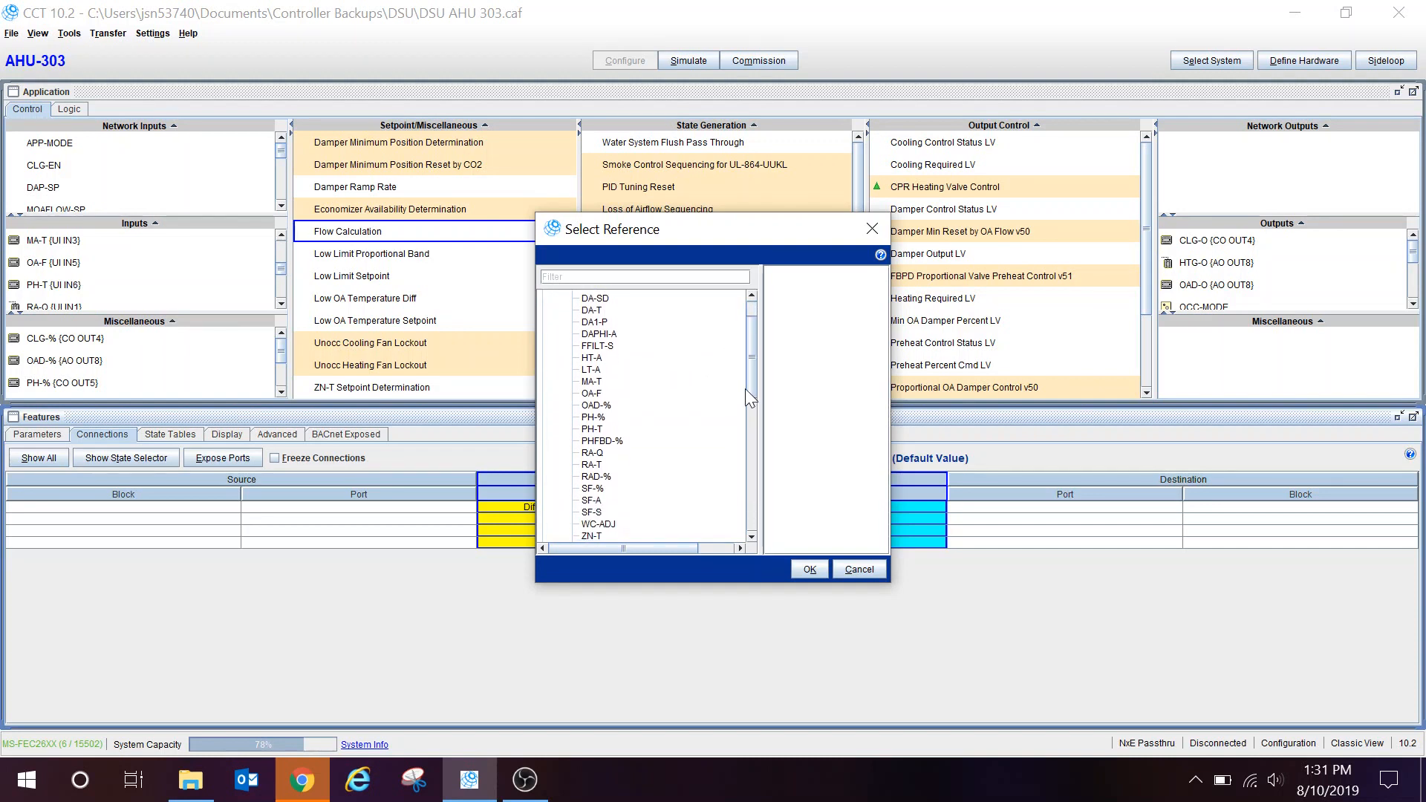
Link the OA-F sensor's O1 output as the source for the Differential Pressure input.
scroll(down, 3)
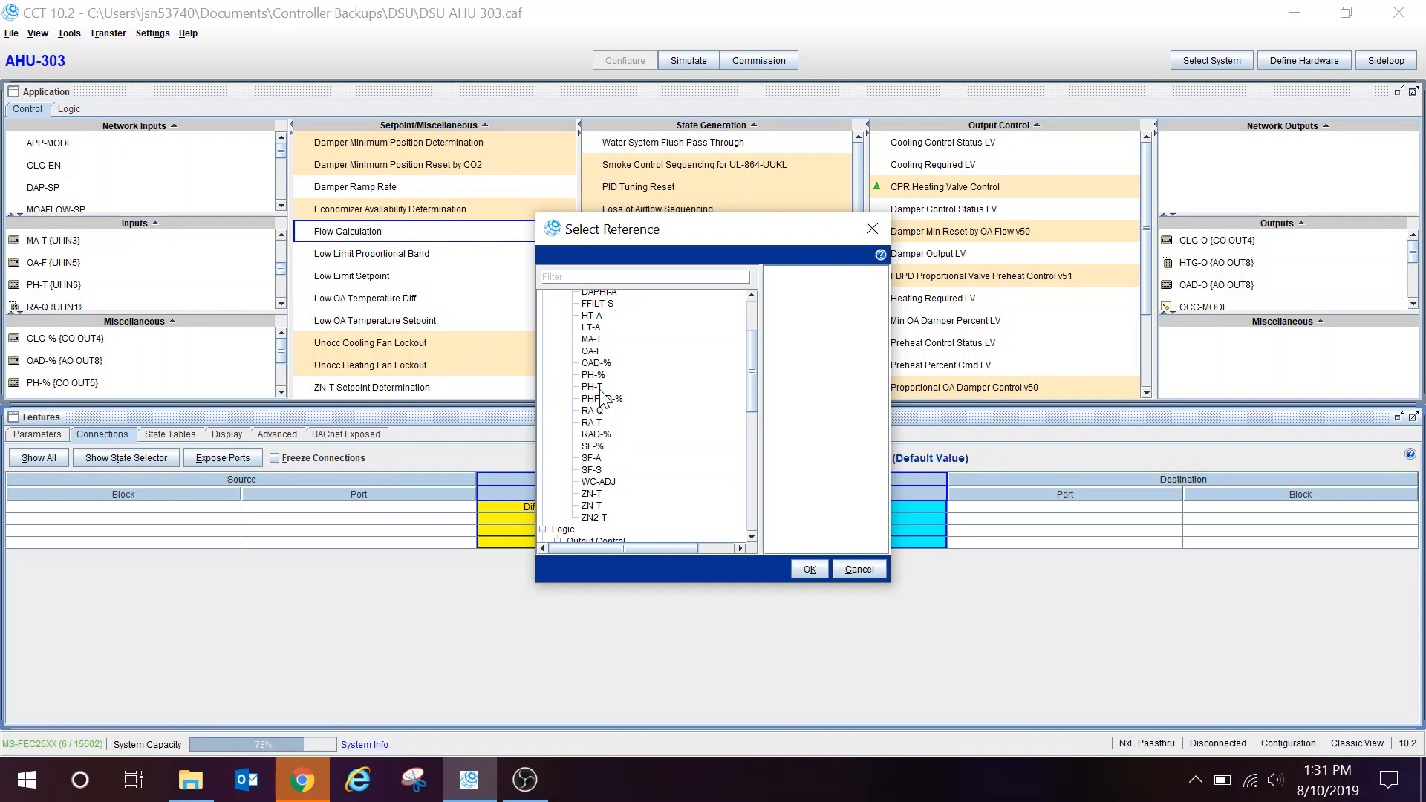
mouse_move(591, 350)
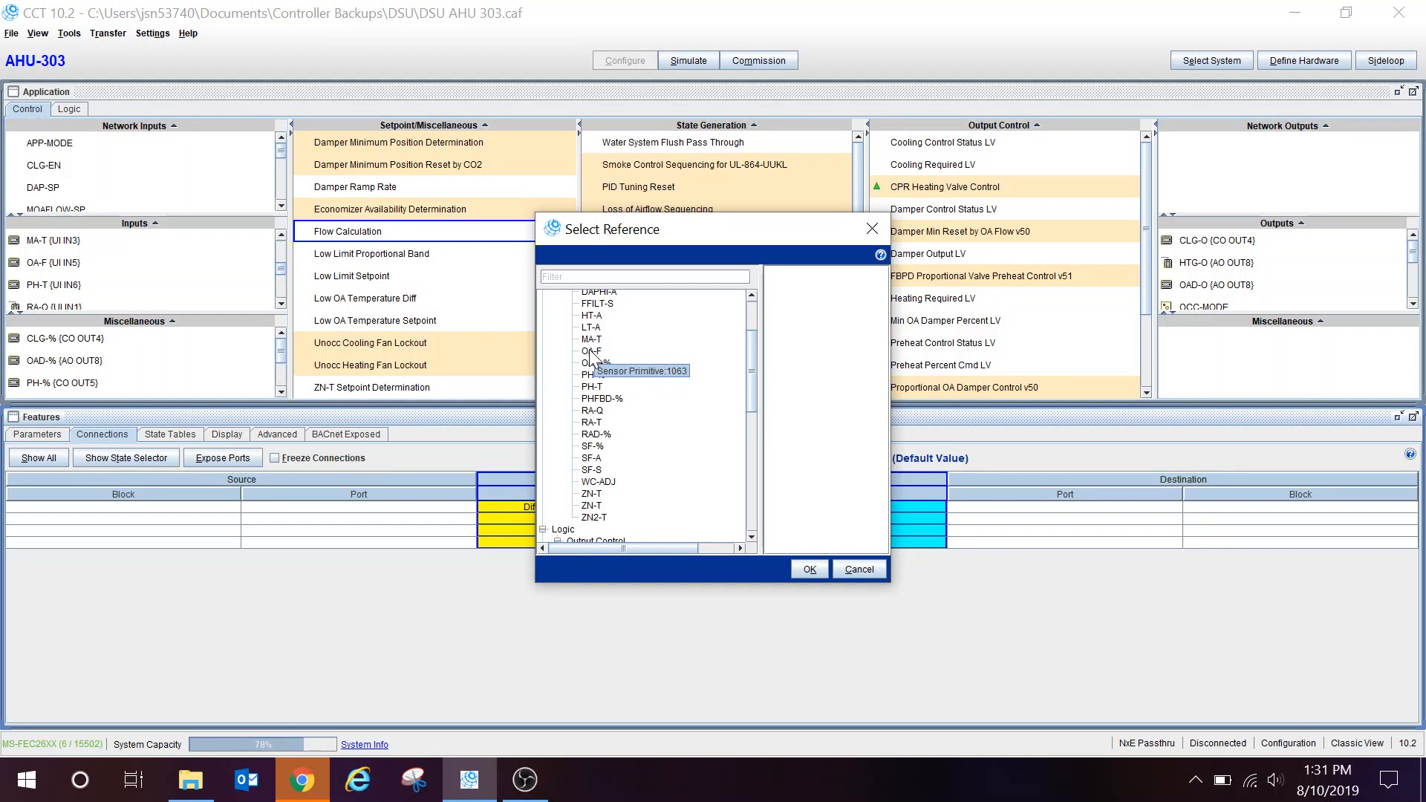
click(591, 351)
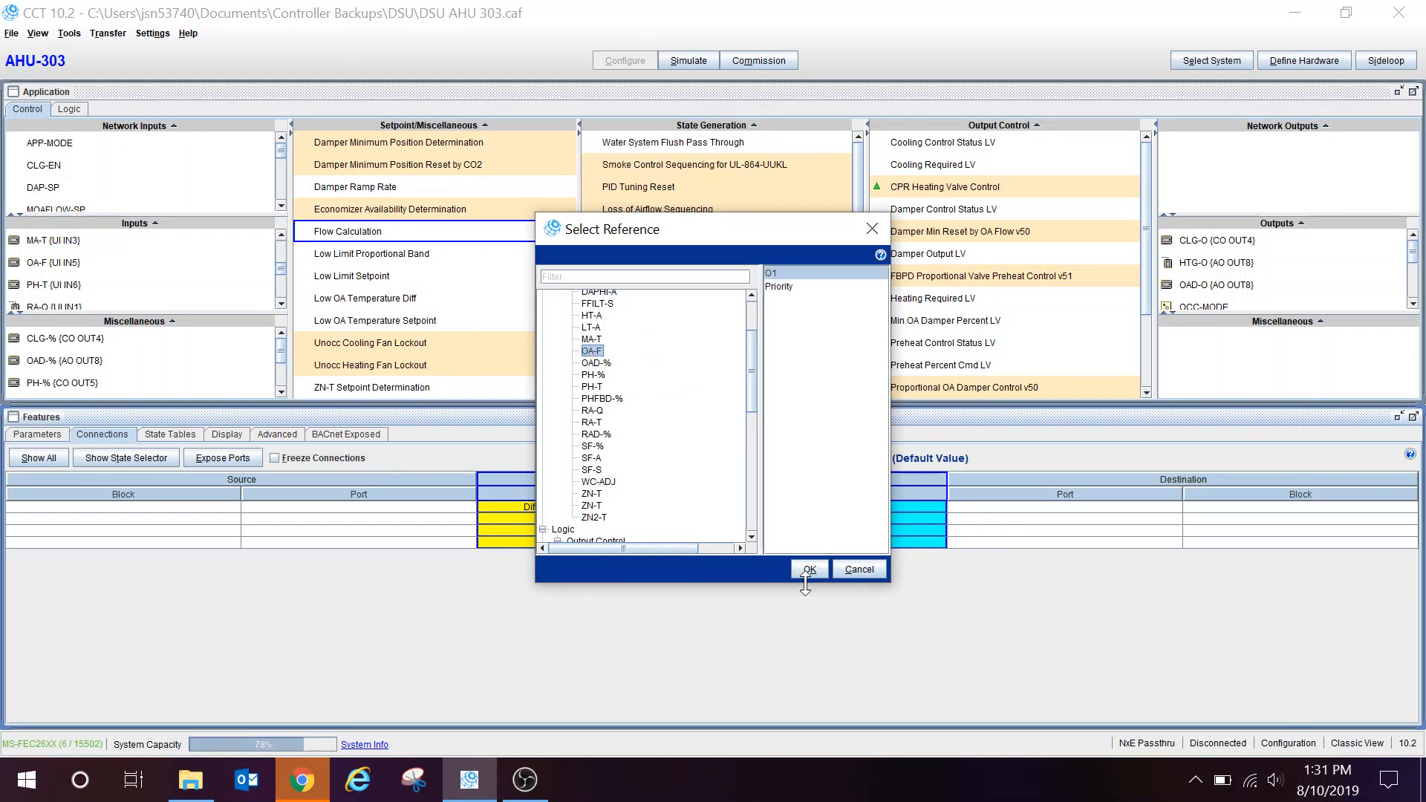
click(805, 568)
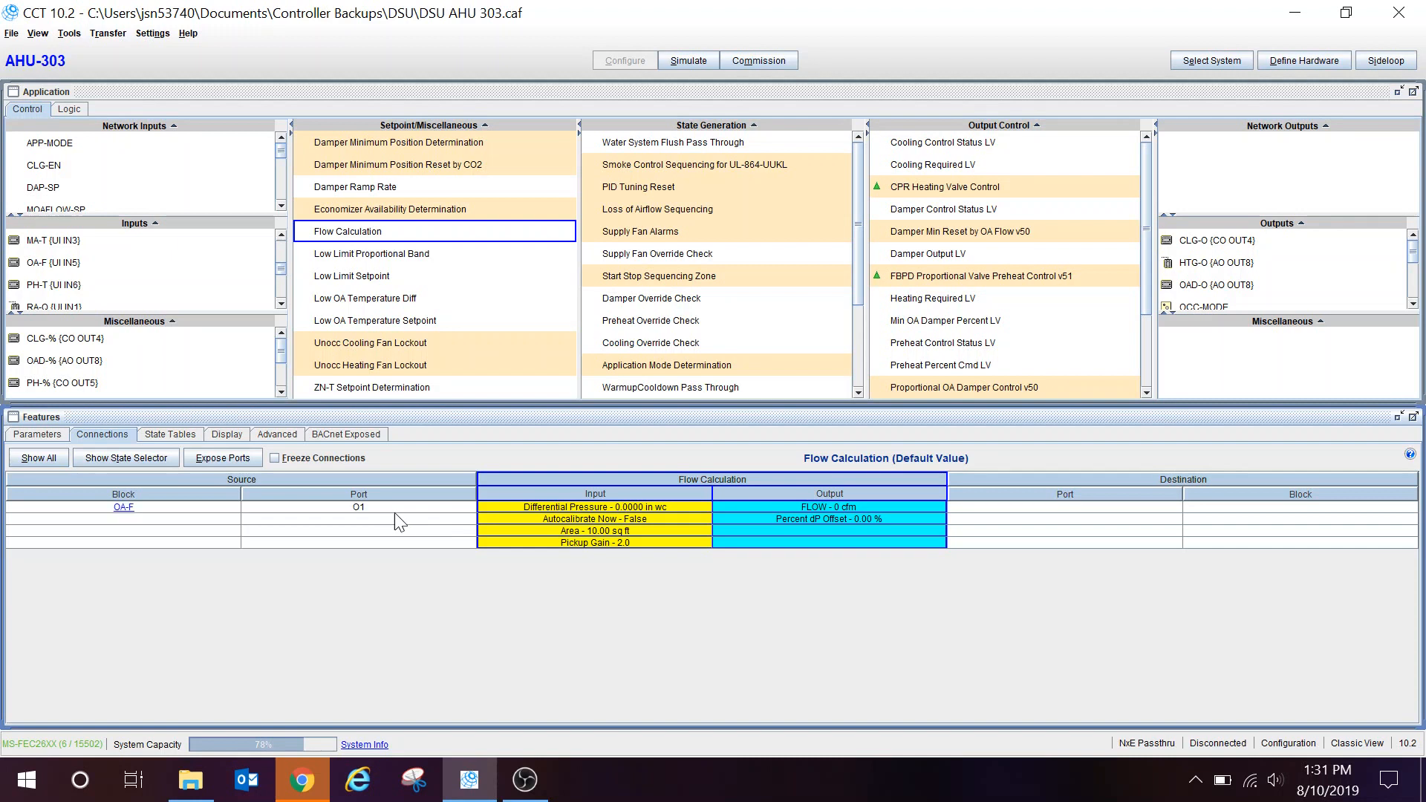
mouse_move(484, 501)
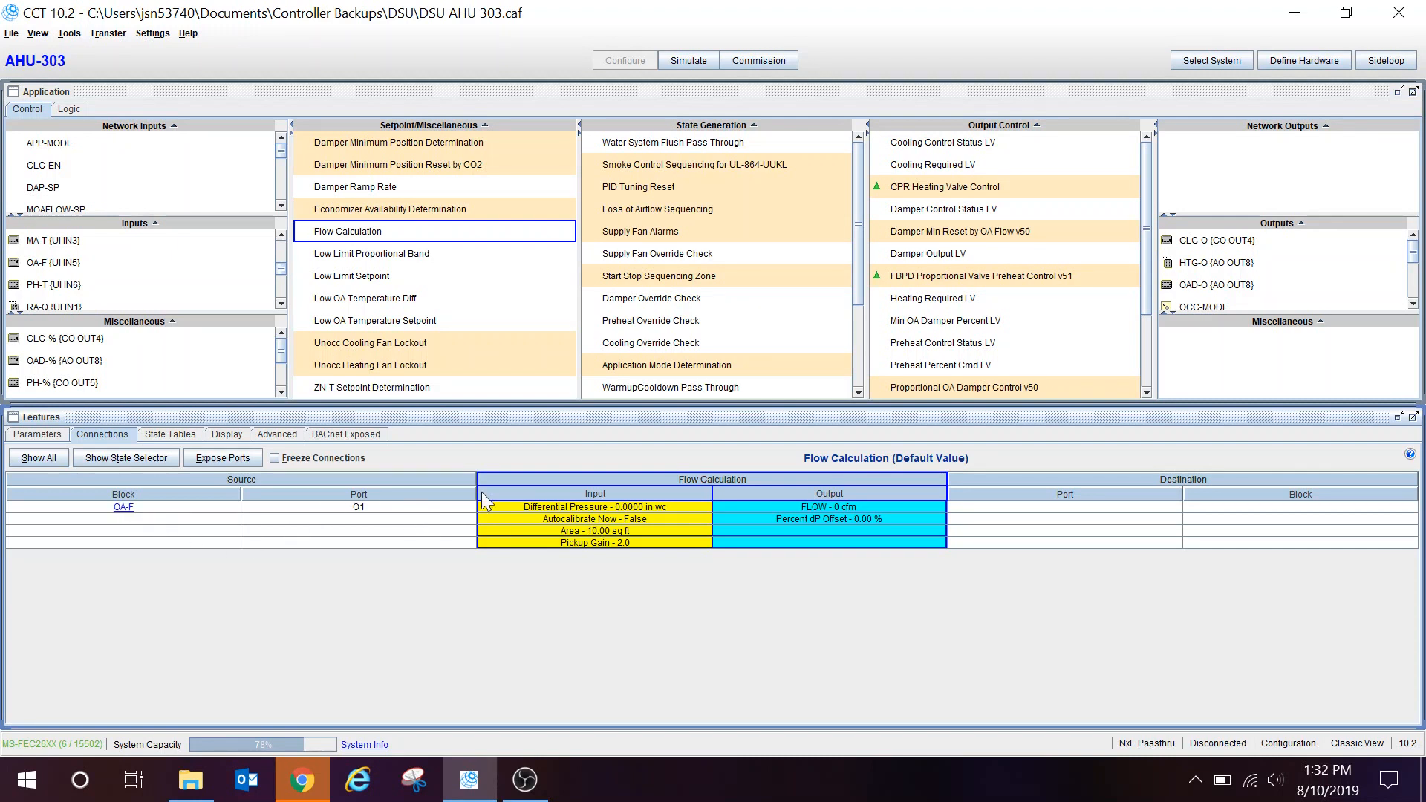
mouse_move(507, 541)
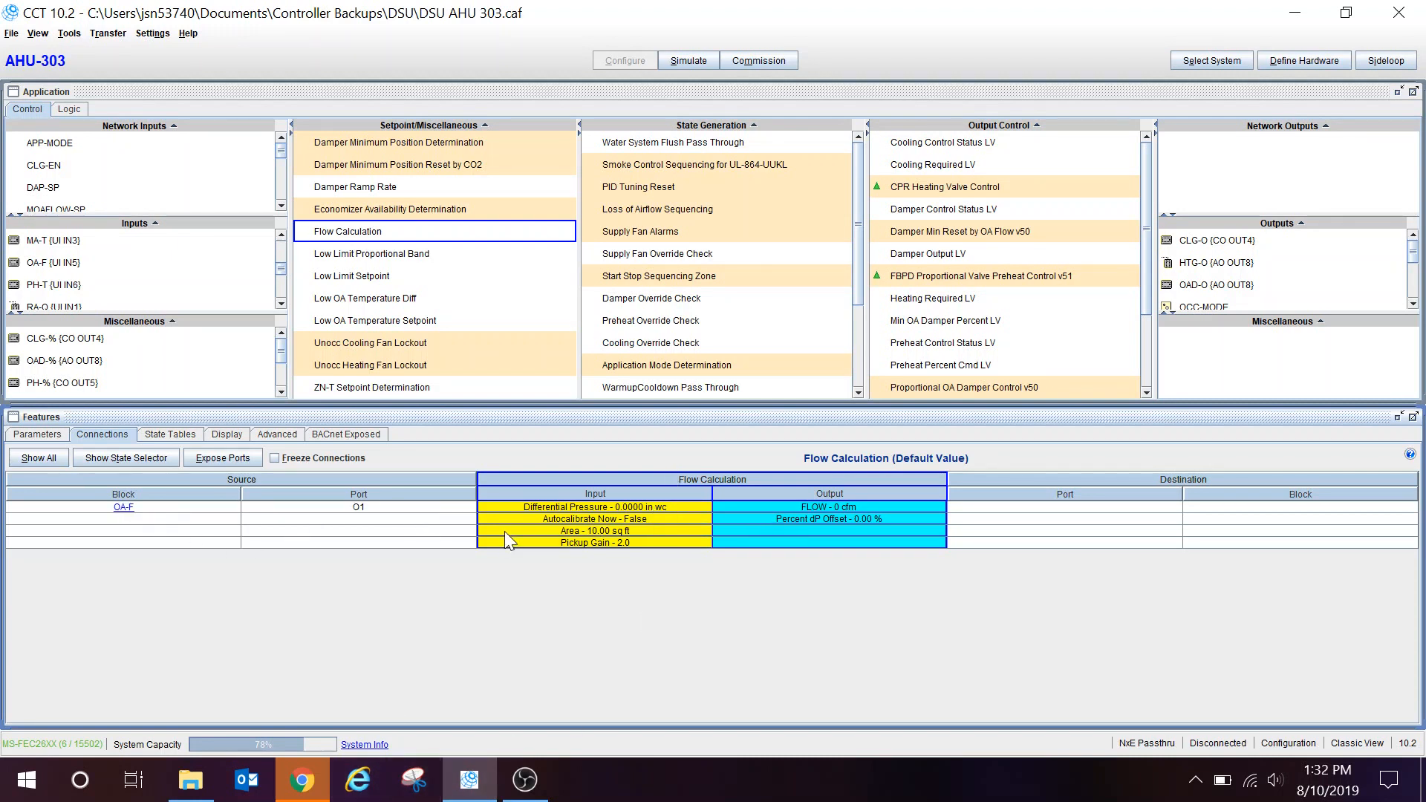
mouse_move(508, 539)
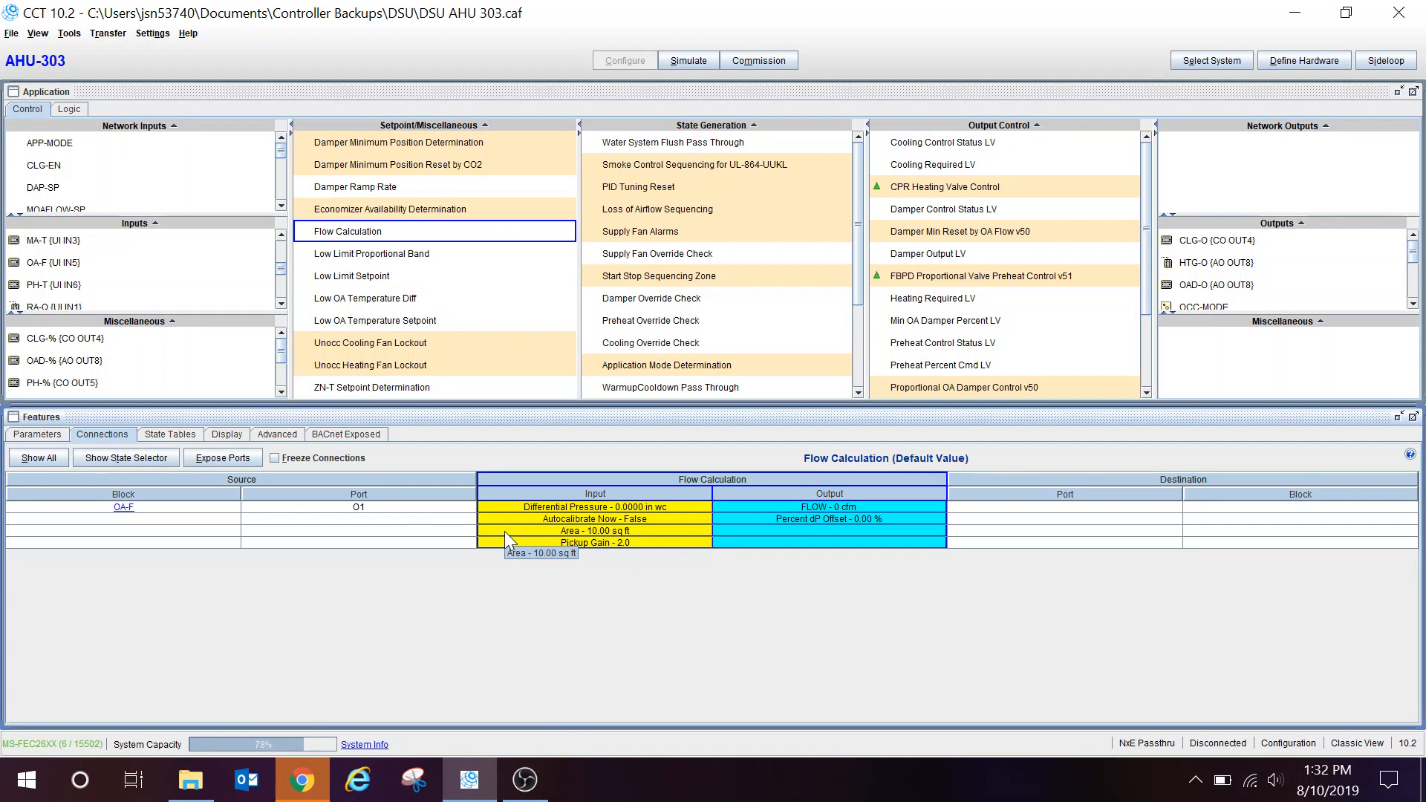
mouse_move(382, 633)
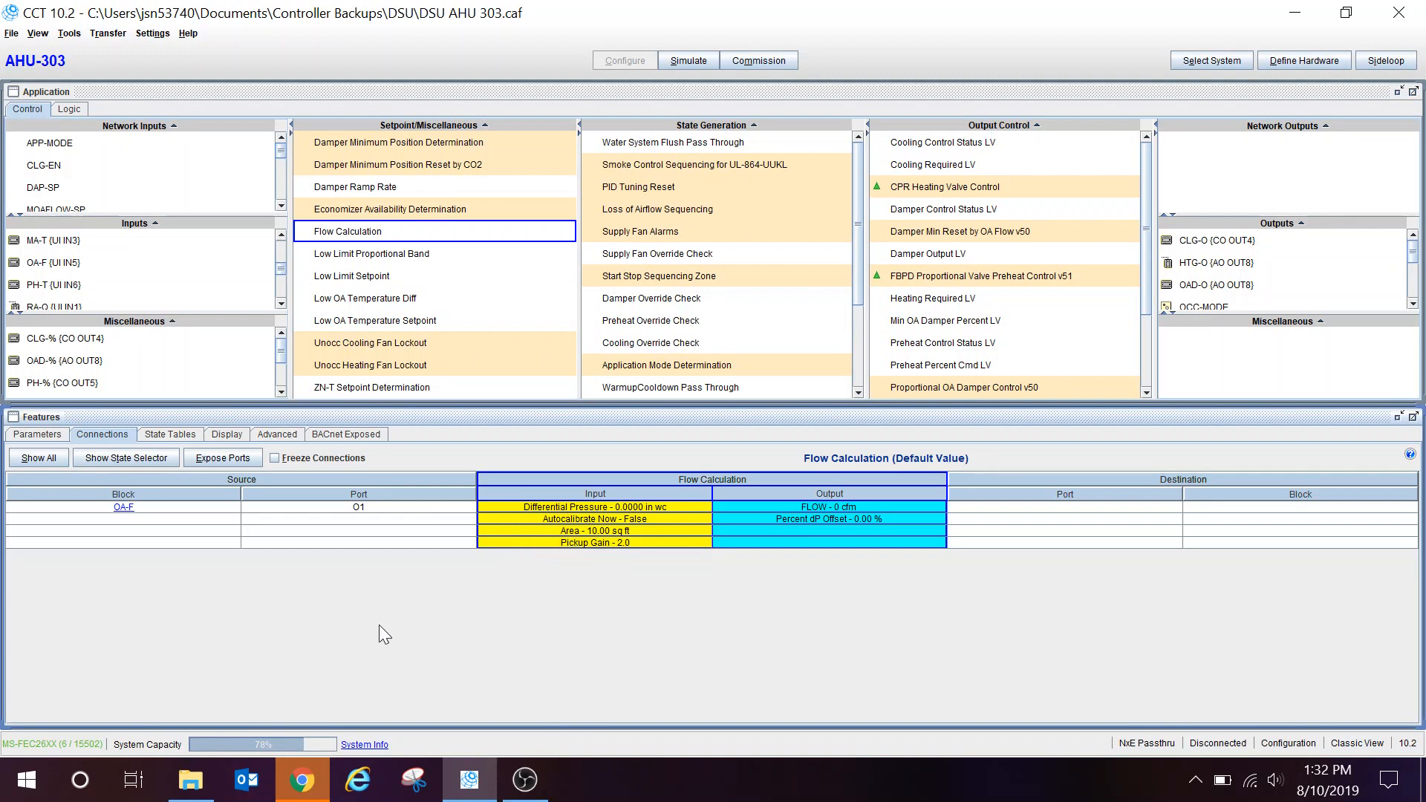
Switch from CCT to the Flow Calculation help page in Chrome.
click(301, 779)
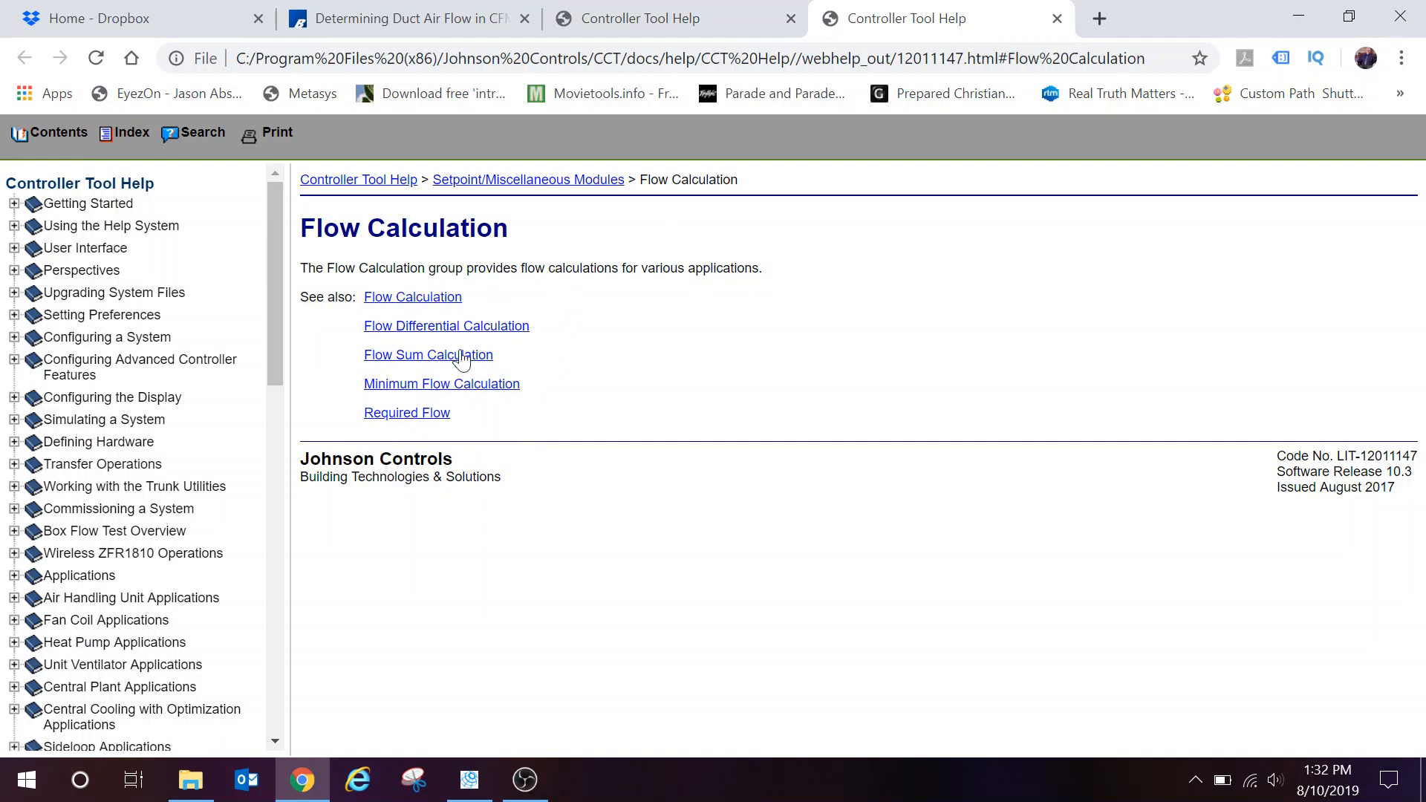
Return to the Controller Tool Help tab showing the Flow Calculation topic.
click(676, 18)
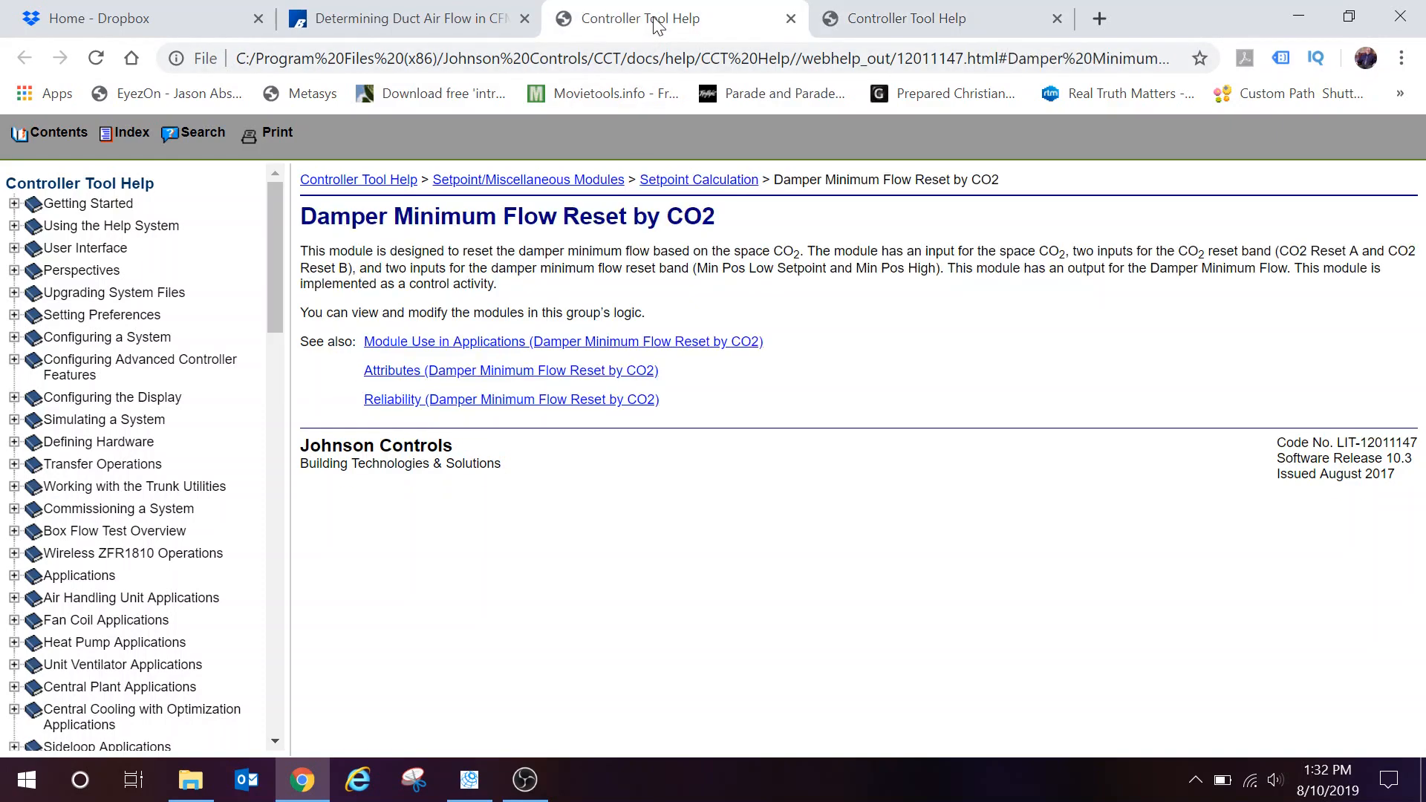
click(404, 18)
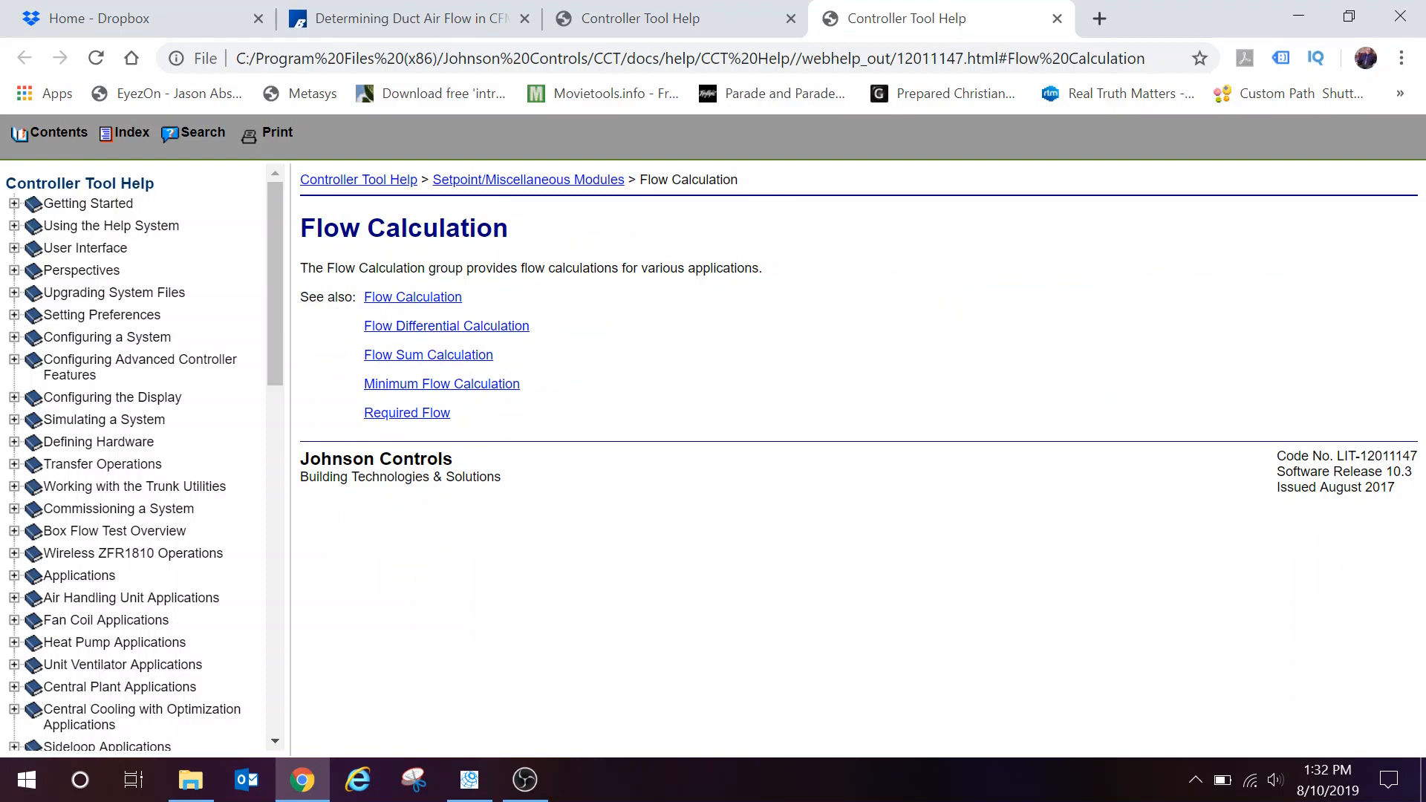
Review bapihvac.com's Determining Flow Velocity section on pitot tube velocity pressure, then return to CCT.
click(407, 18)
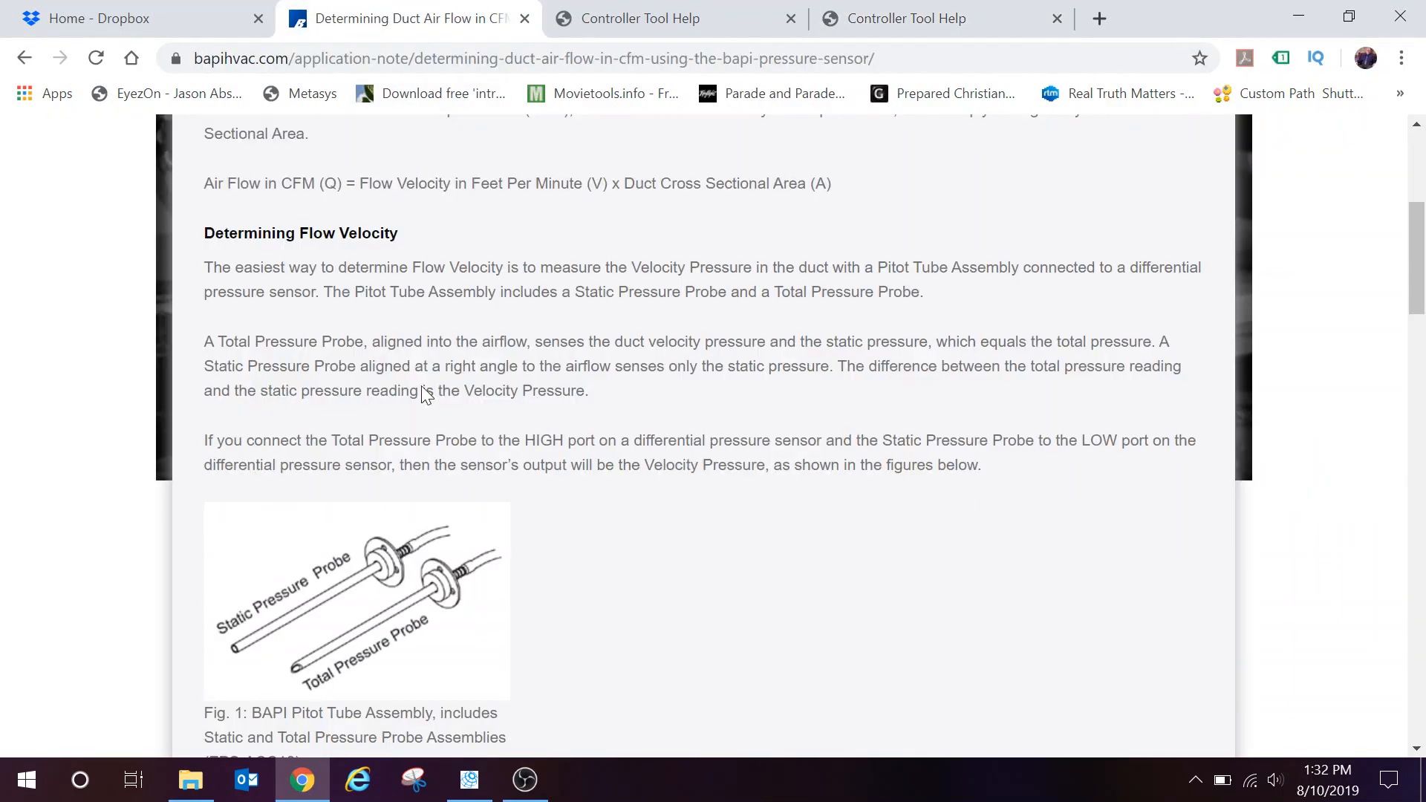
mouse_move(395, 153)
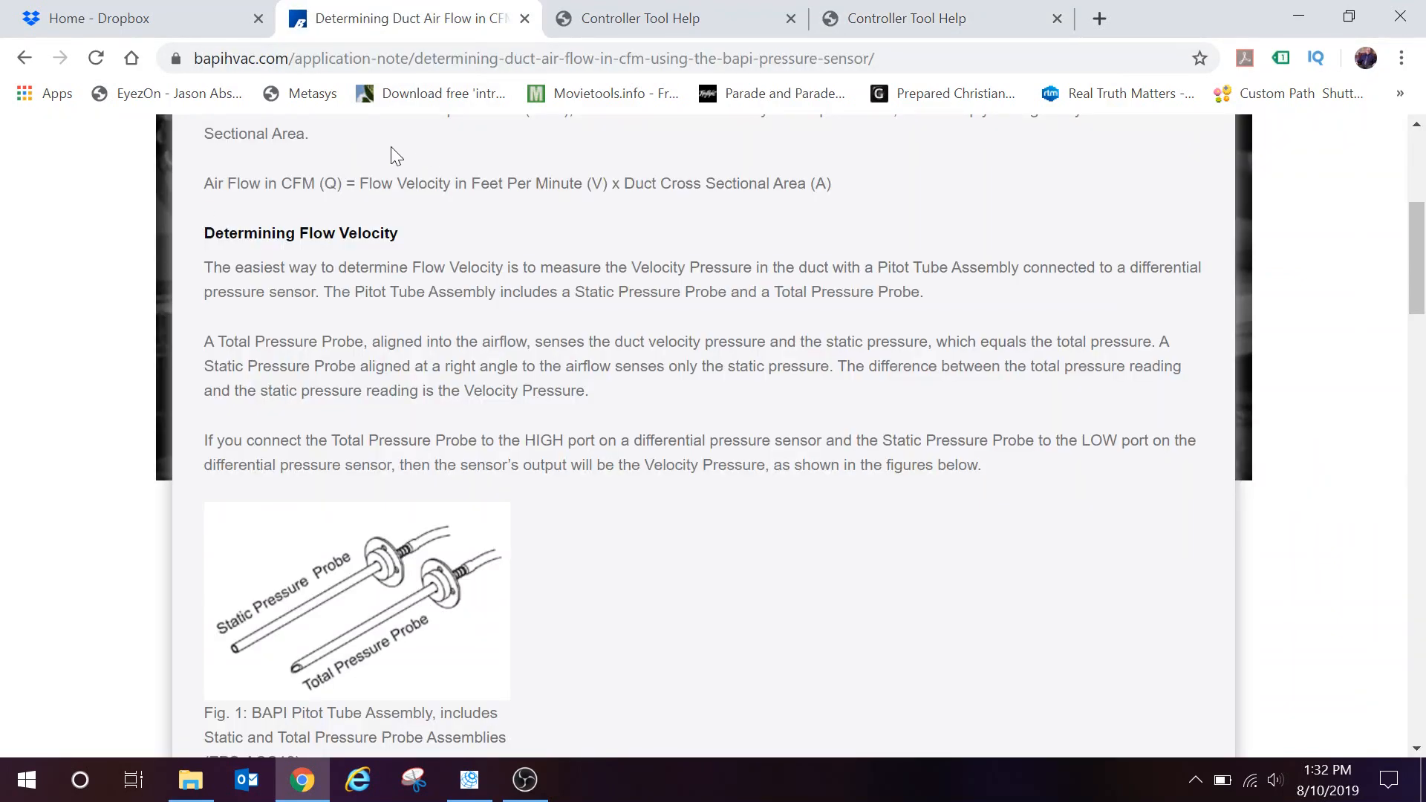
mouse_move(570, 209)
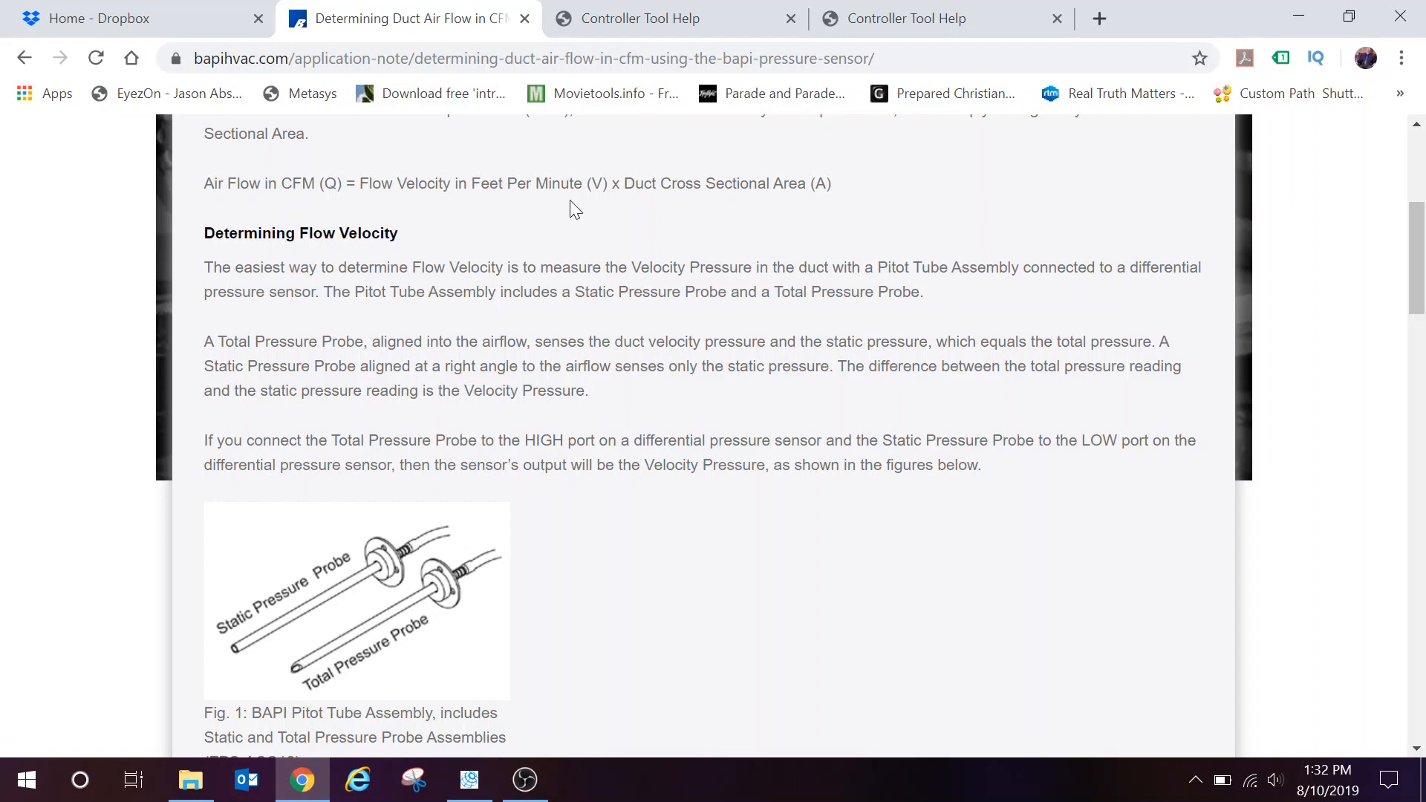
mouse_move(619, 208)
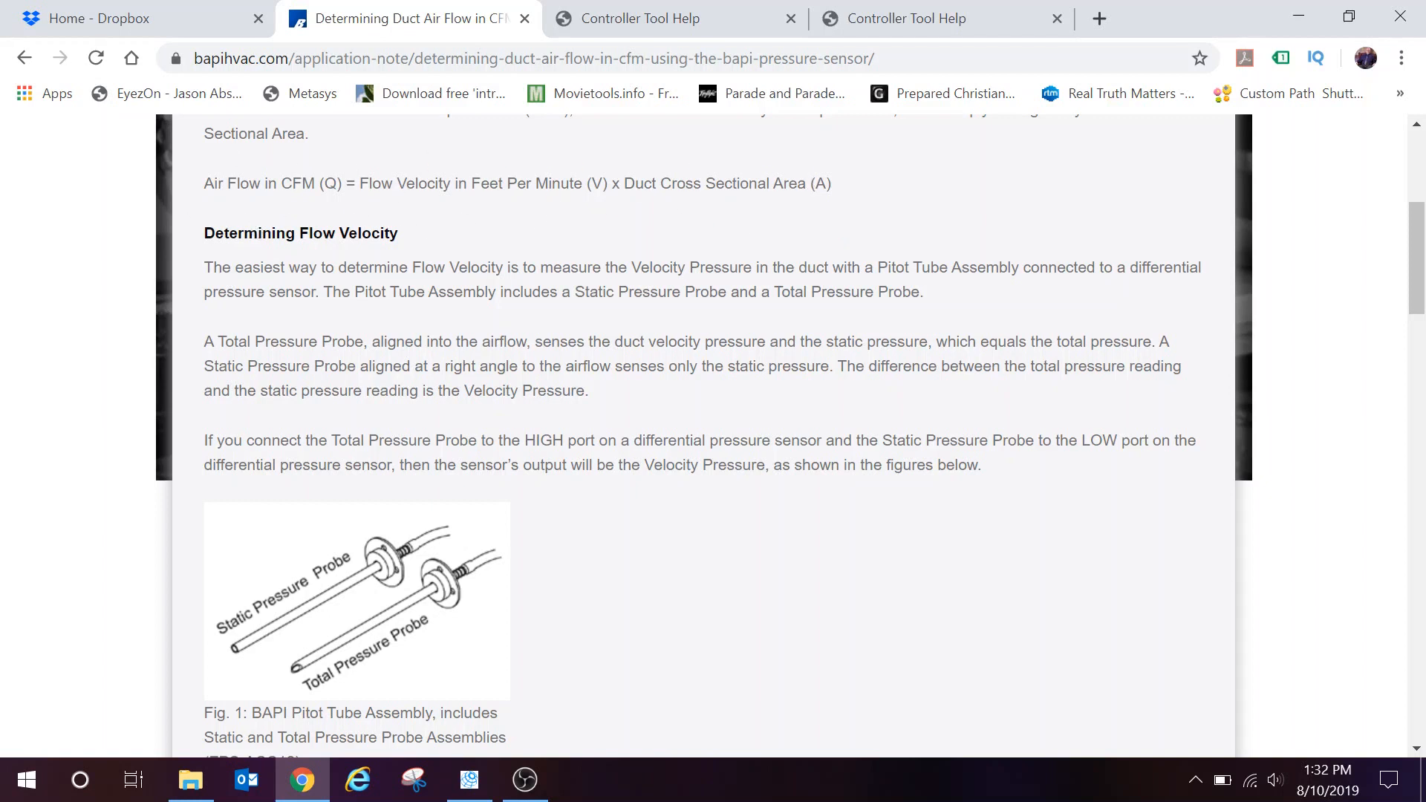
mouse_move(254, 175)
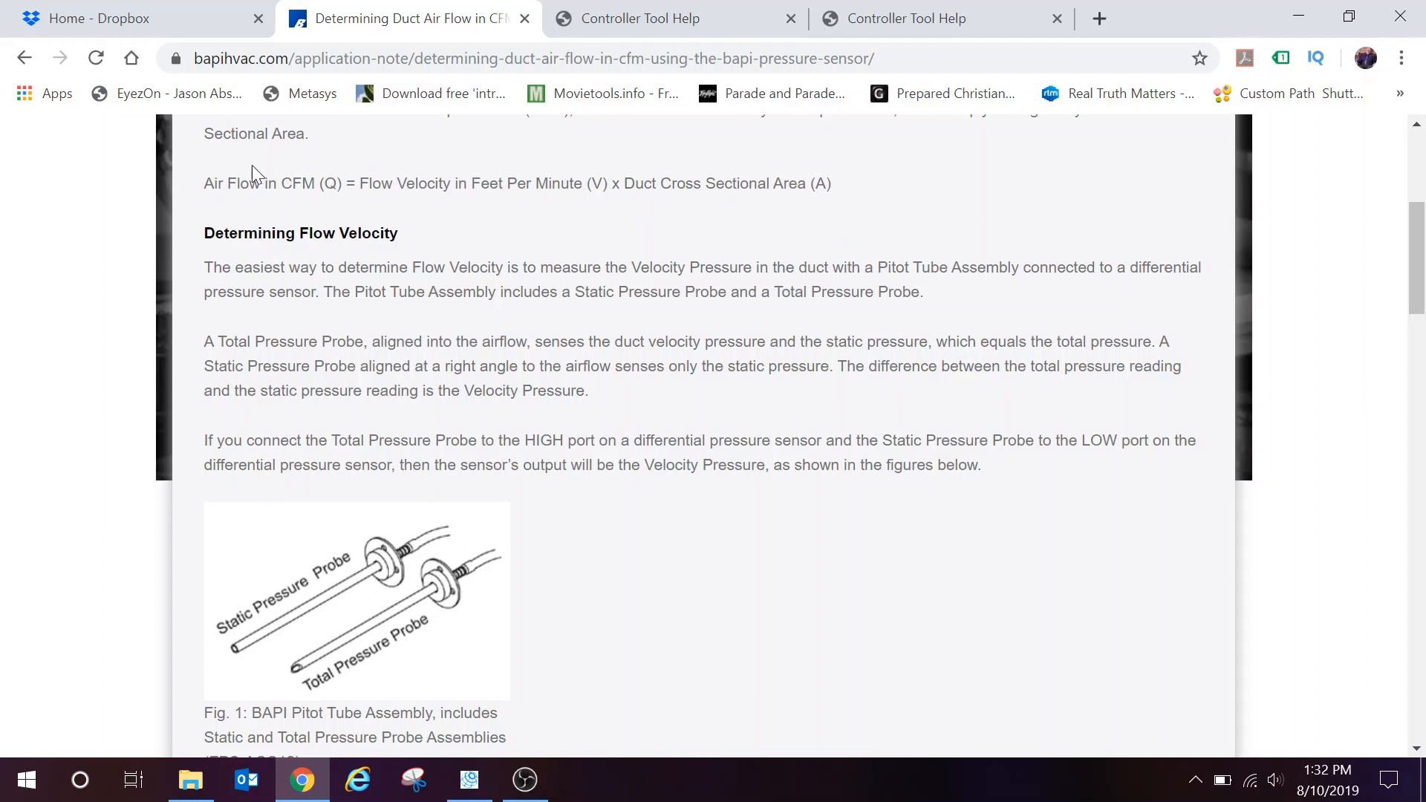
mouse_move(246, 227)
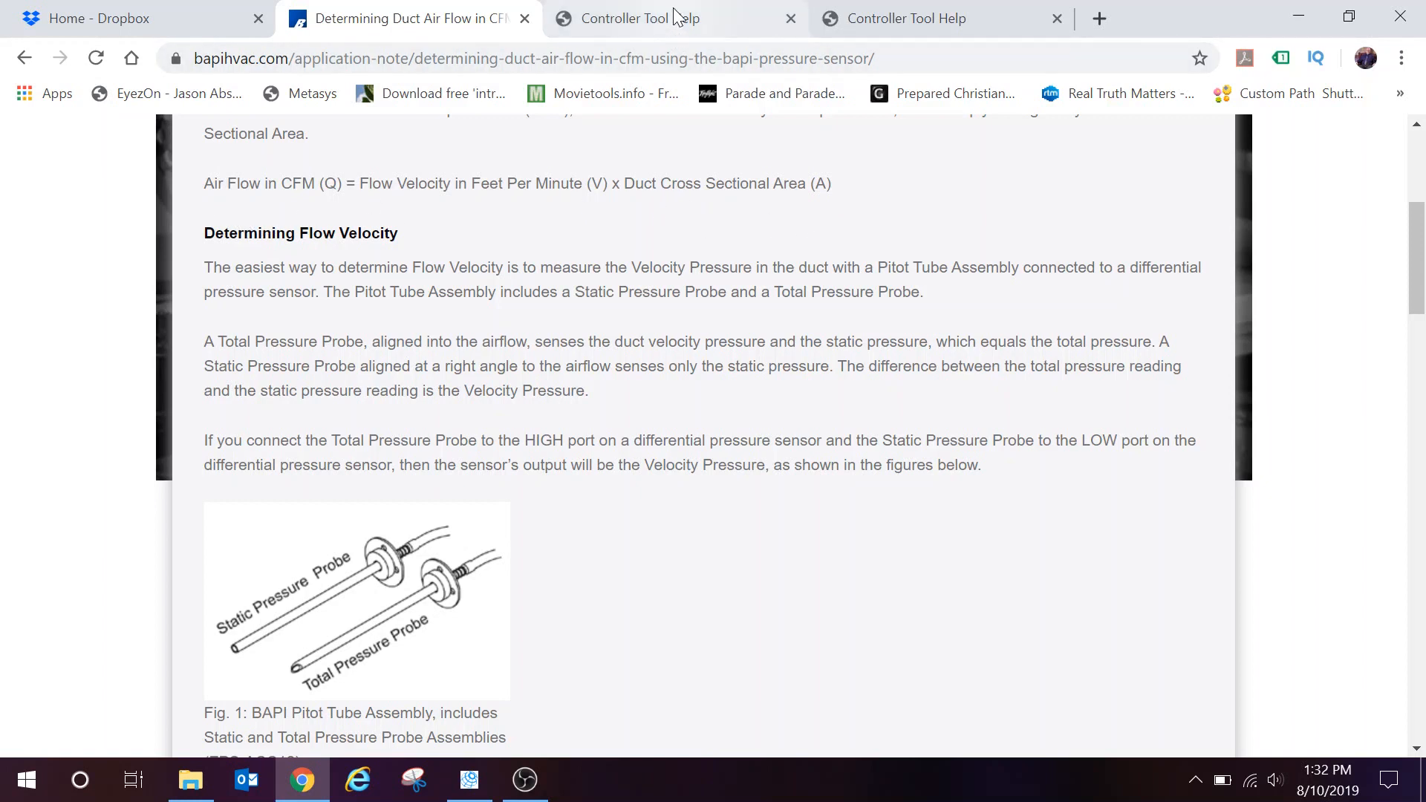
click(637, 17)
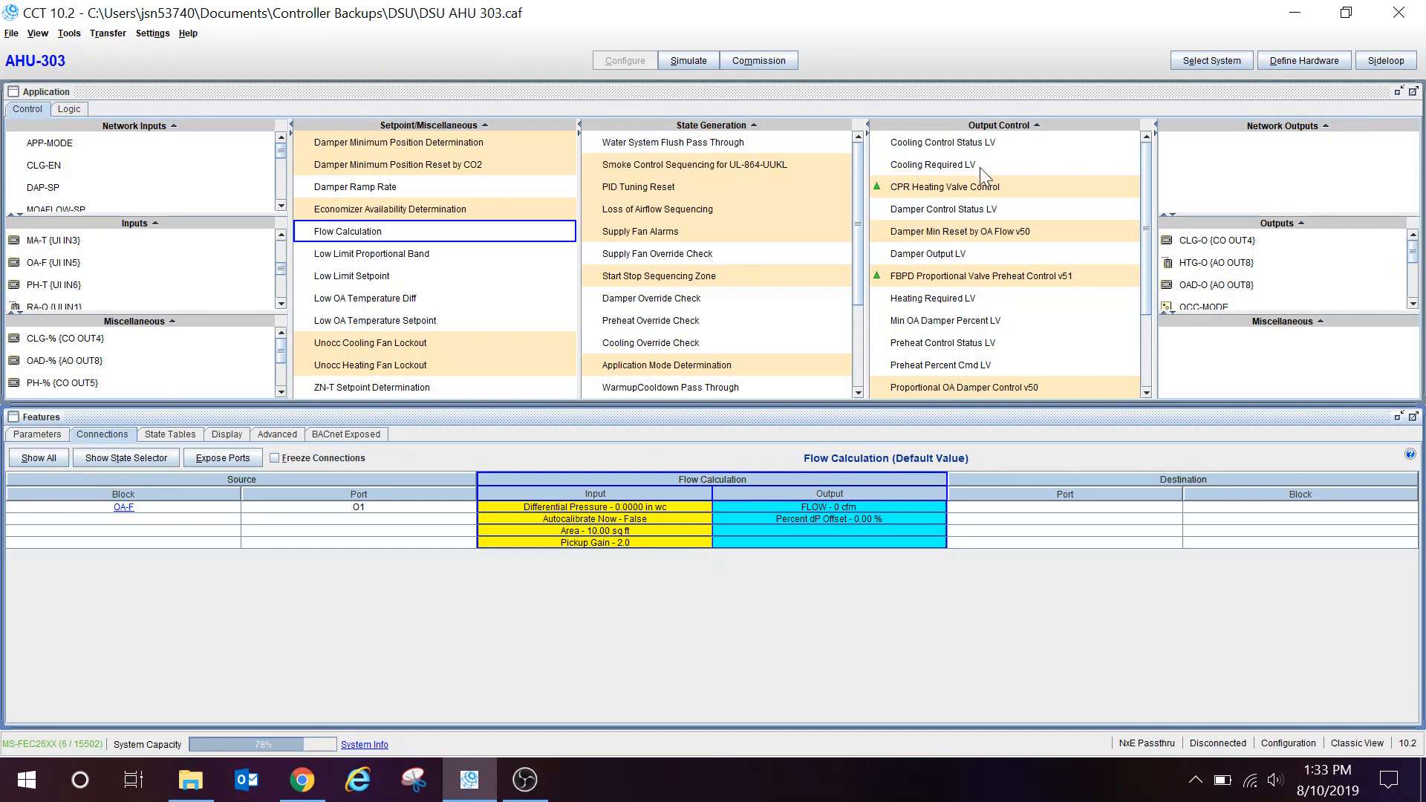
mouse_move(538, 58)
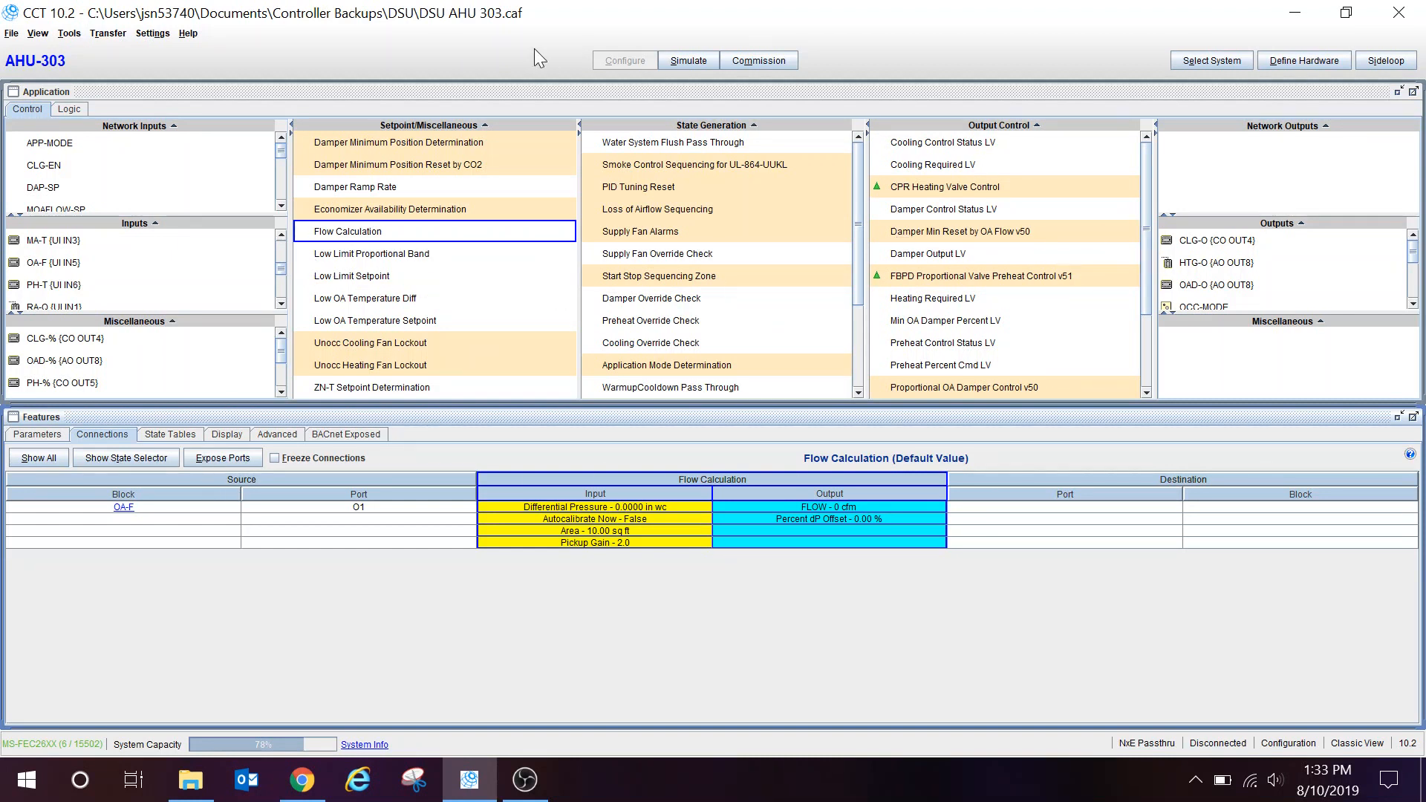
mouse_move(471, 654)
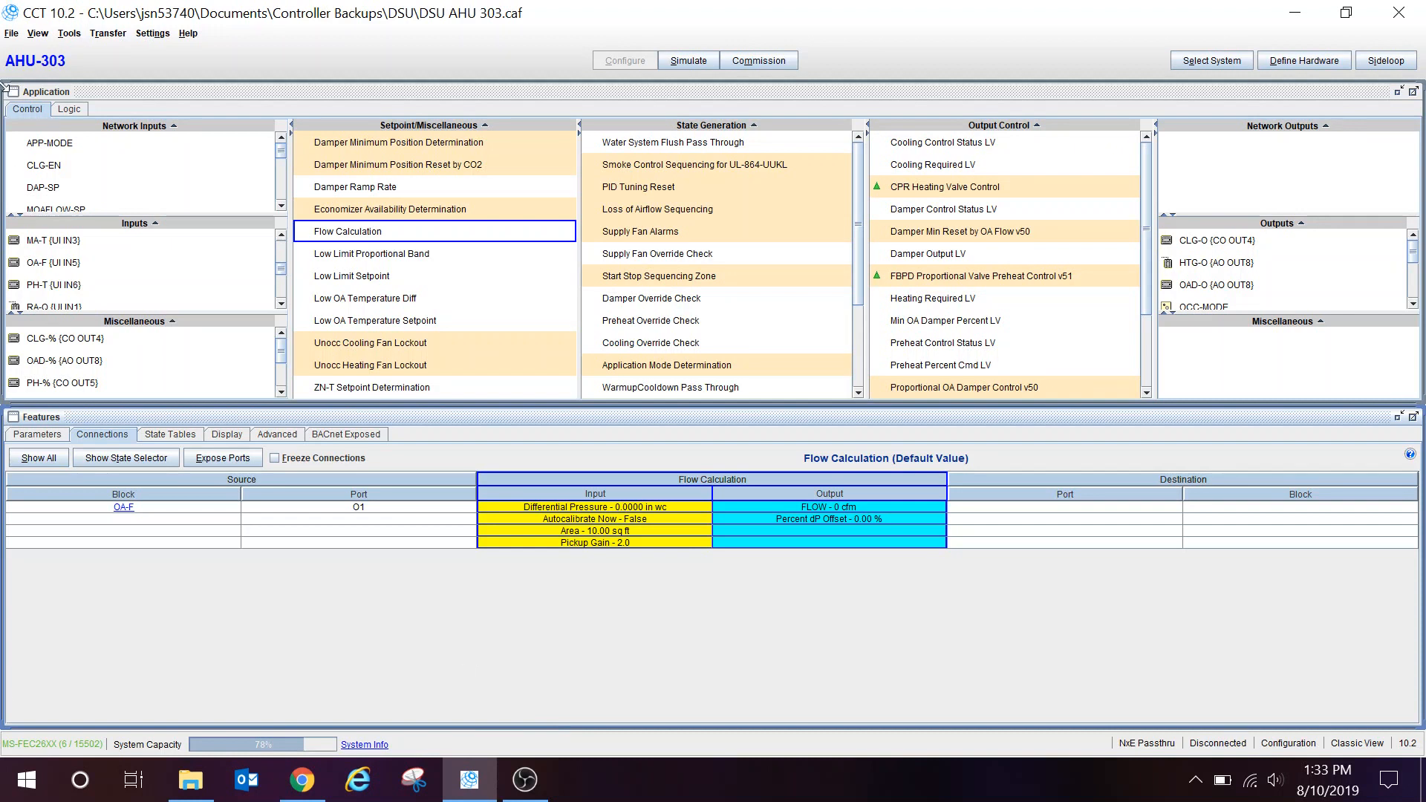
mouse_move(722, 463)
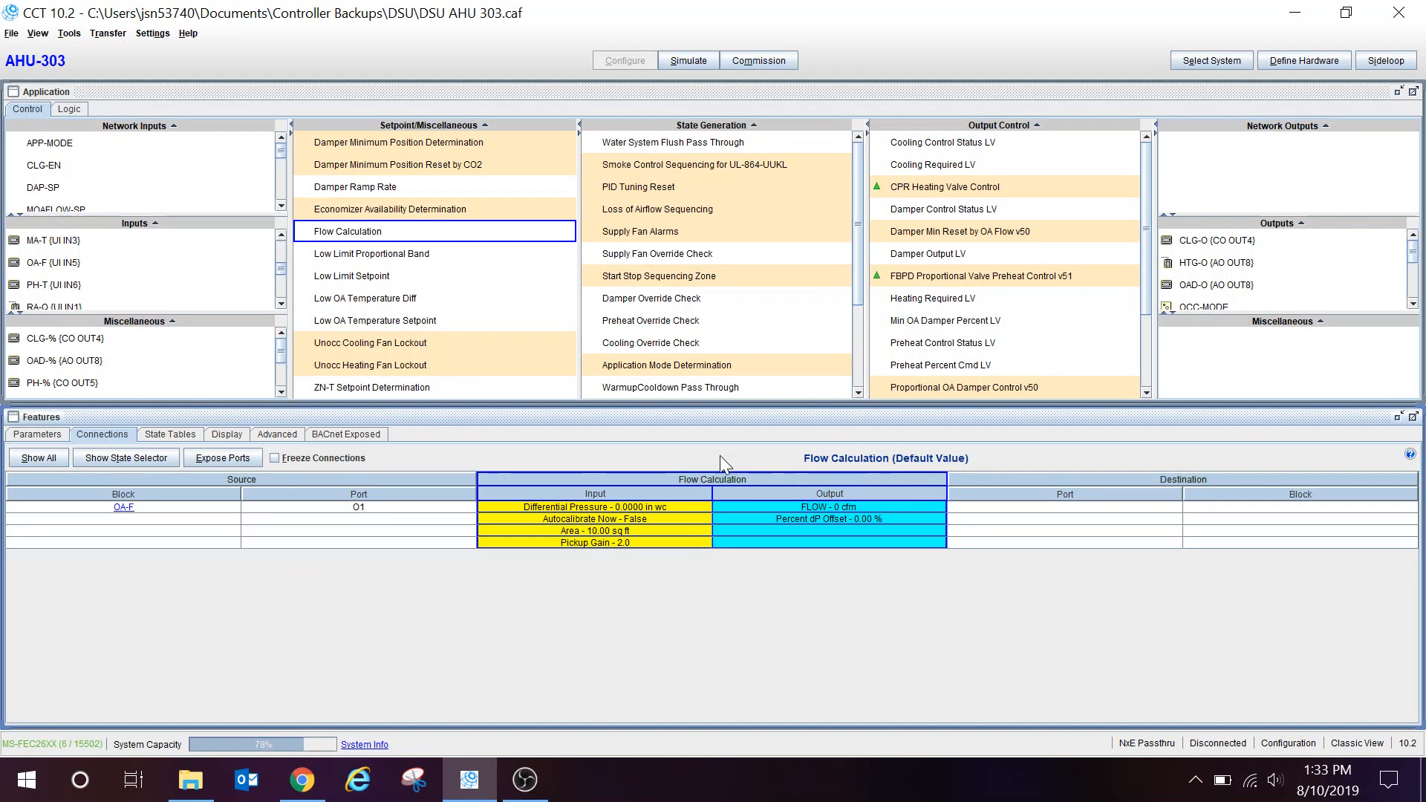
mouse_move(1028, 527)
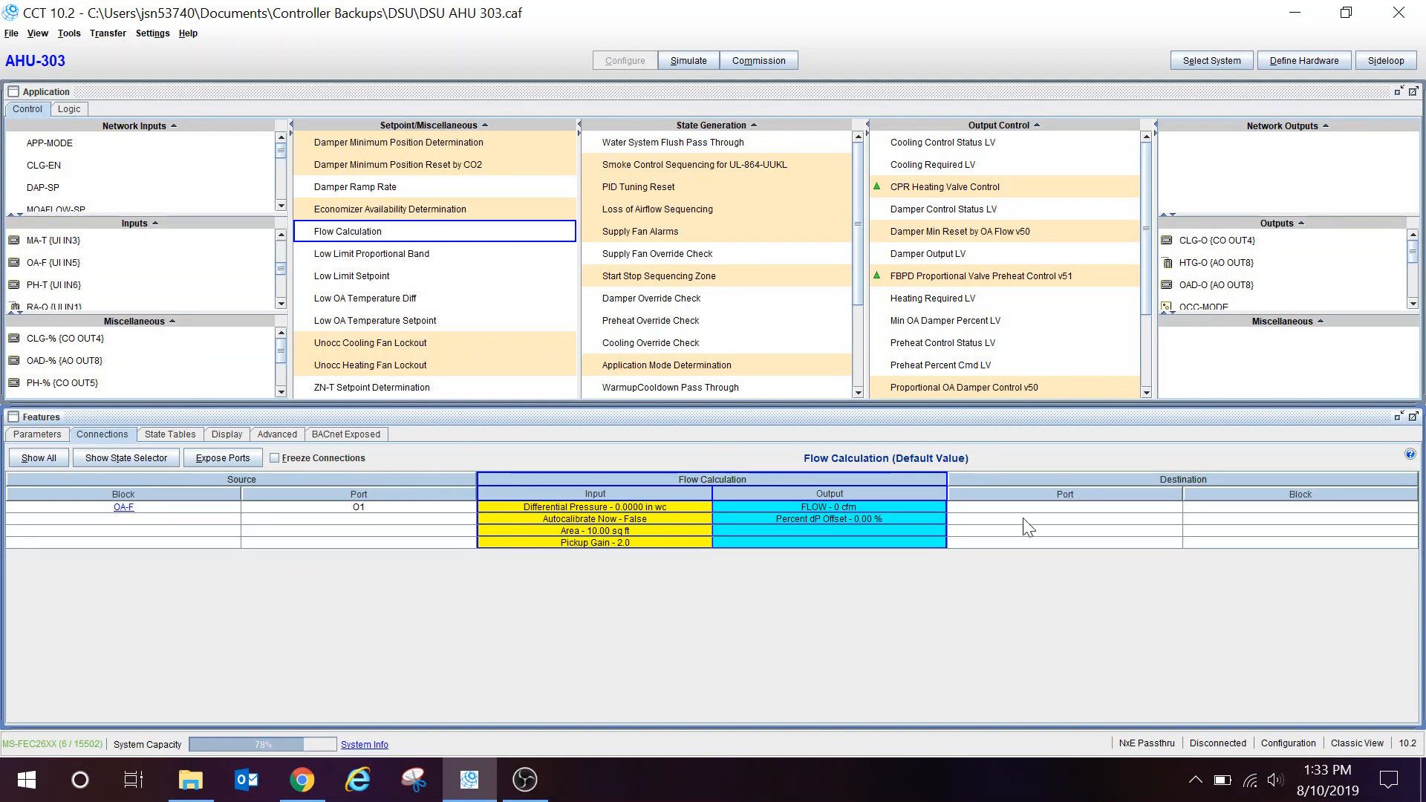
mouse_move(168, 518)
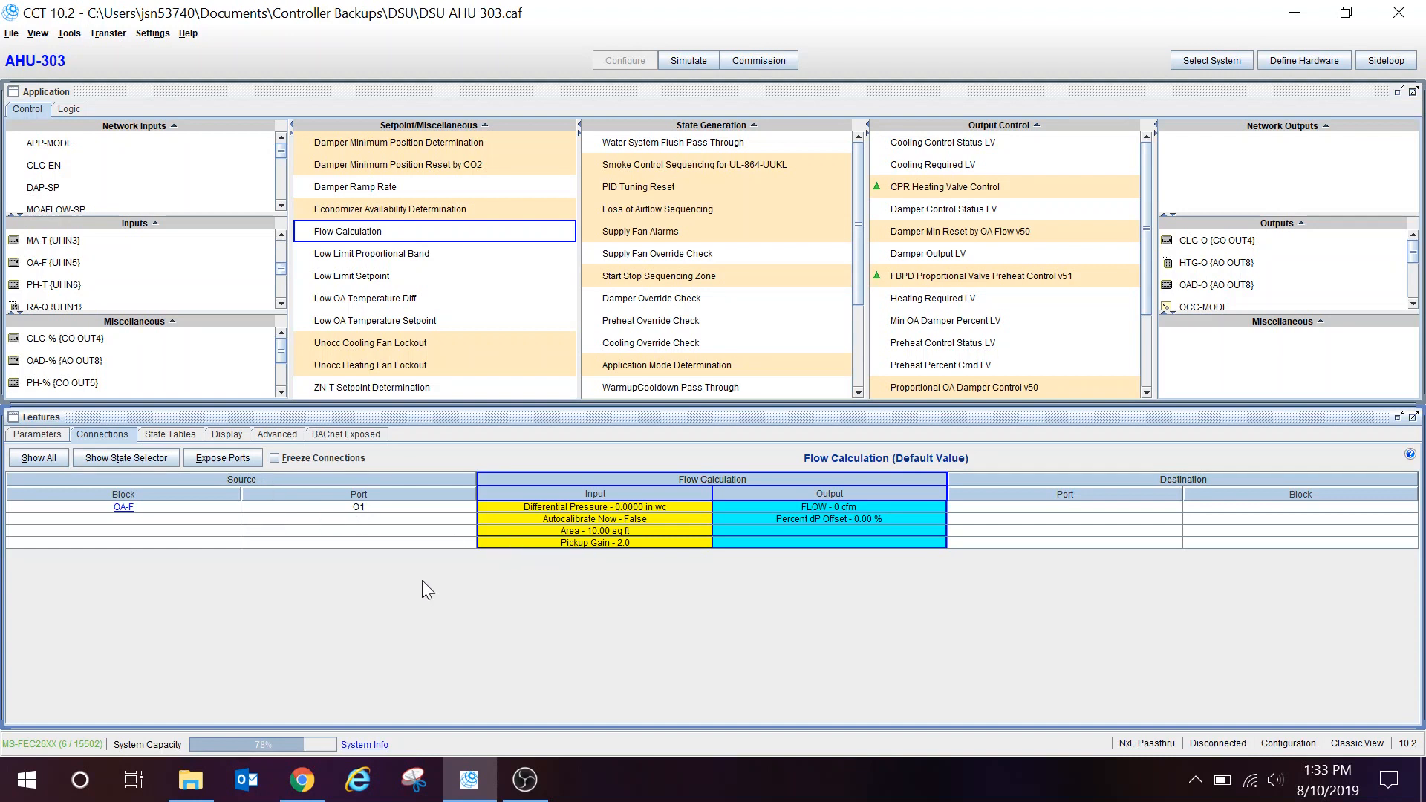
mouse_move(378, 242)
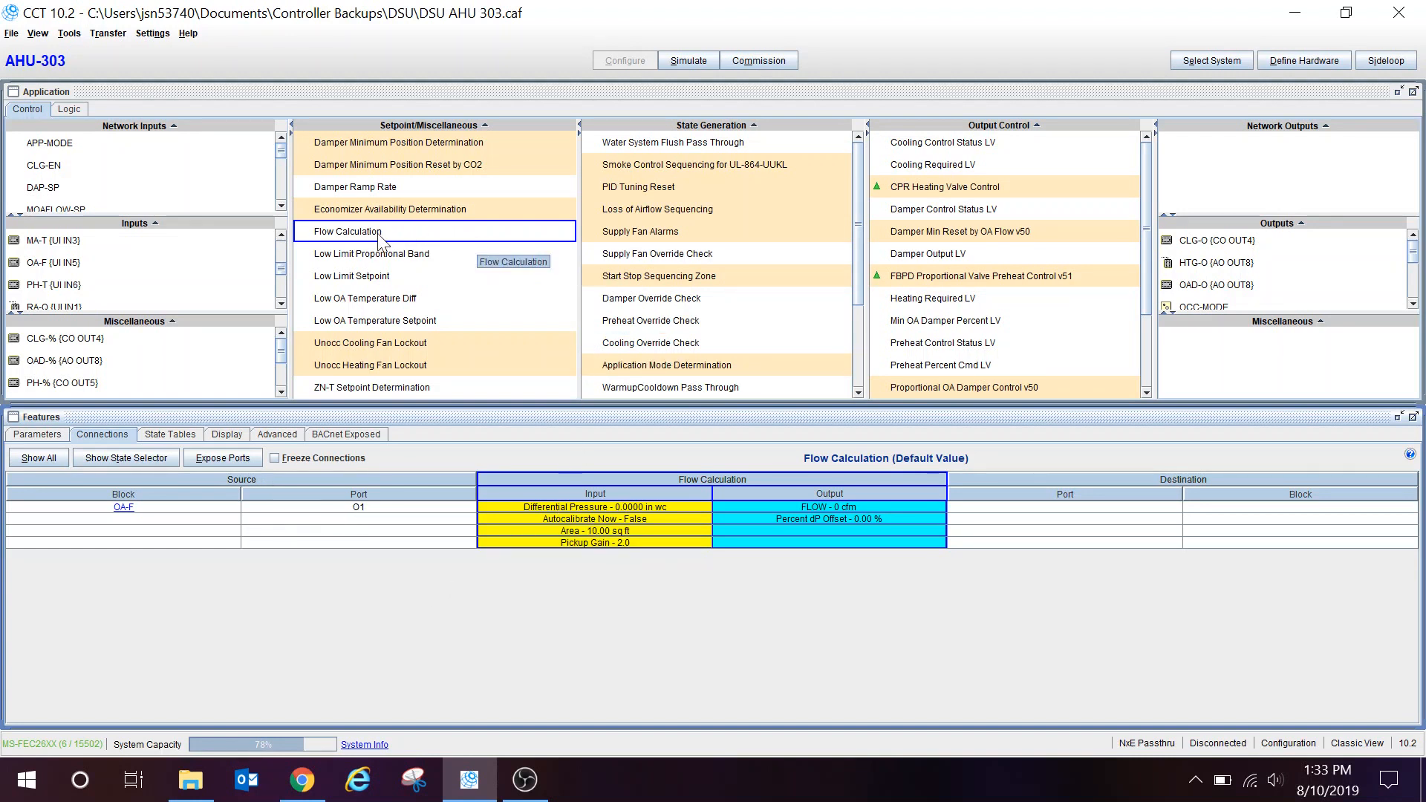
mouse_move(368, 238)
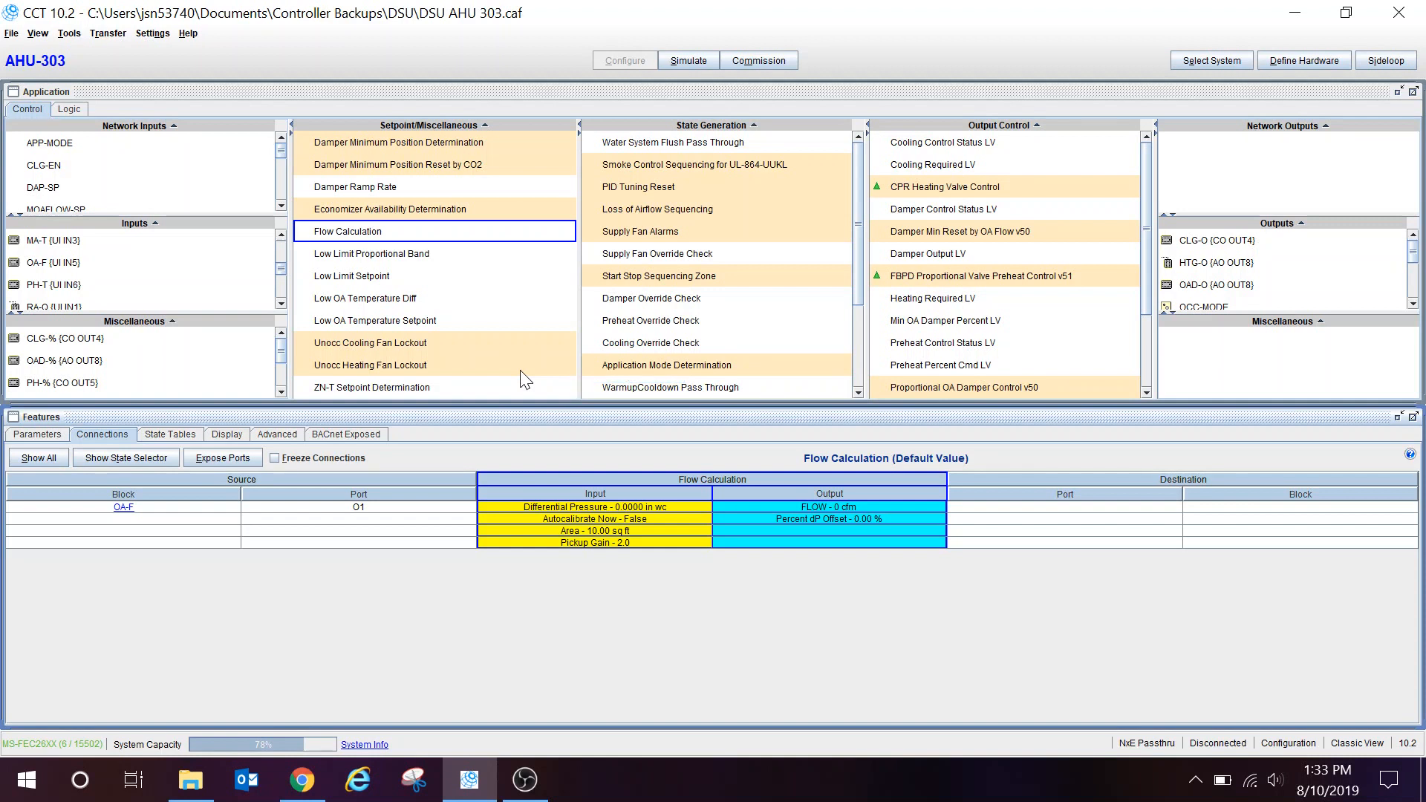
mouse_move(459, 280)
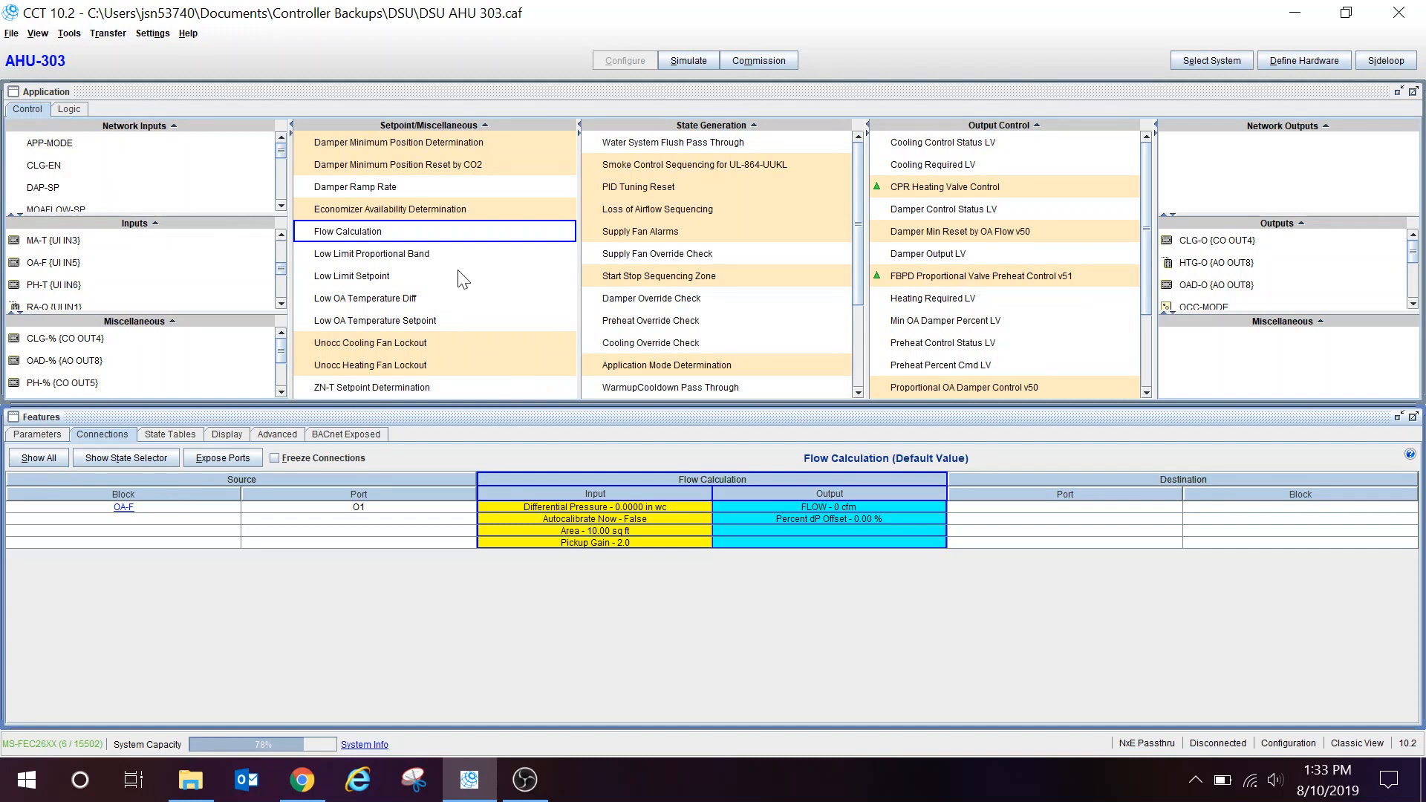
mouse_move(428, 281)
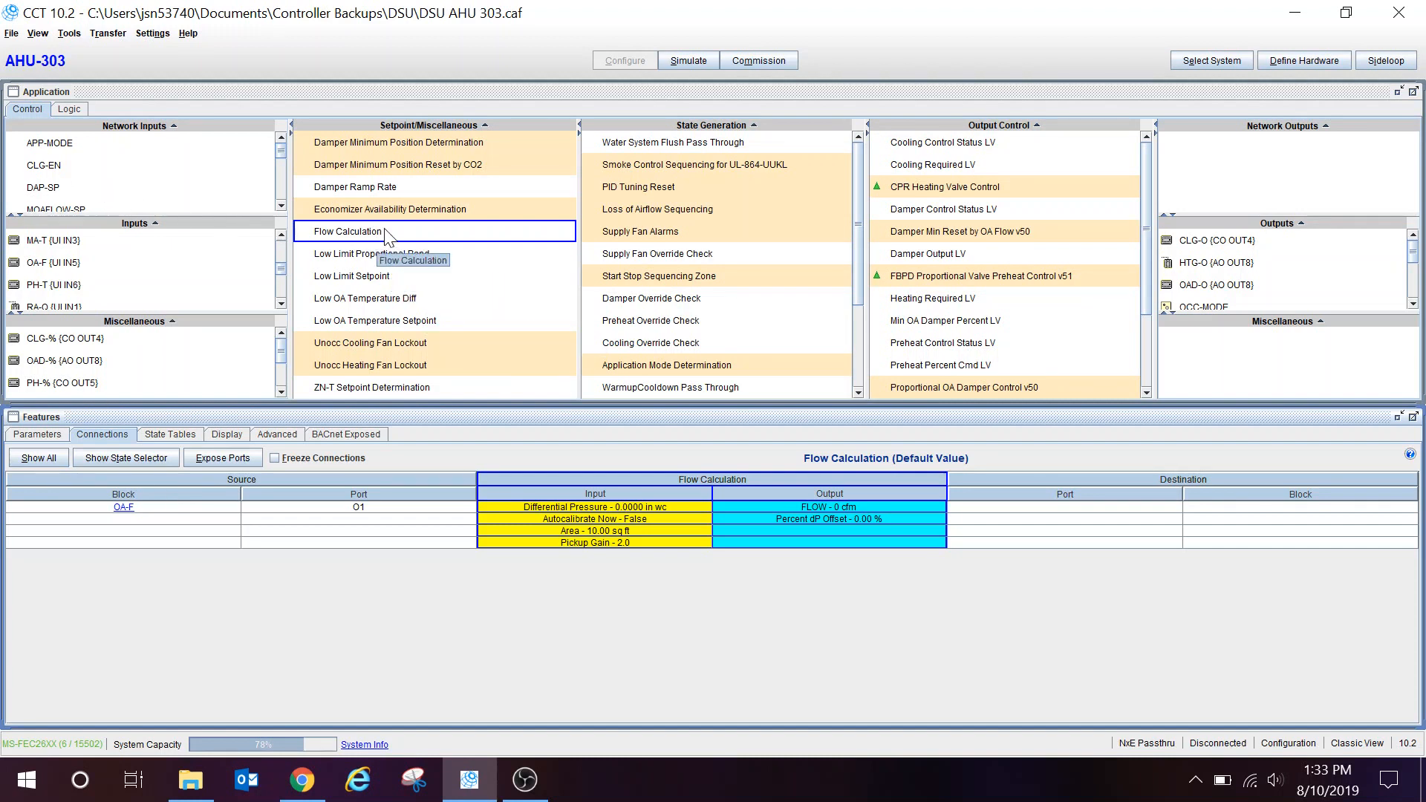
View the Flow Calculation details: Elevation 700 ft, Area 10.00 sq ft, cfm units, 1.5000 in wc full range dP.
double_click(346, 232)
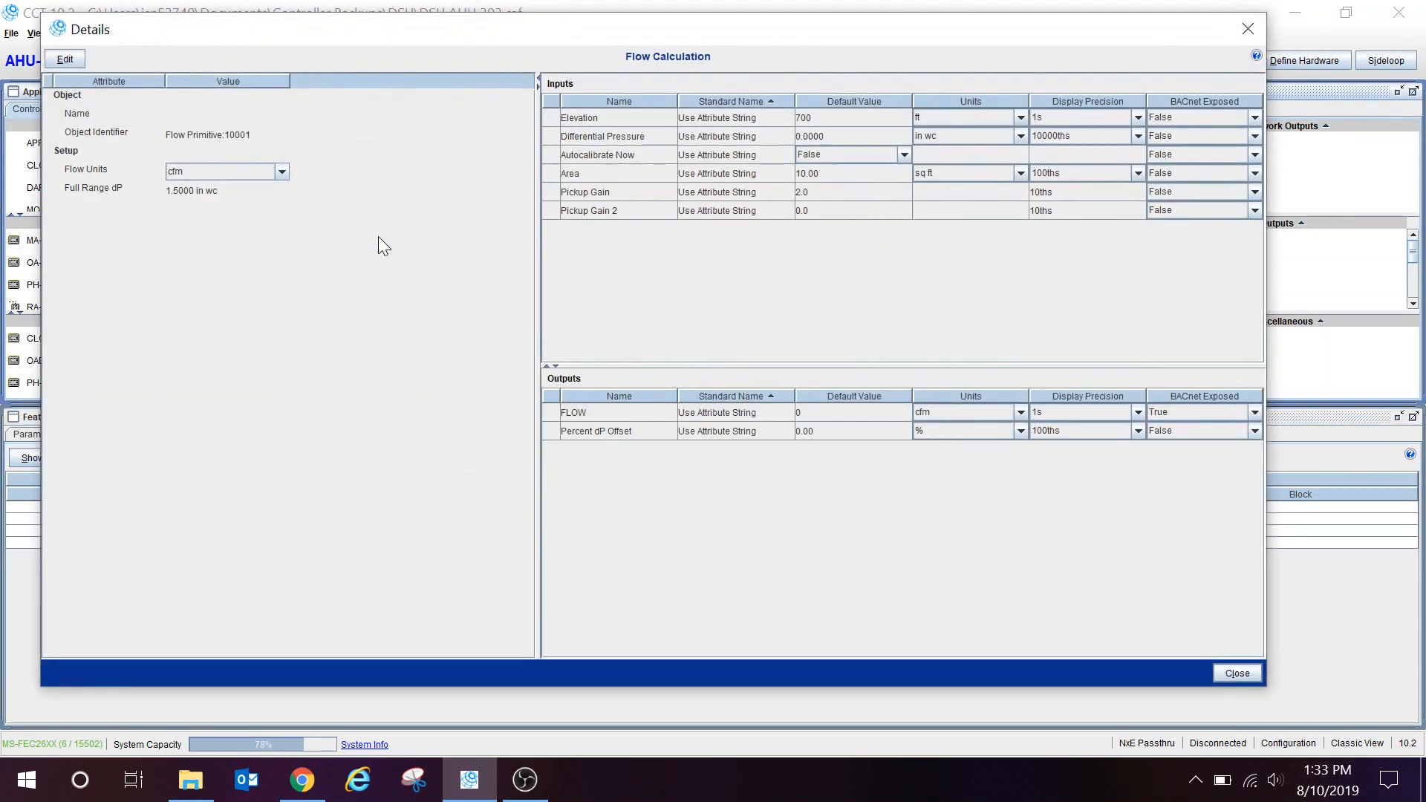
mouse_move(852, 204)
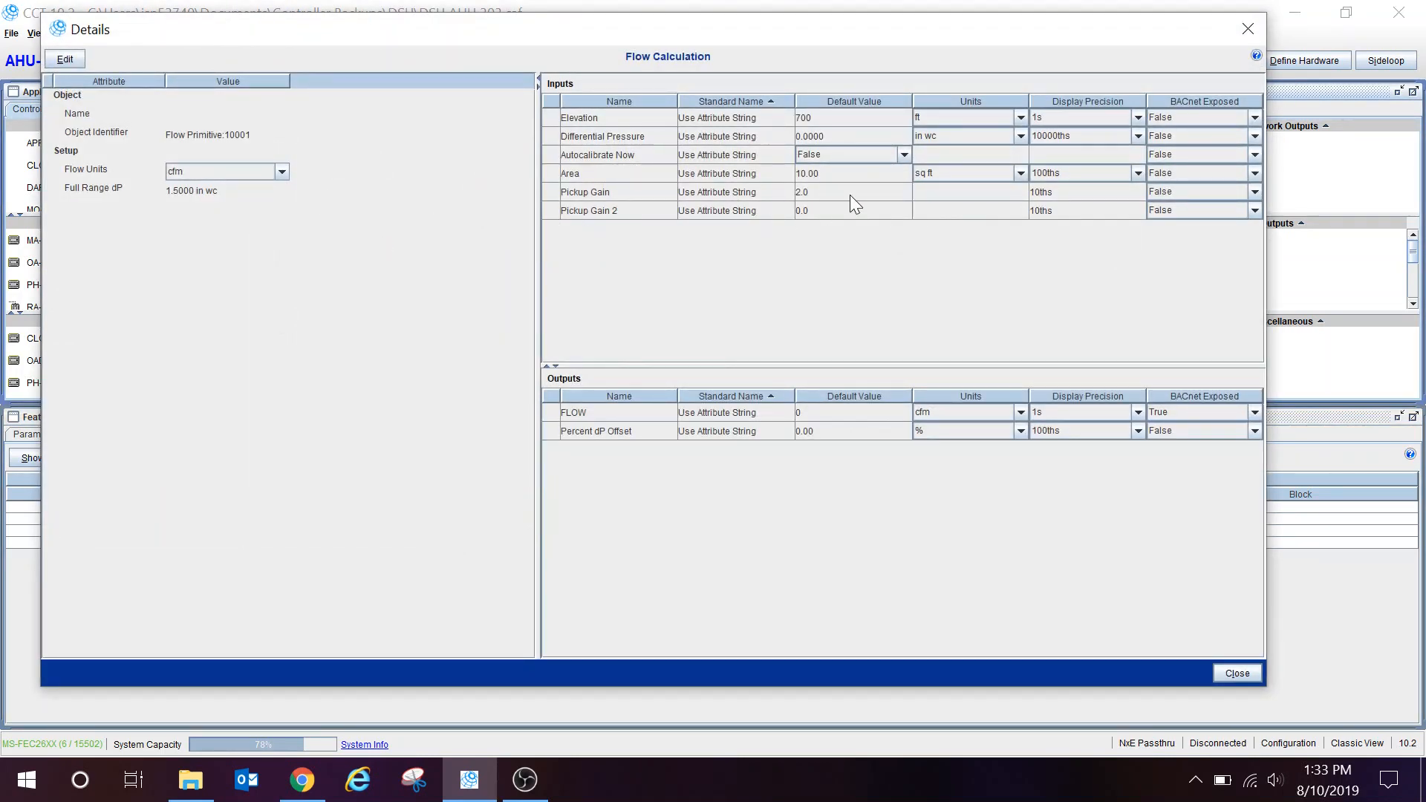
mouse_move(788, 198)
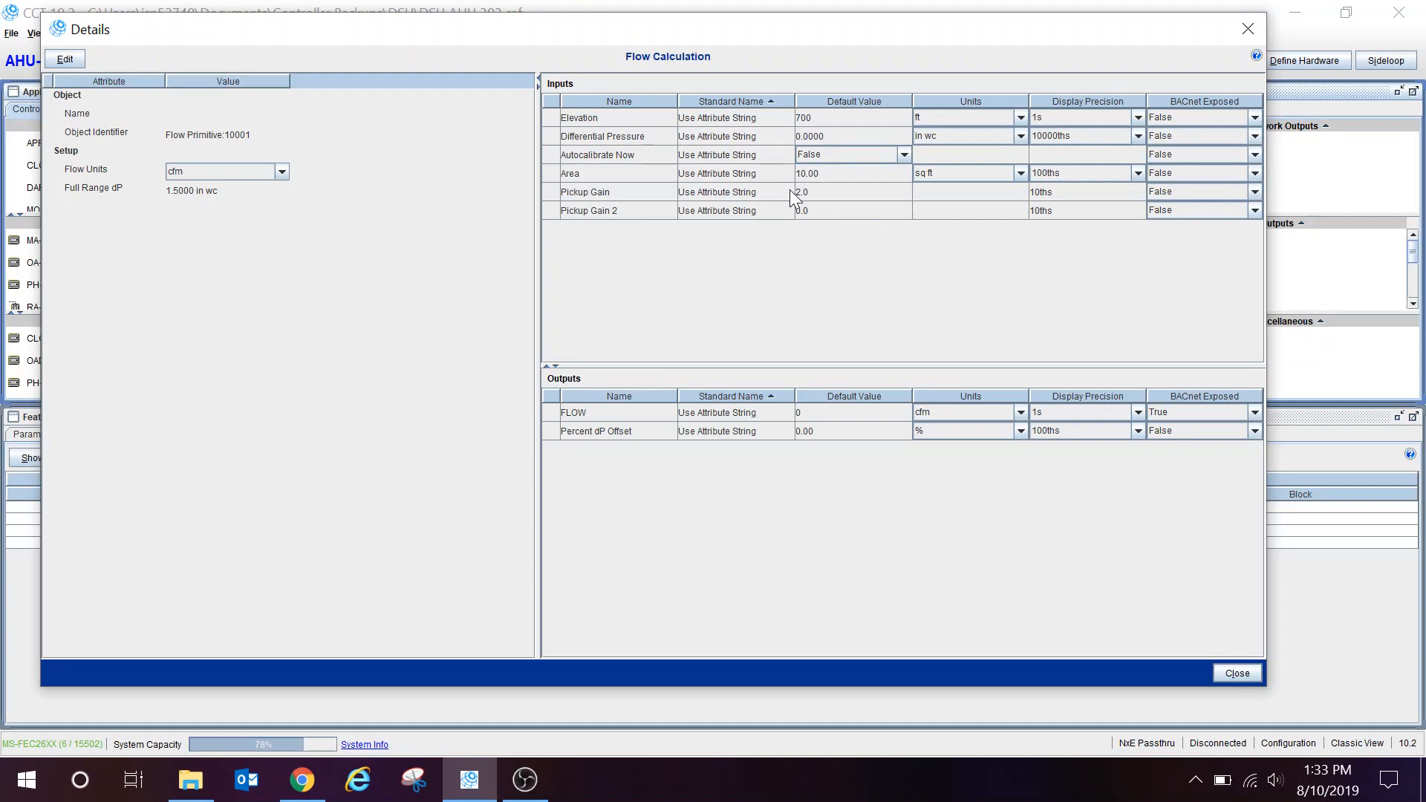
mouse_move(838, 236)
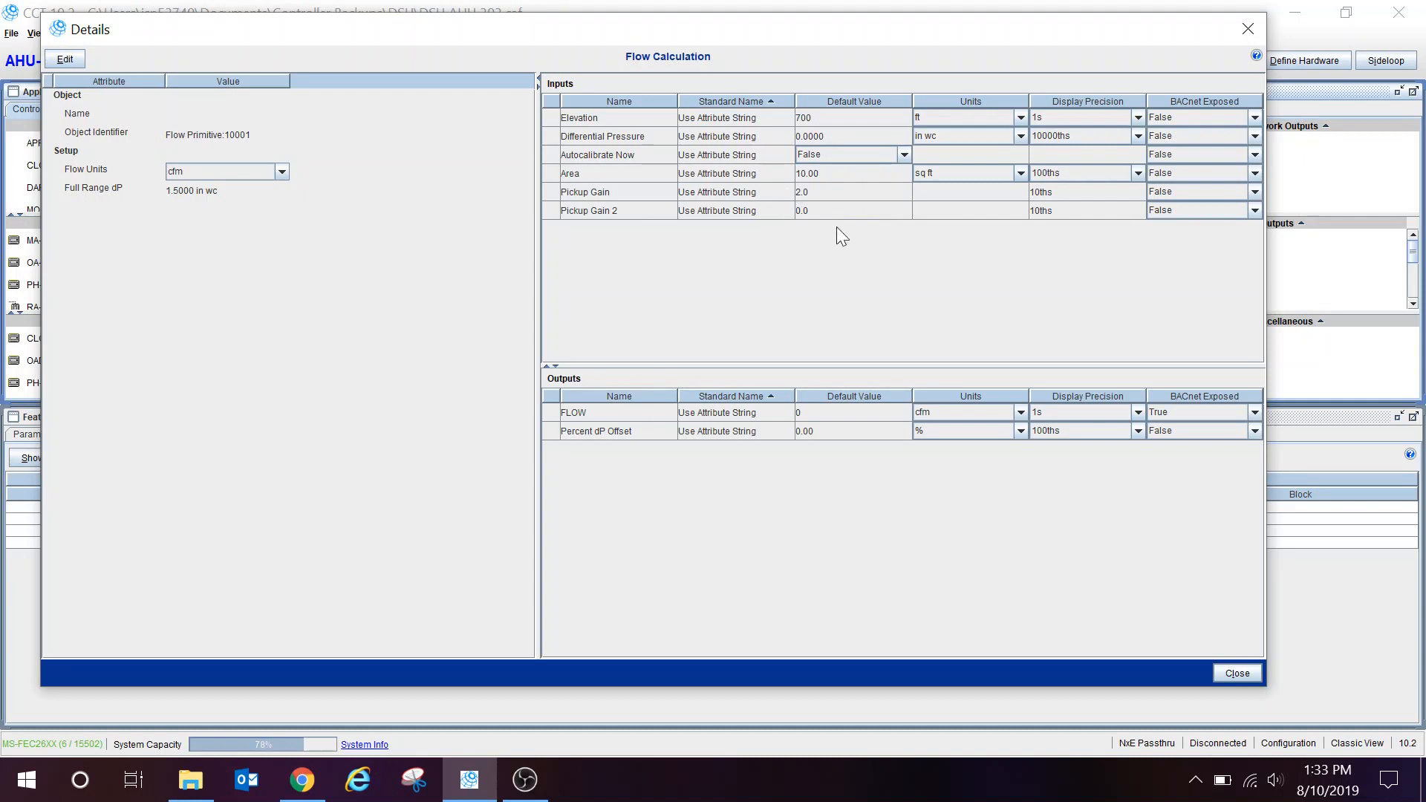
mouse_move(487, 193)
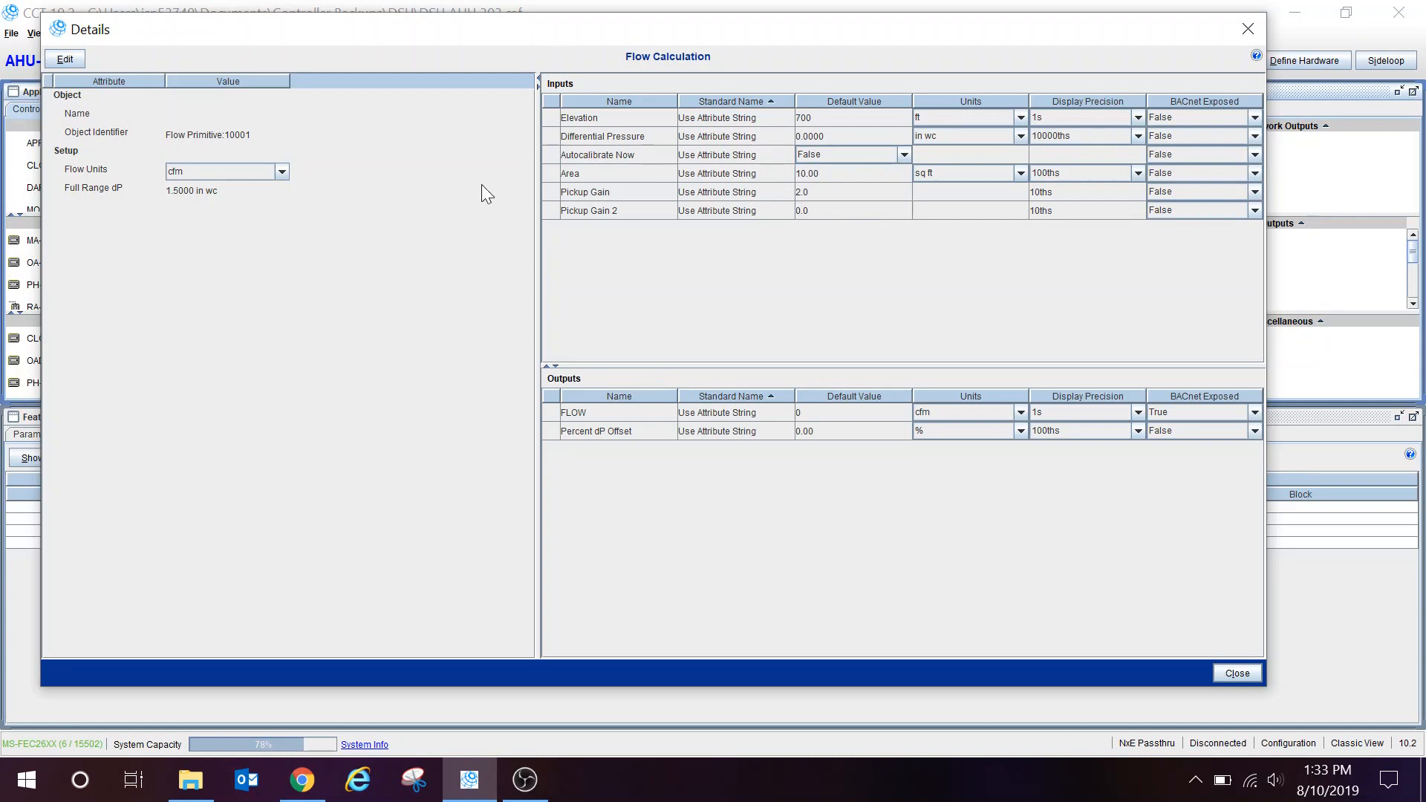
mouse_move(416, 275)
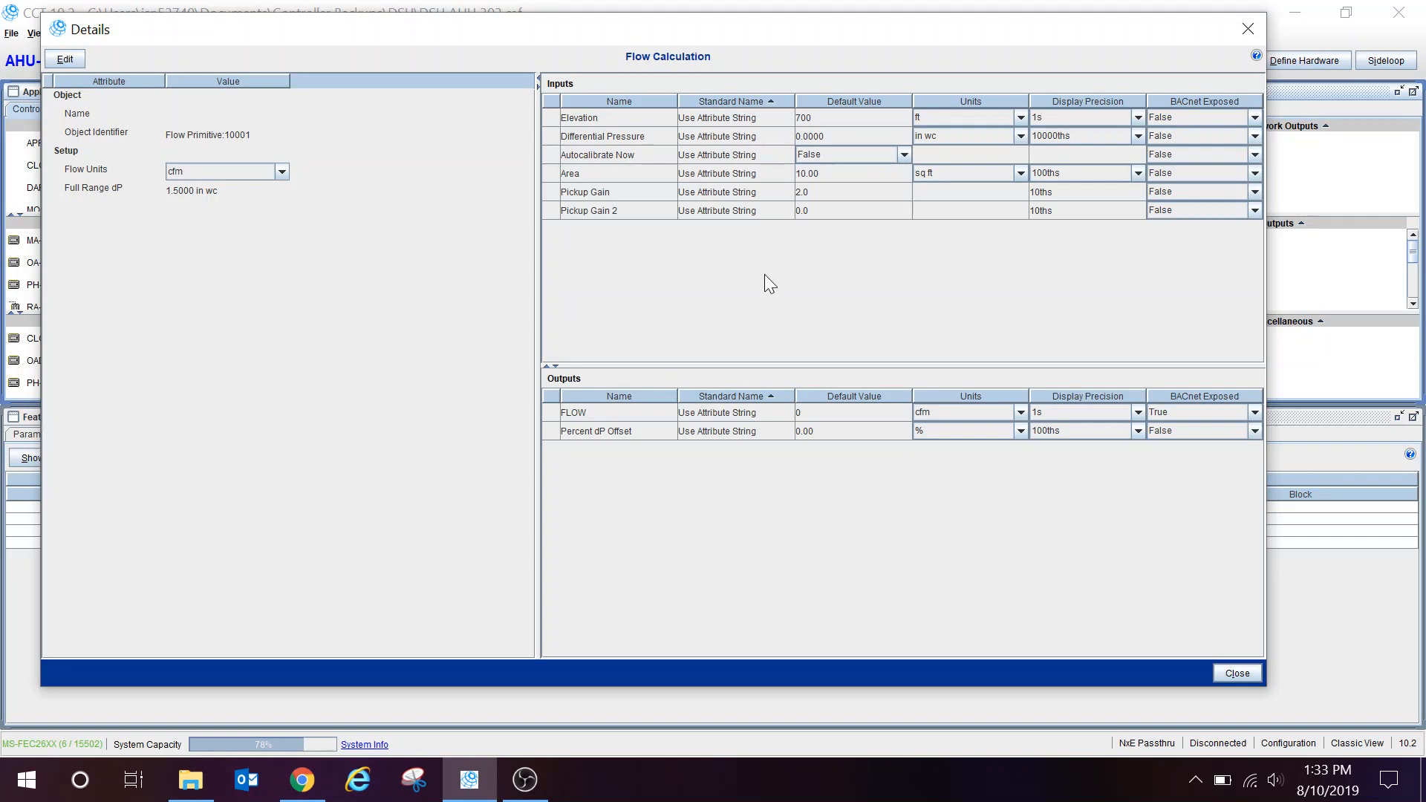
mouse_move(876, 504)
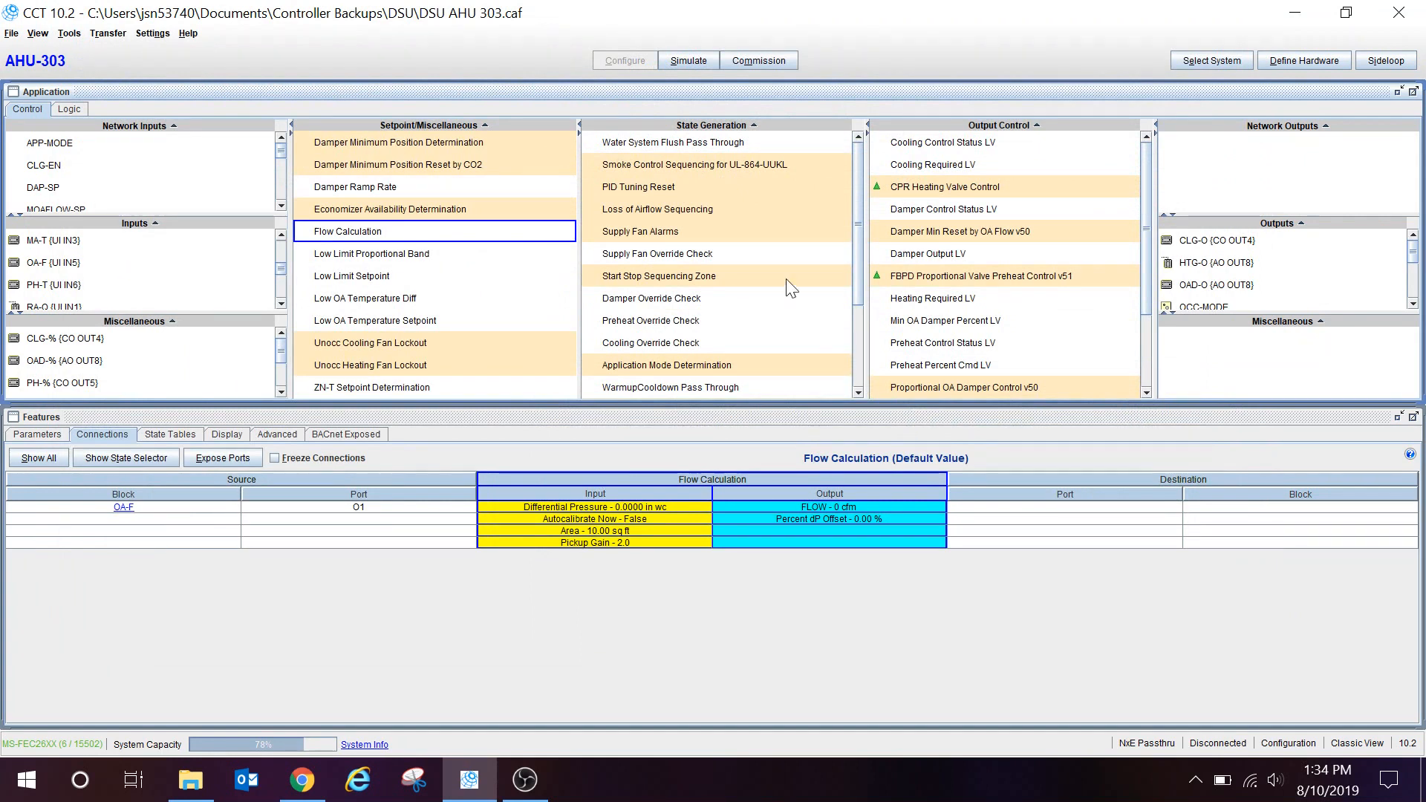
mouse_move(374, 321)
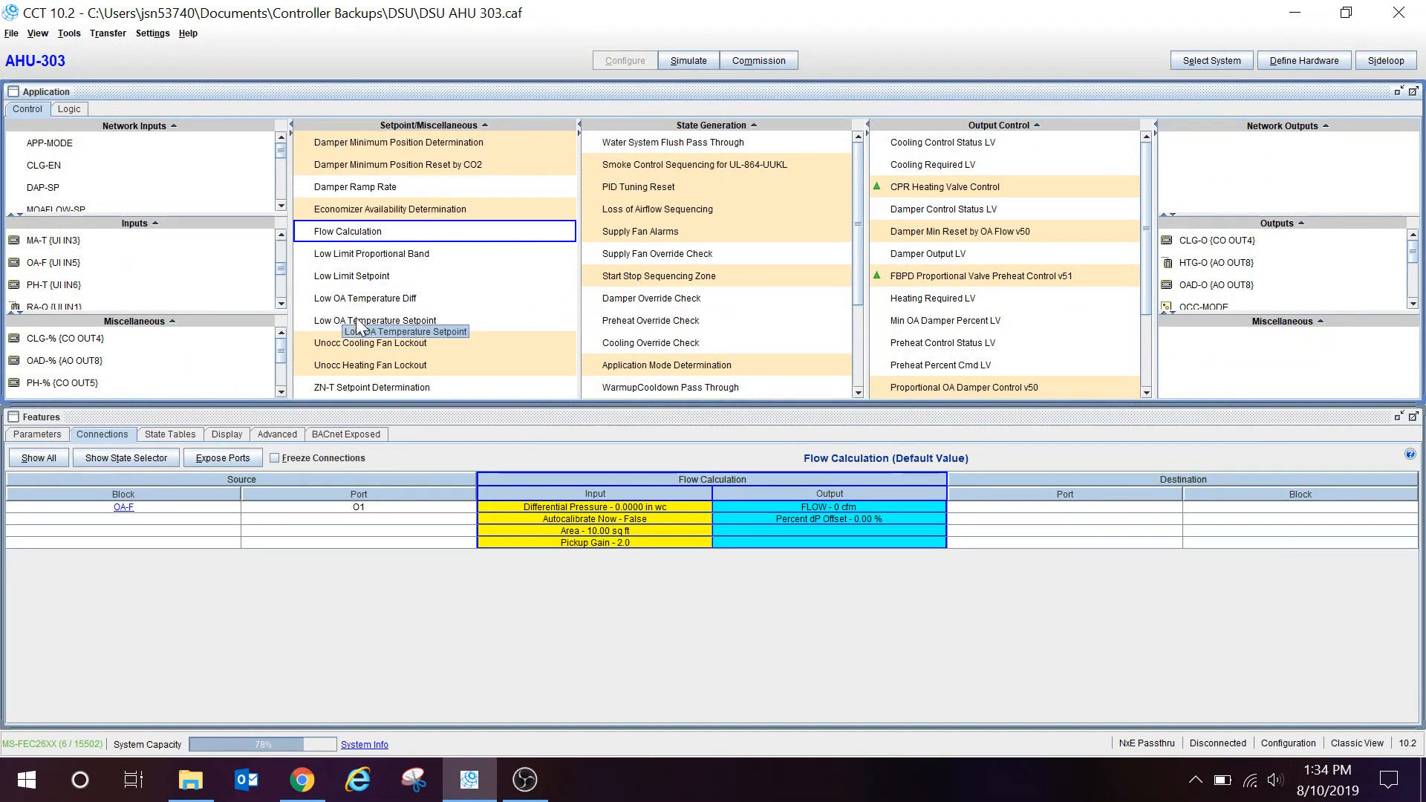
mouse_move(503, 238)
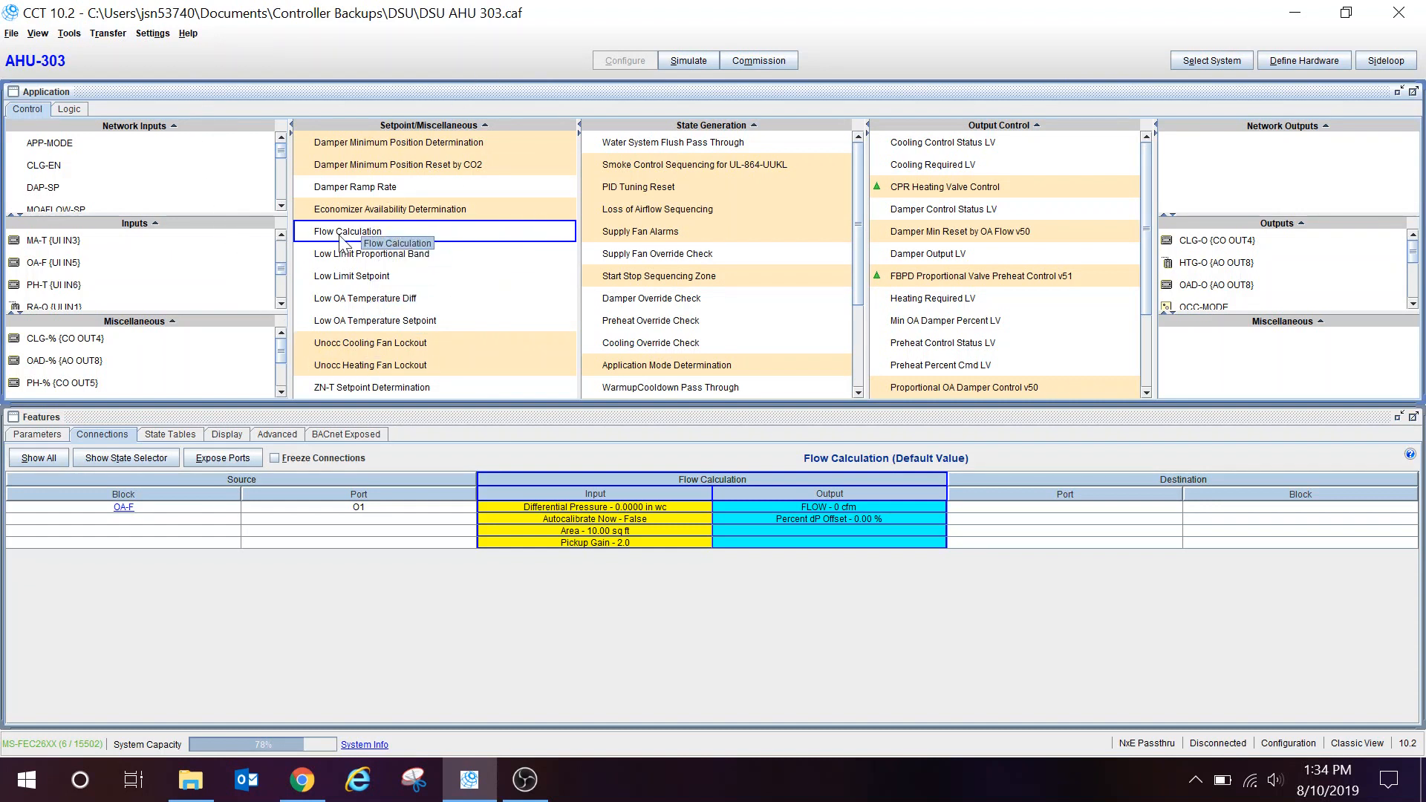
mouse_move(344, 238)
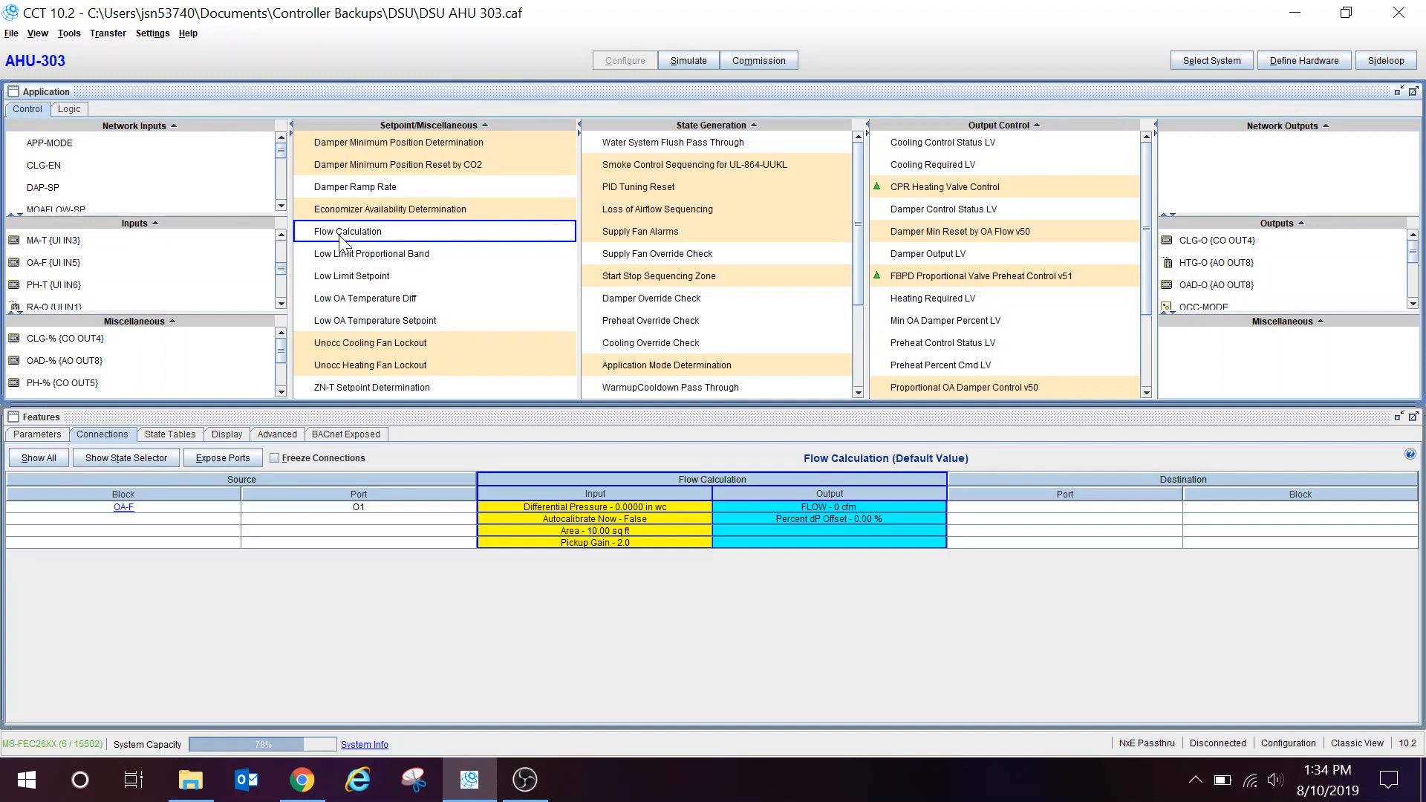